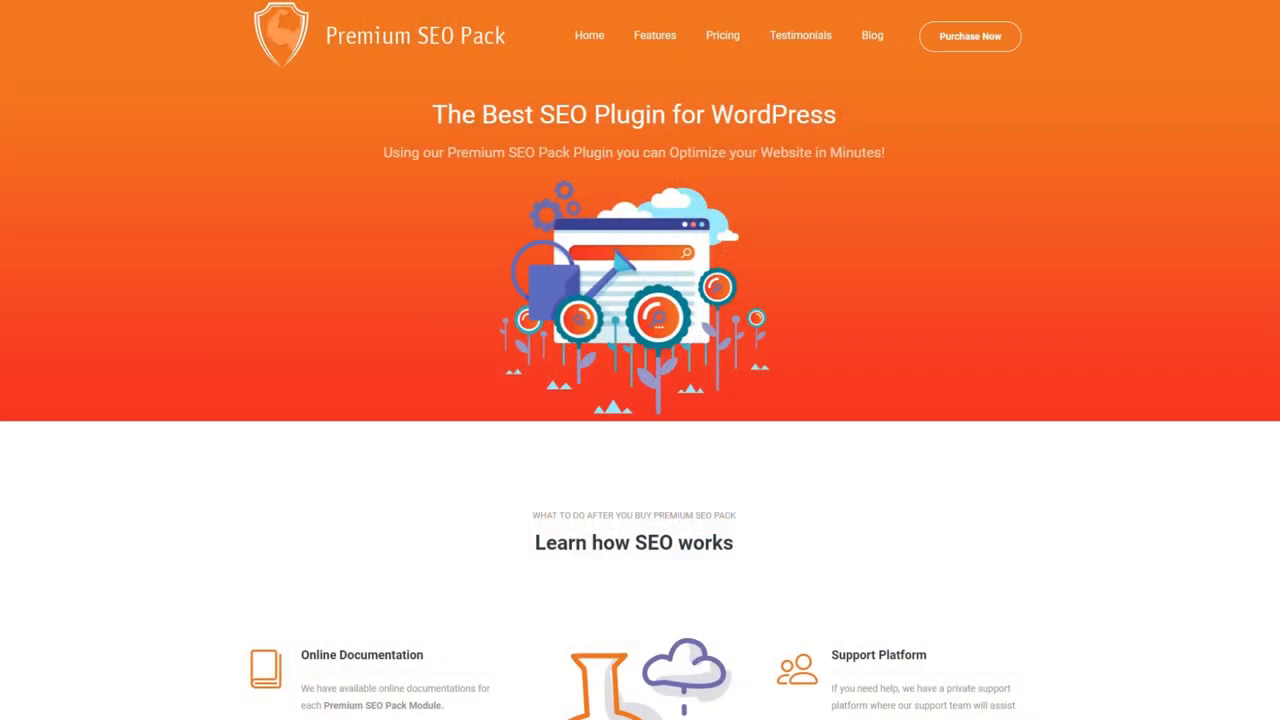
Scroll through the plugin dashboard and enter the Mass Optimization module listing published posts
scroll("down", 3)
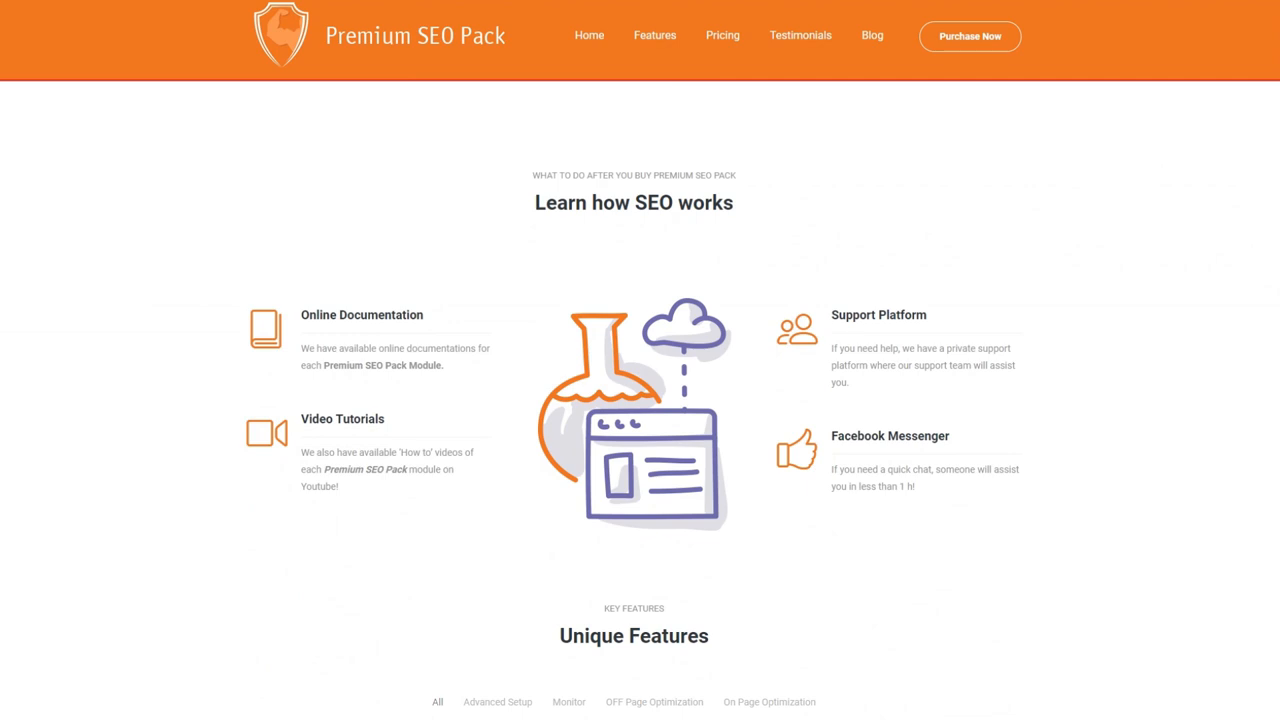
scroll("down", 3)
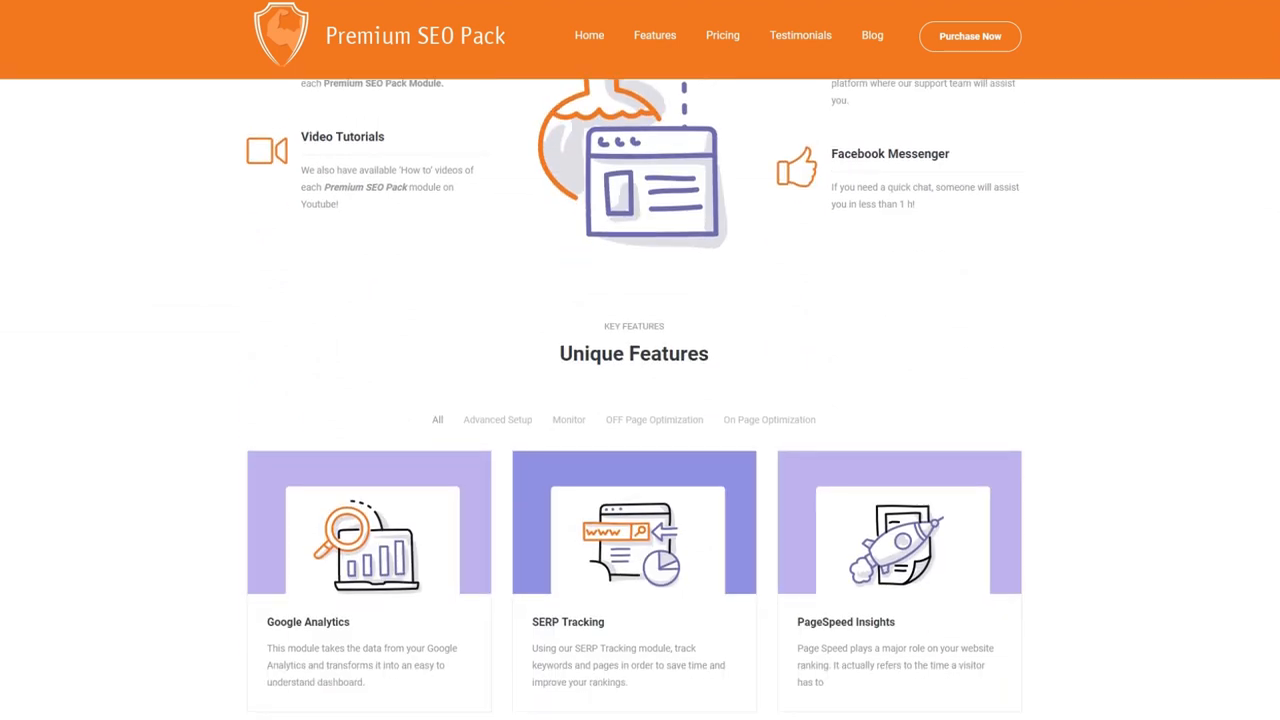
scroll("down", 3)
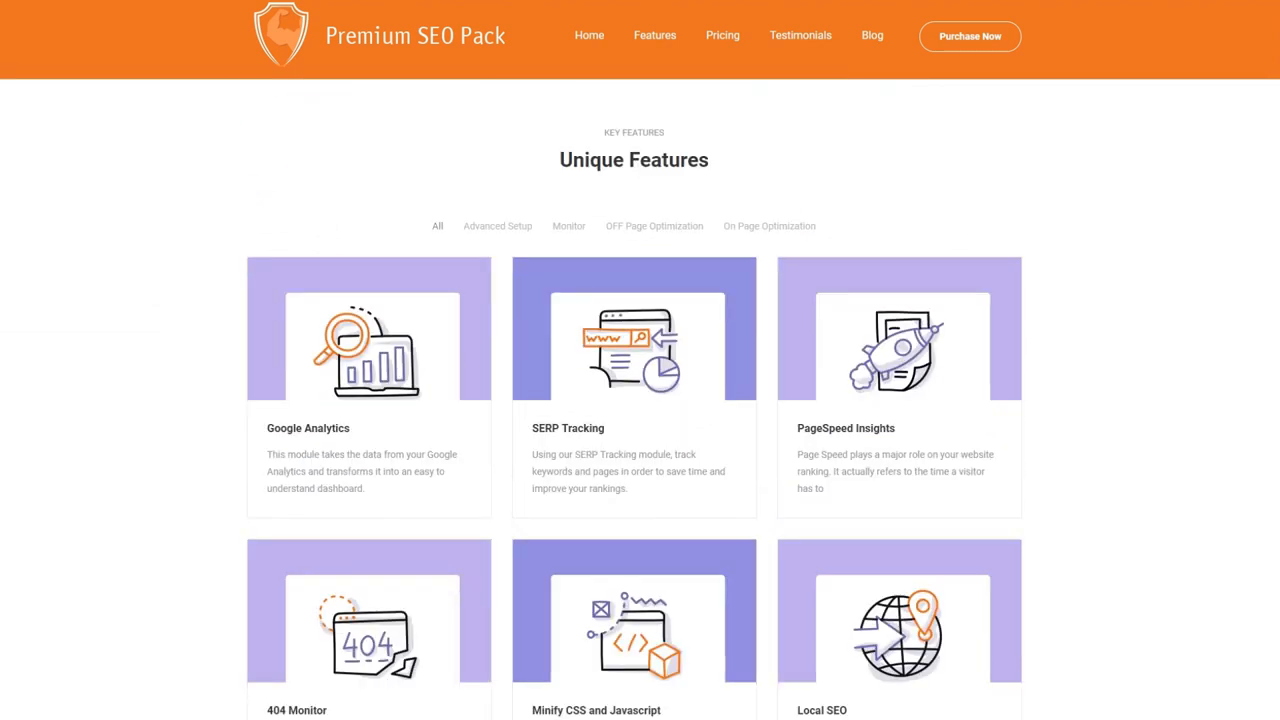
scroll("down", 3)
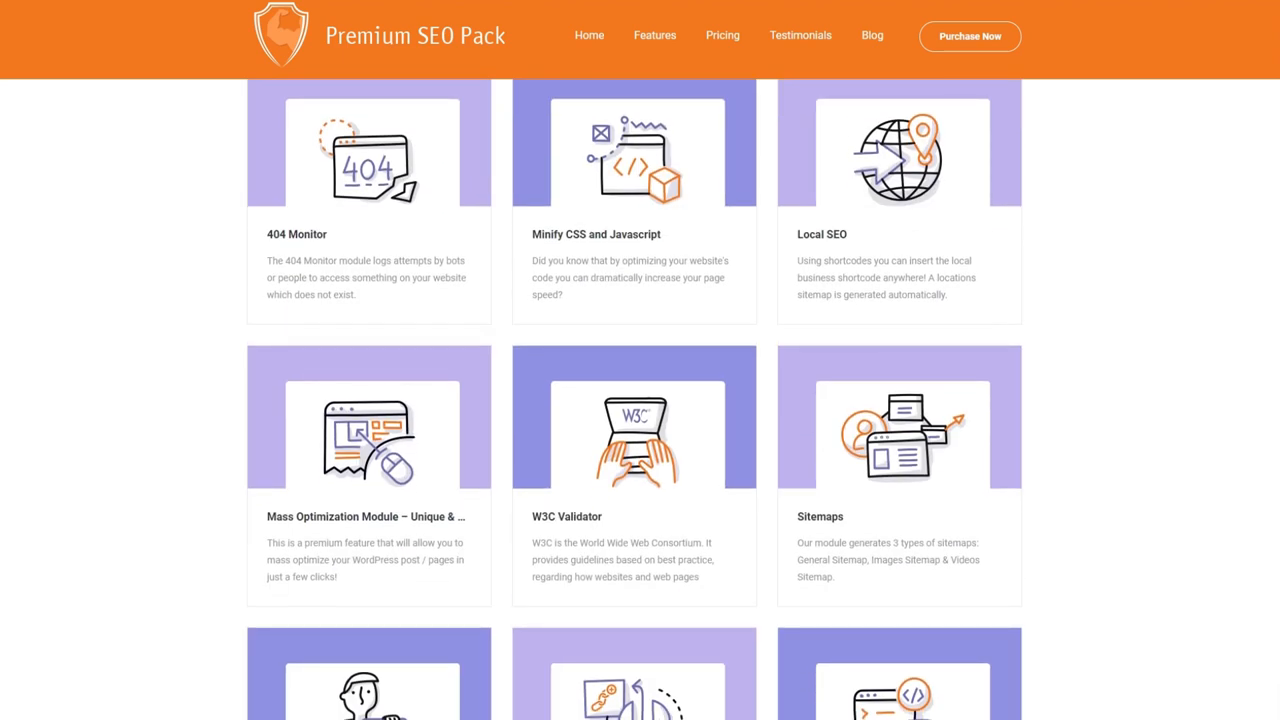
scroll("down", 3)
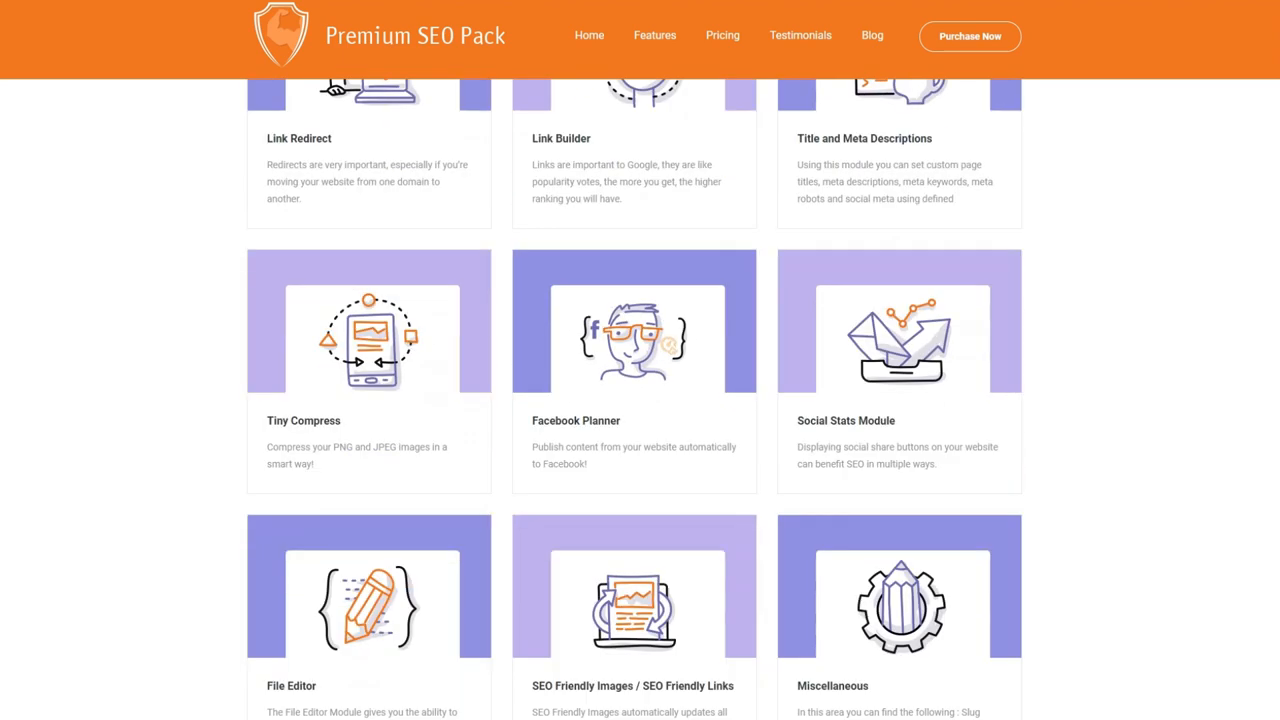
scroll("down", 3)
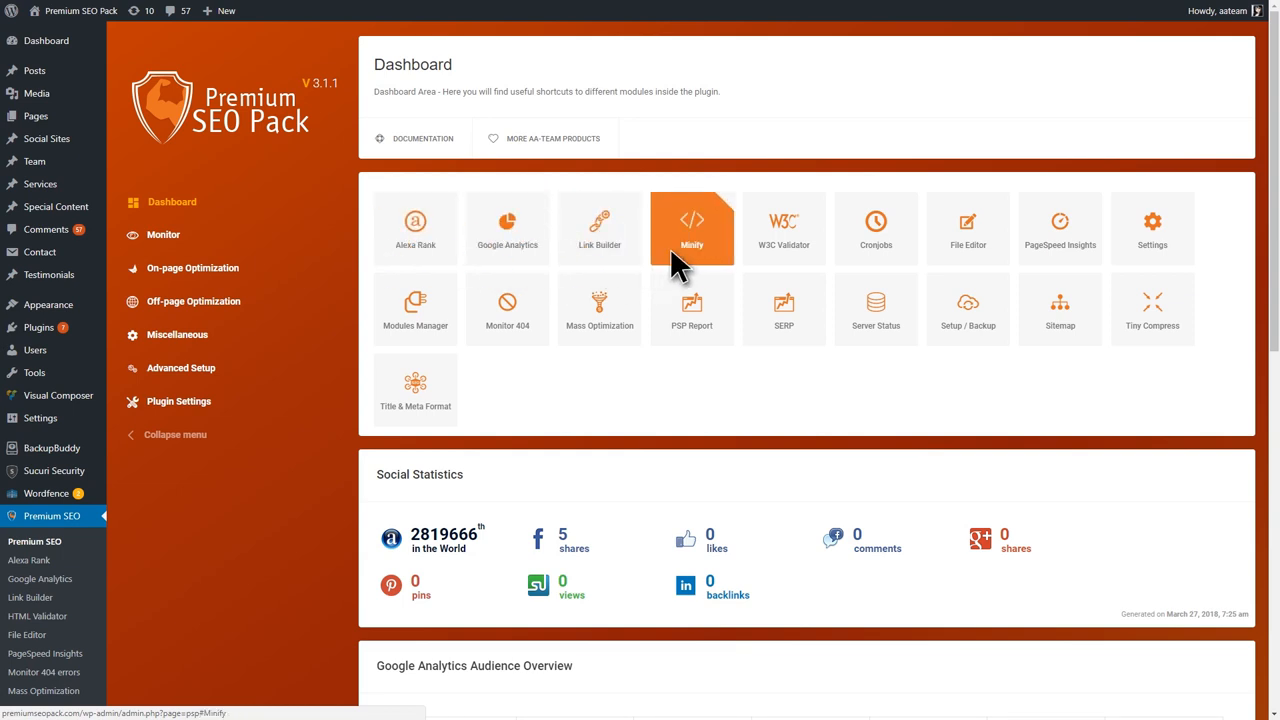
mouse_move(752, 264)
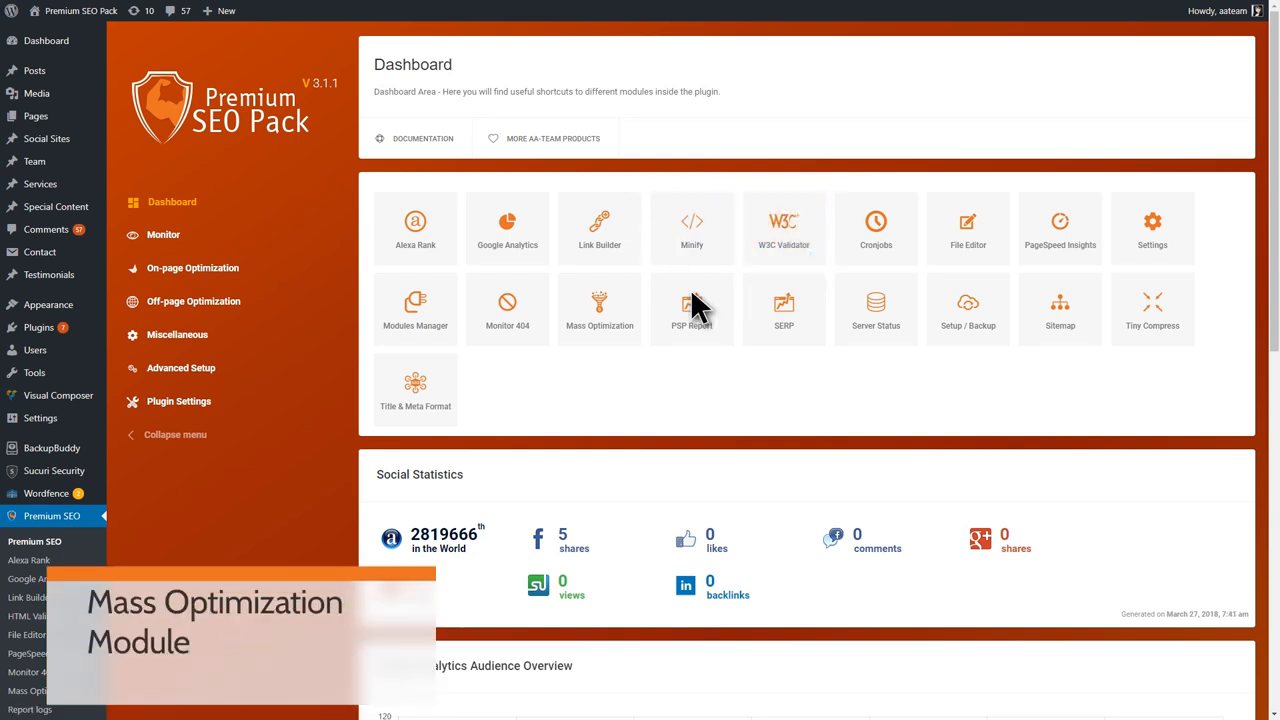
left_click(600, 310)
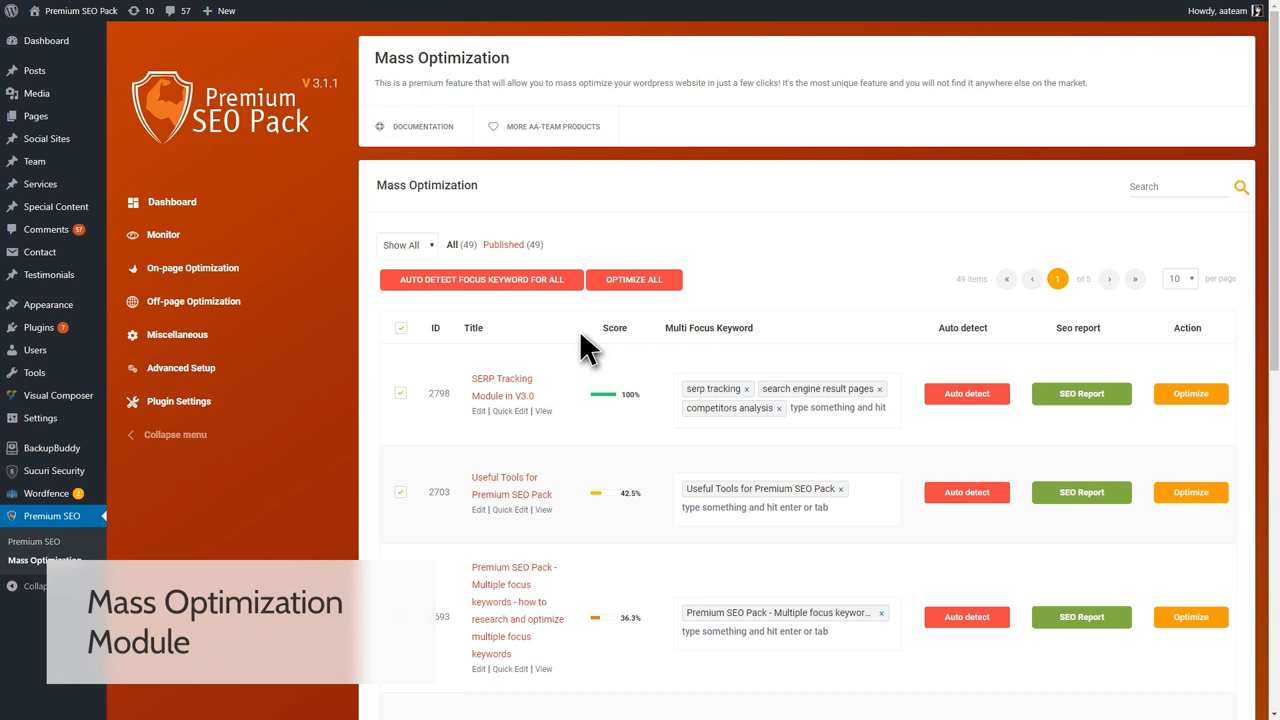
mouse_move(548, 290)
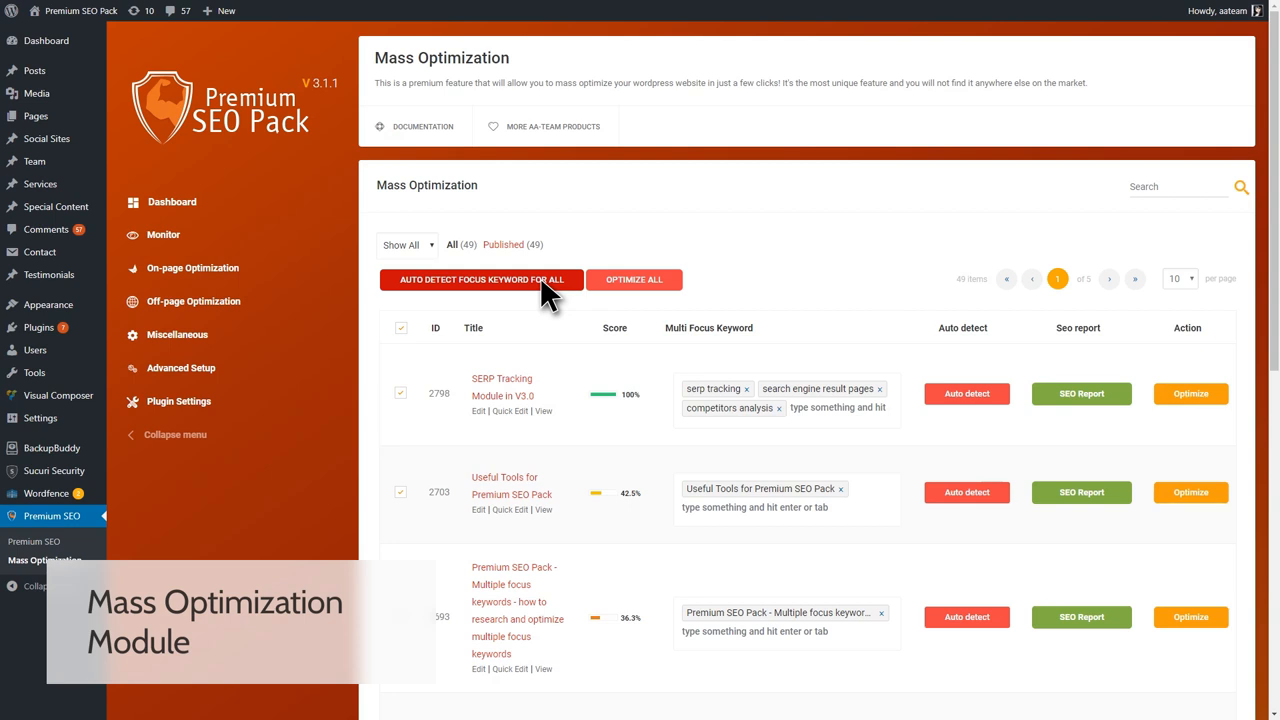
mouse_move(610, 300)
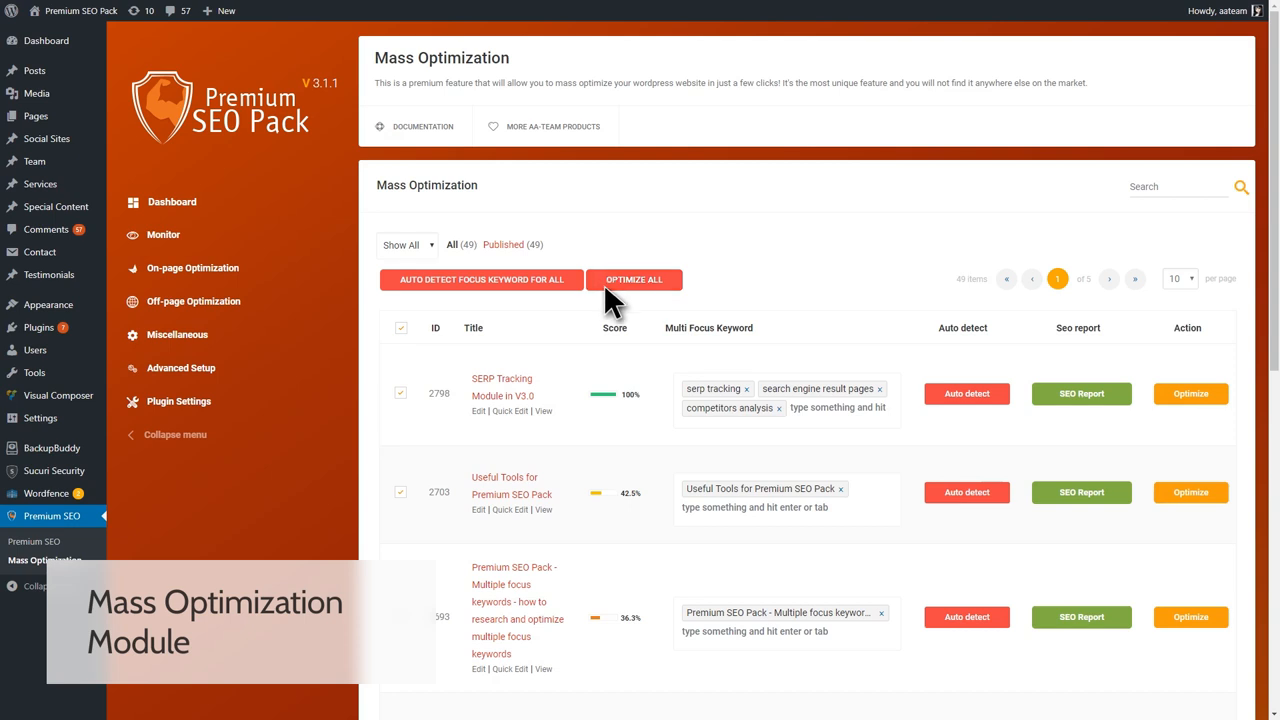
mouse_move(808, 420)
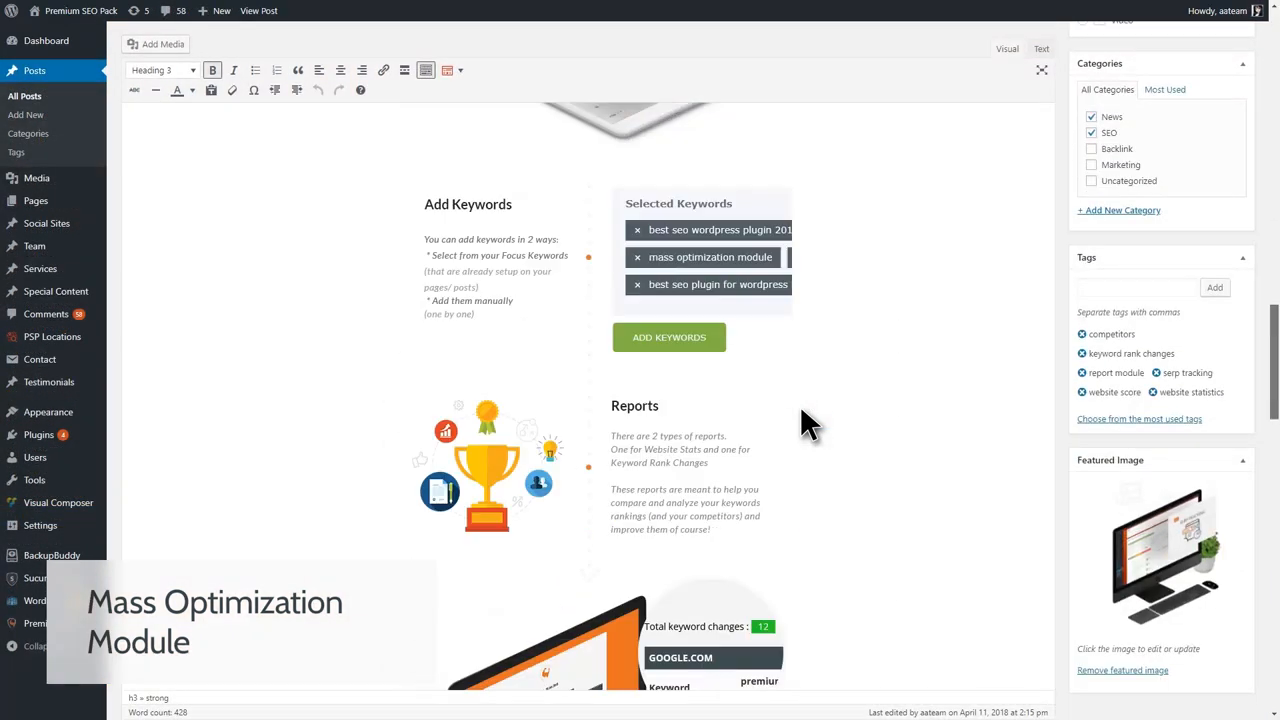
In Post - SEO Settings, enter 'competi' as a Multi Focus Keyword and pick the competitors analysis suggestion
scroll("down", 3)
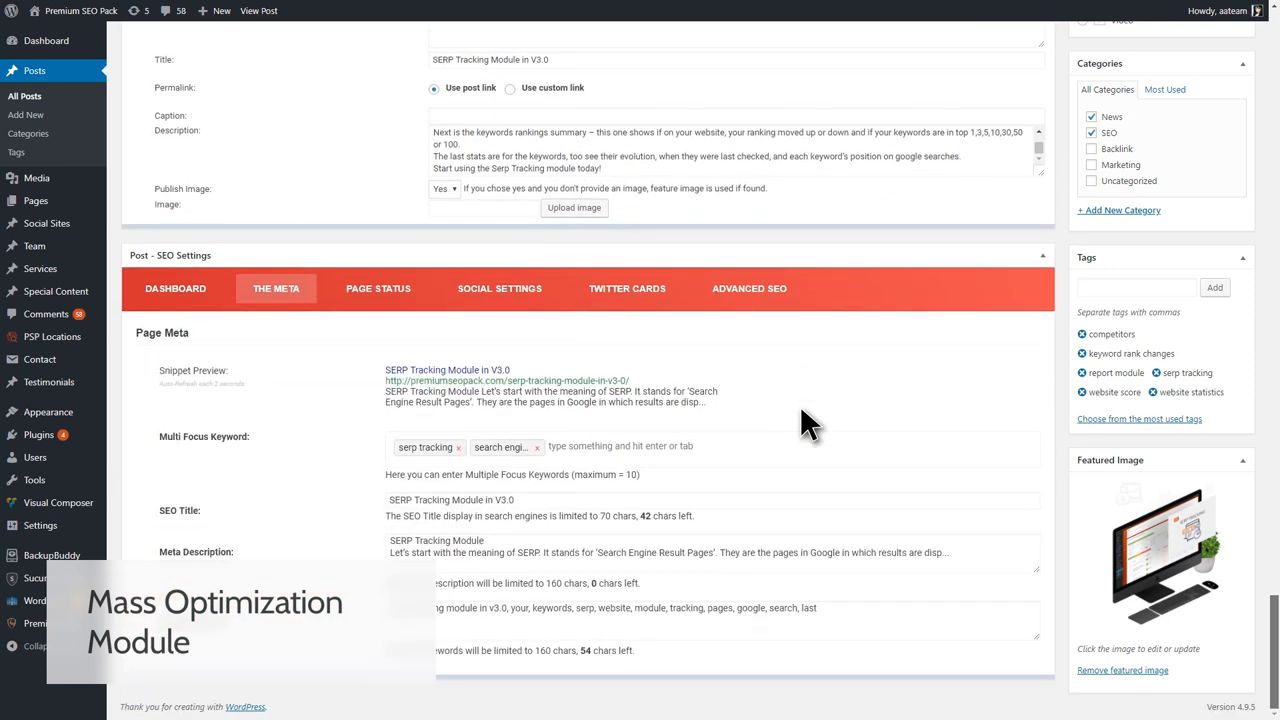
type("competitors analysis")
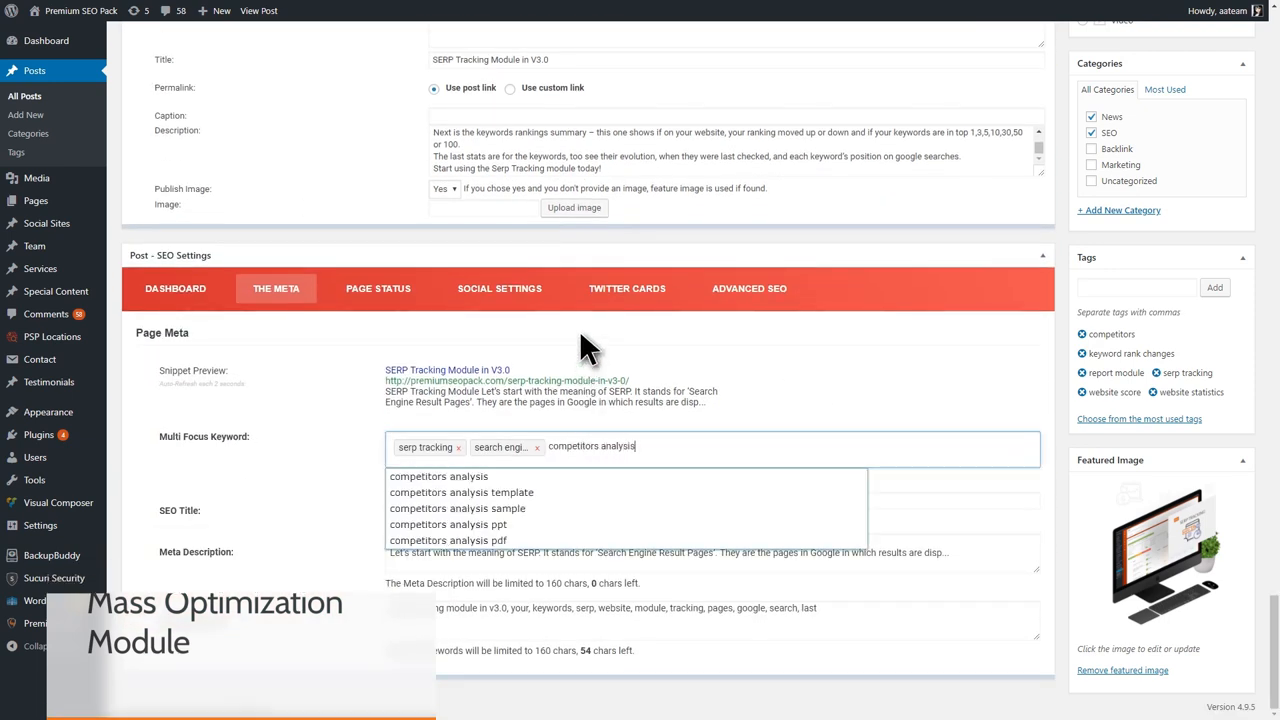
left_click(52, 516)
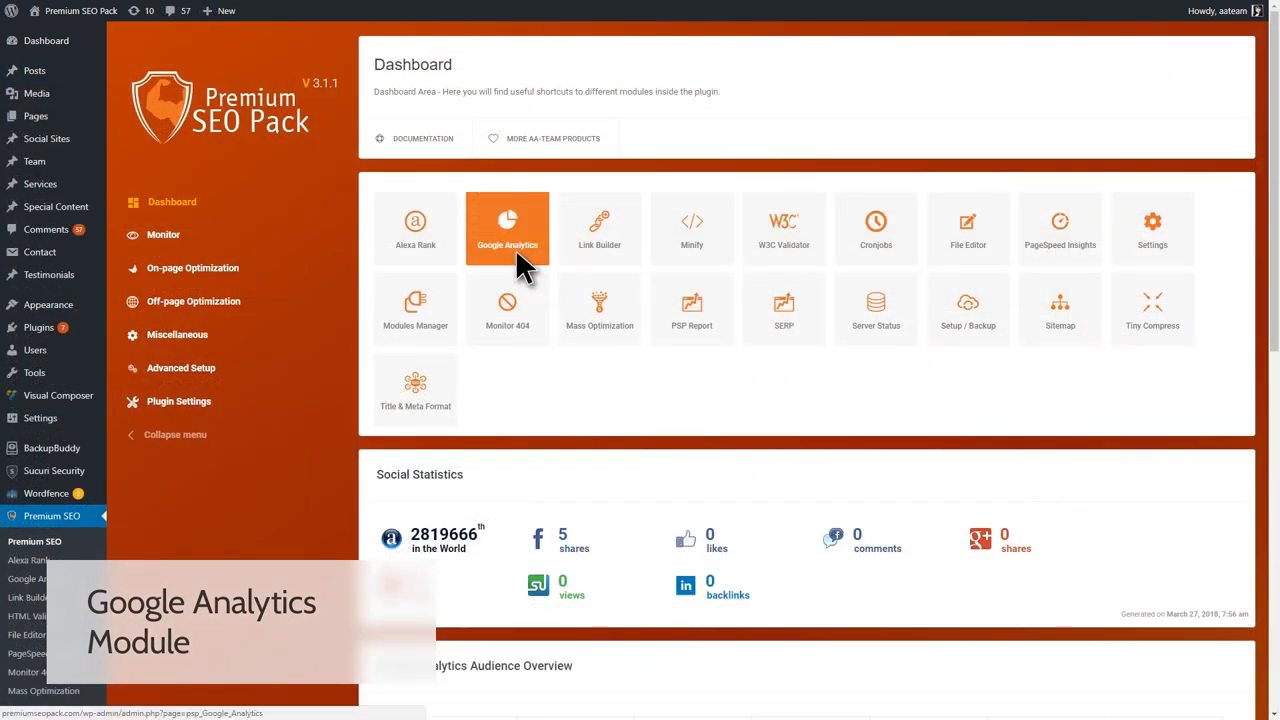
Enter the Google Analytics module and scroll down to its Top Pages / Posts table
left_click(508, 228)
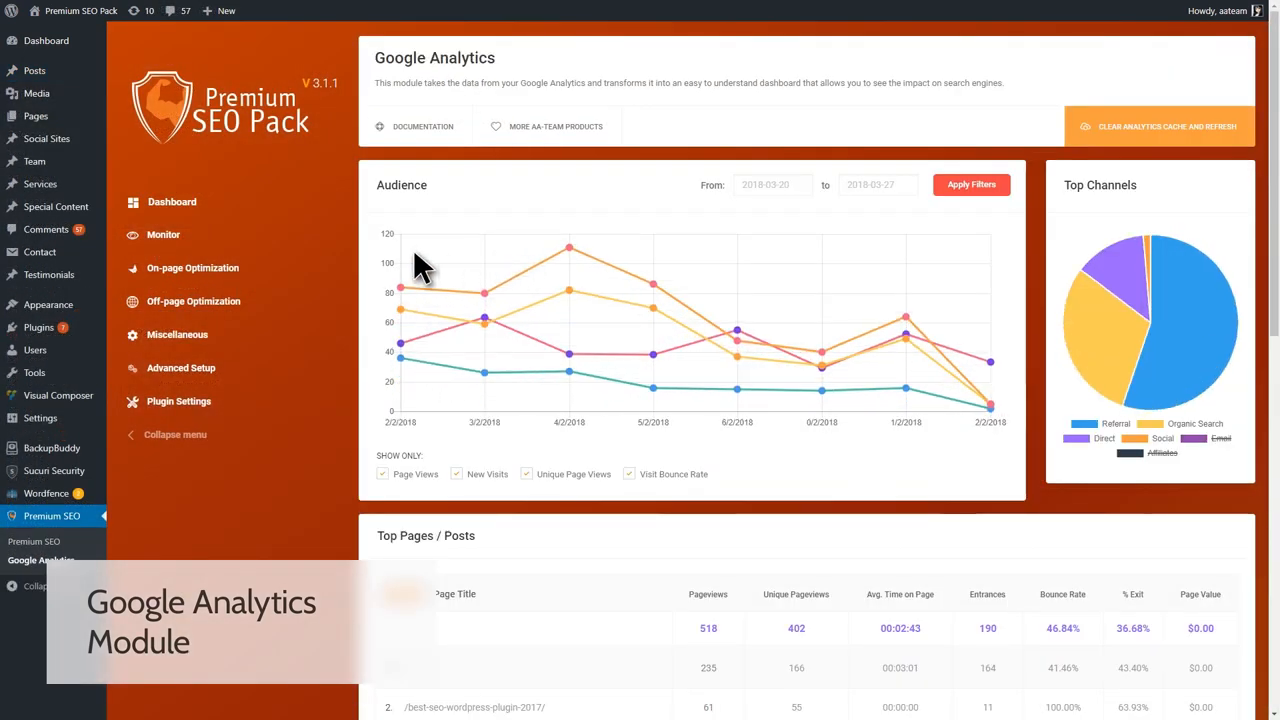
mouse_move(300, 268)
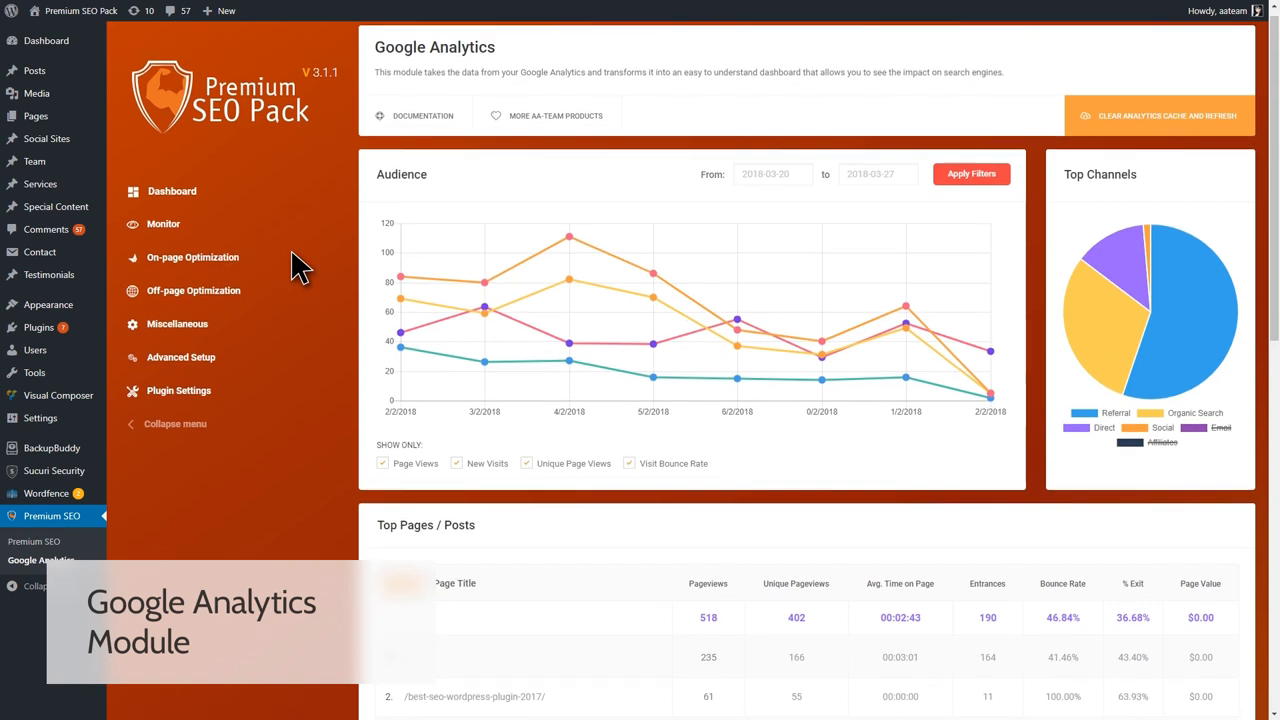
scroll("down", 3)
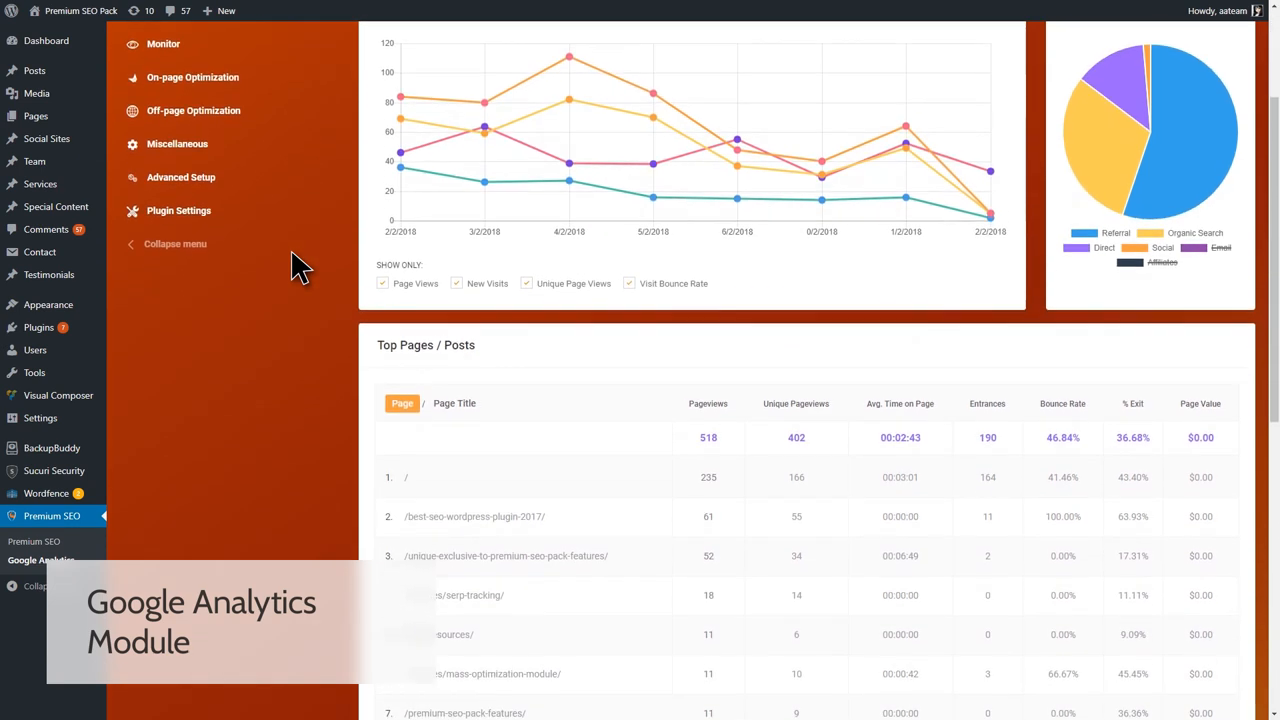
scroll("down", 3)
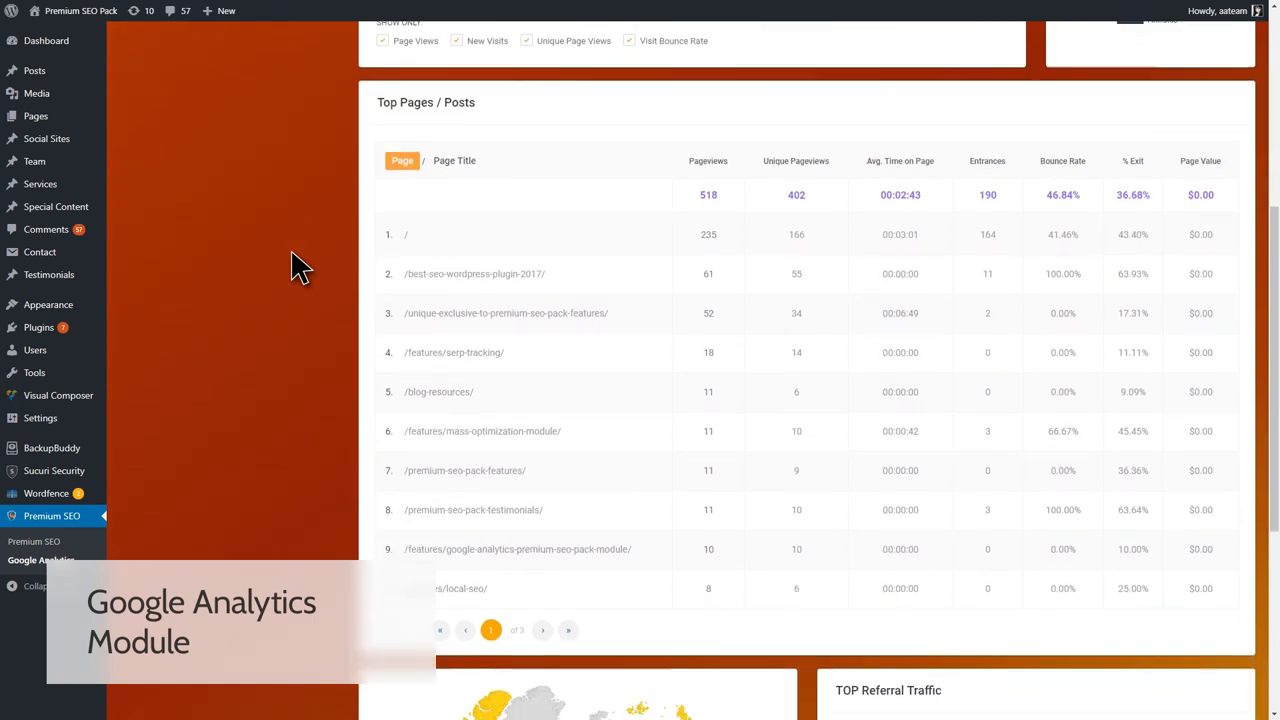
left_click(52, 516)
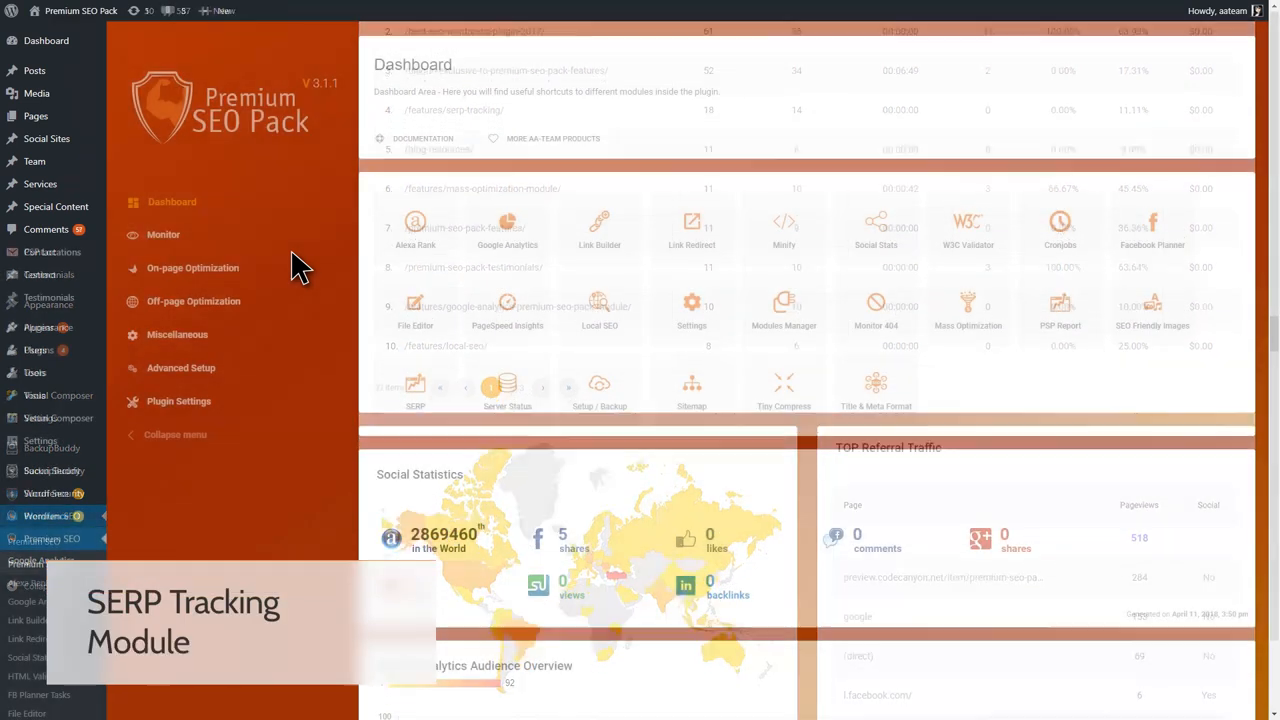
Enter the SERP module and show the Ranking Evolution chart for the first tracked keyword
left_click(416, 390)
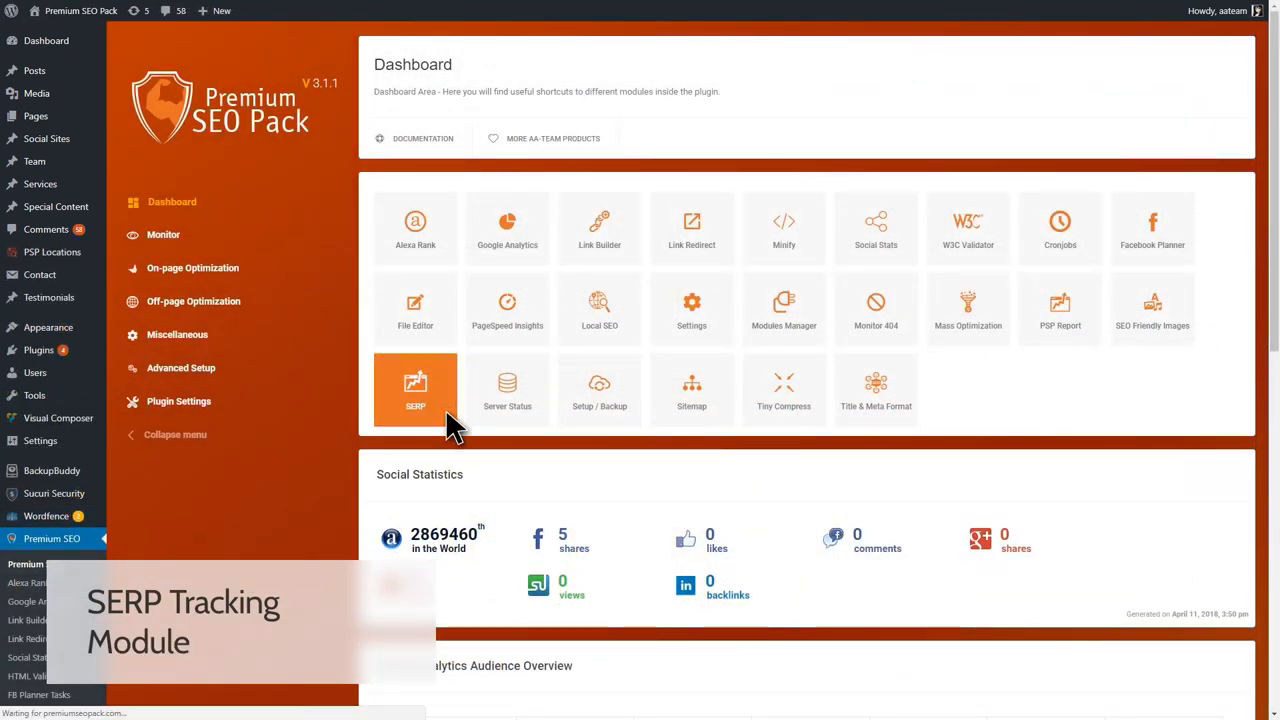
left_click(416, 388)
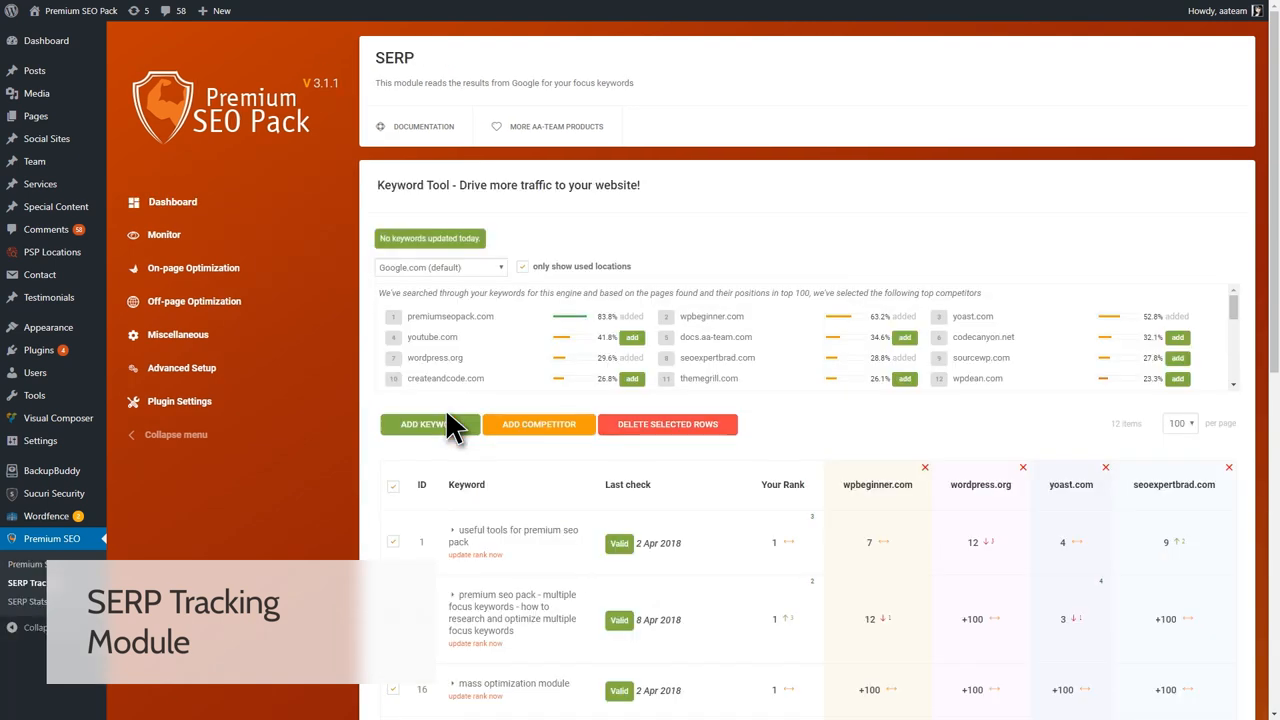
scroll("down", 3)
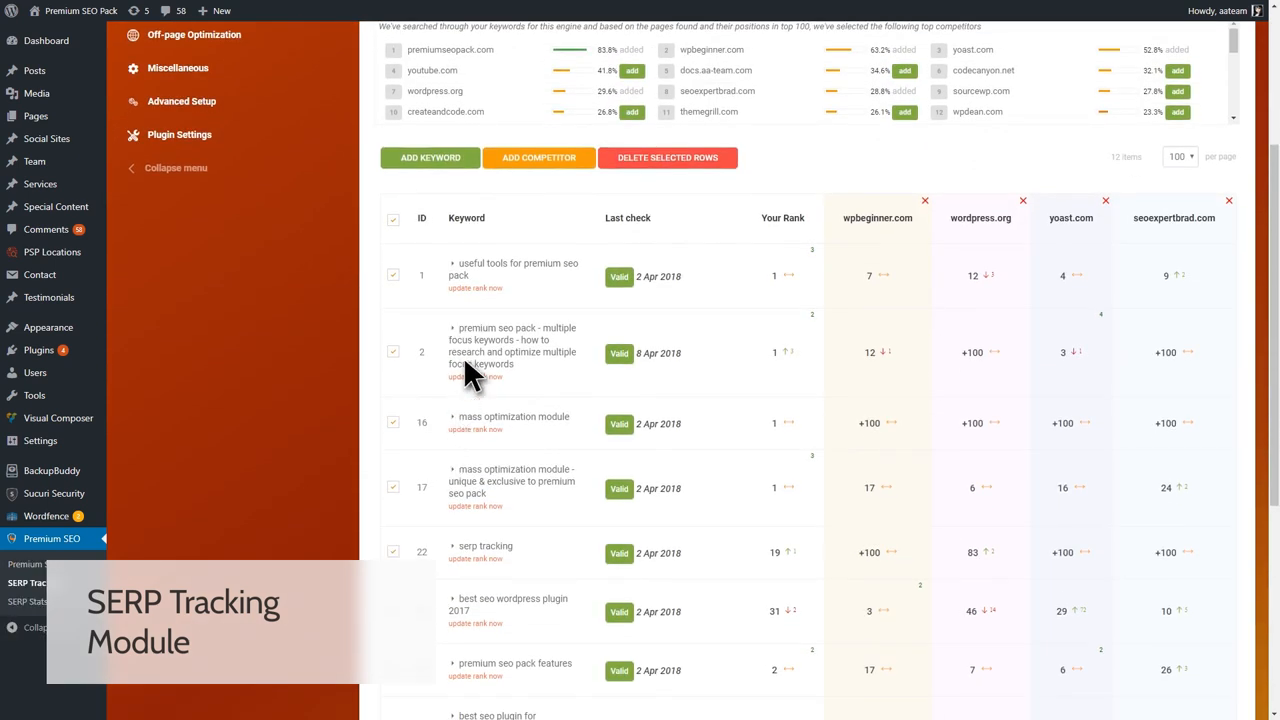
left_click(452, 264)
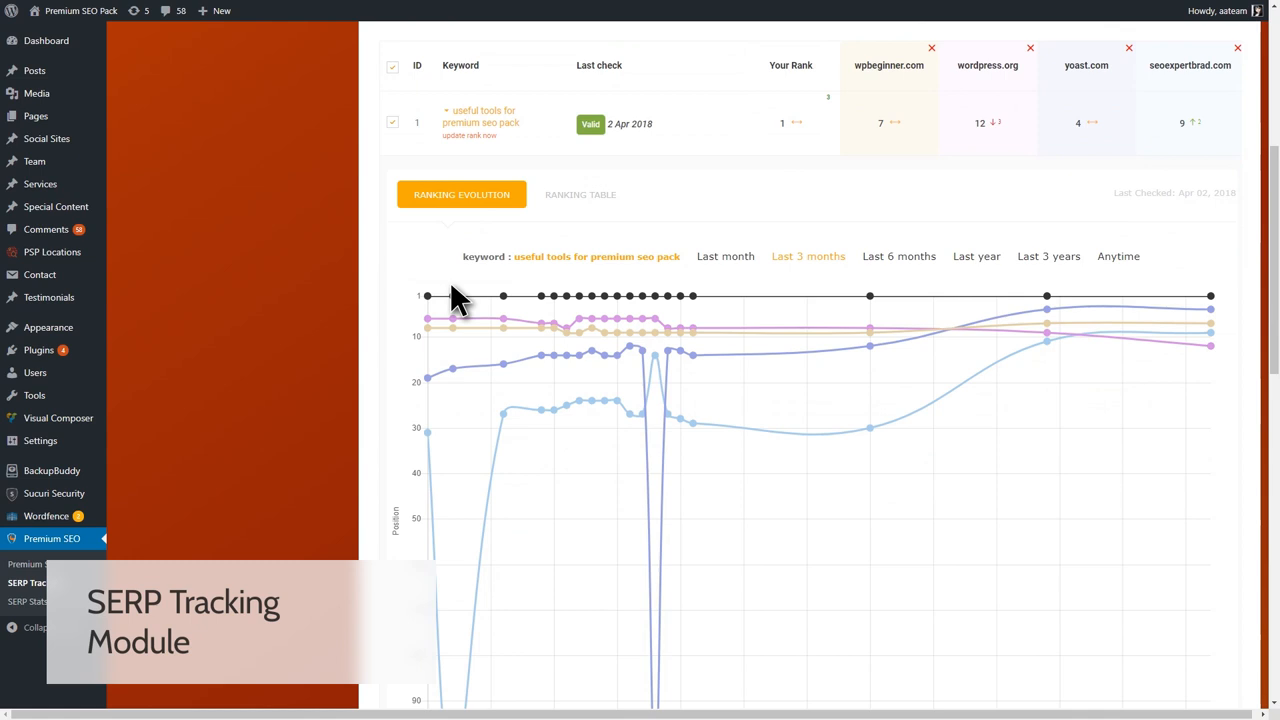
scroll("down", 3)
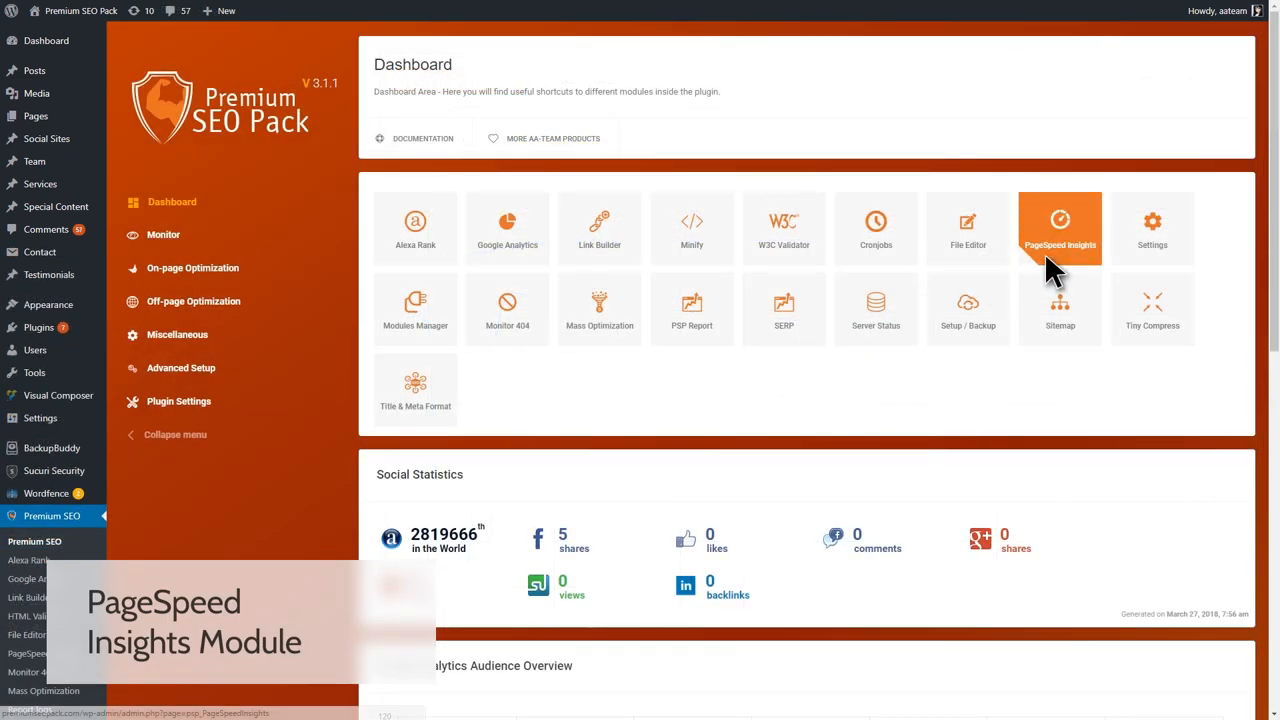
Enter PageSpeed Insights and view a post's report scoring 52/100, Needs Work
left_click(1060, 228)
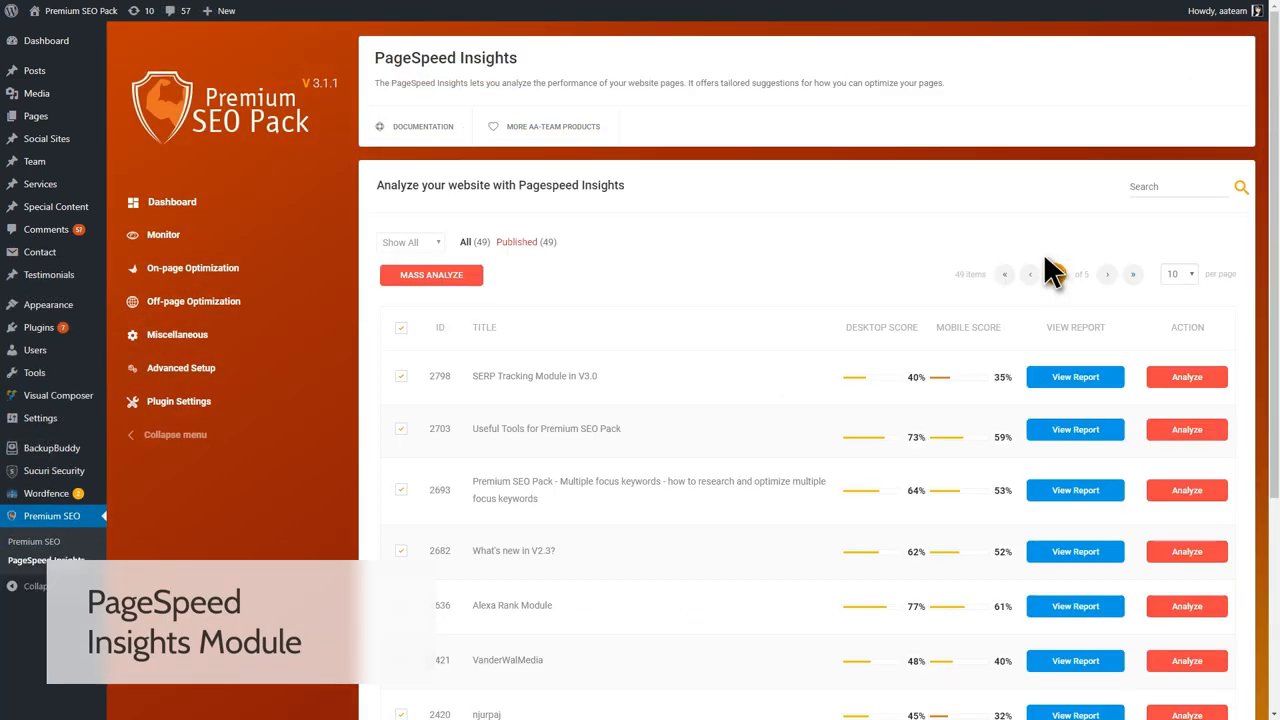
scroll("down", 3)
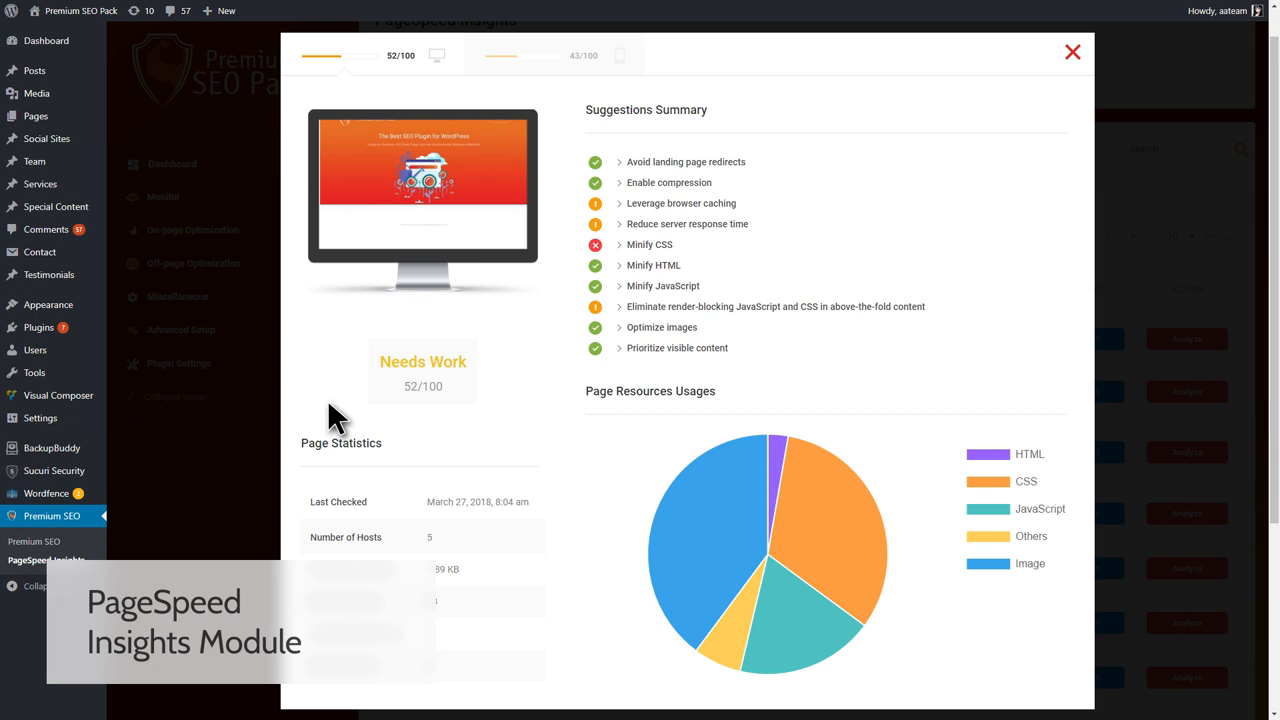
left_click(172, 200)
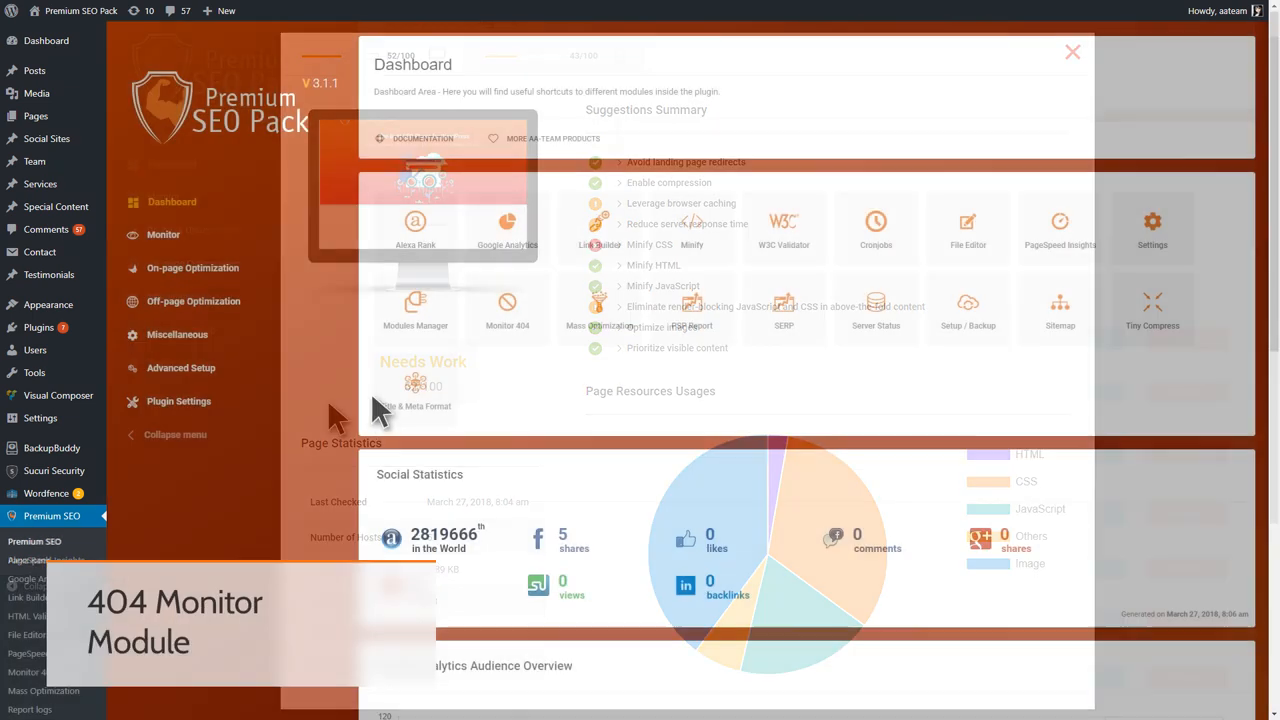
View the Monitor 404 module, then the Title & Meta Format module's Format Tags List
left_click(508, 310)
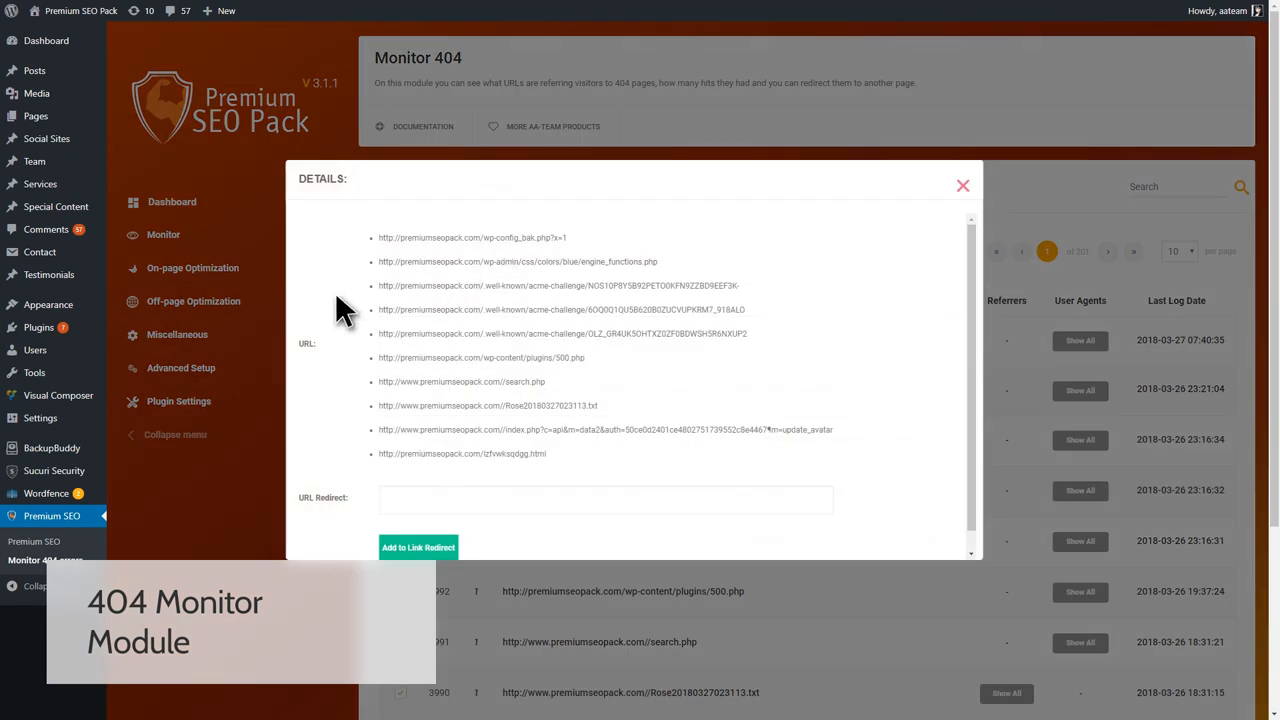
mouse_move(240, 336)
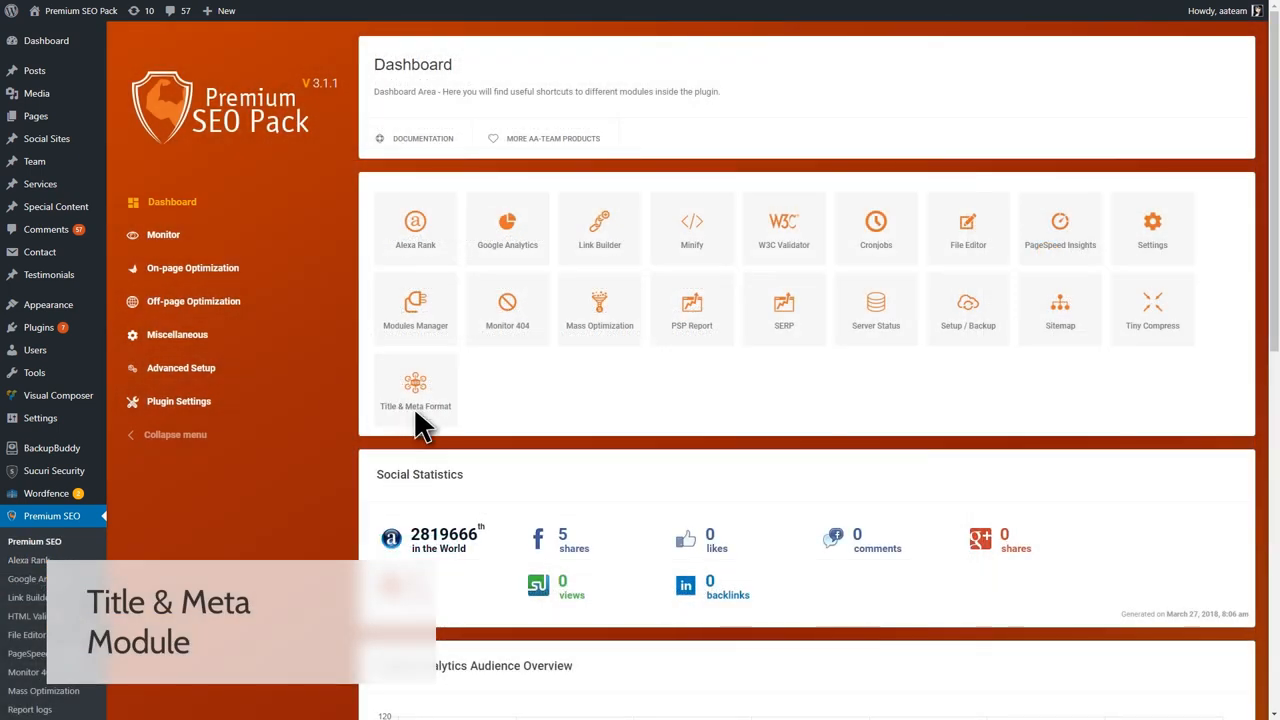
left_click(416, 390)
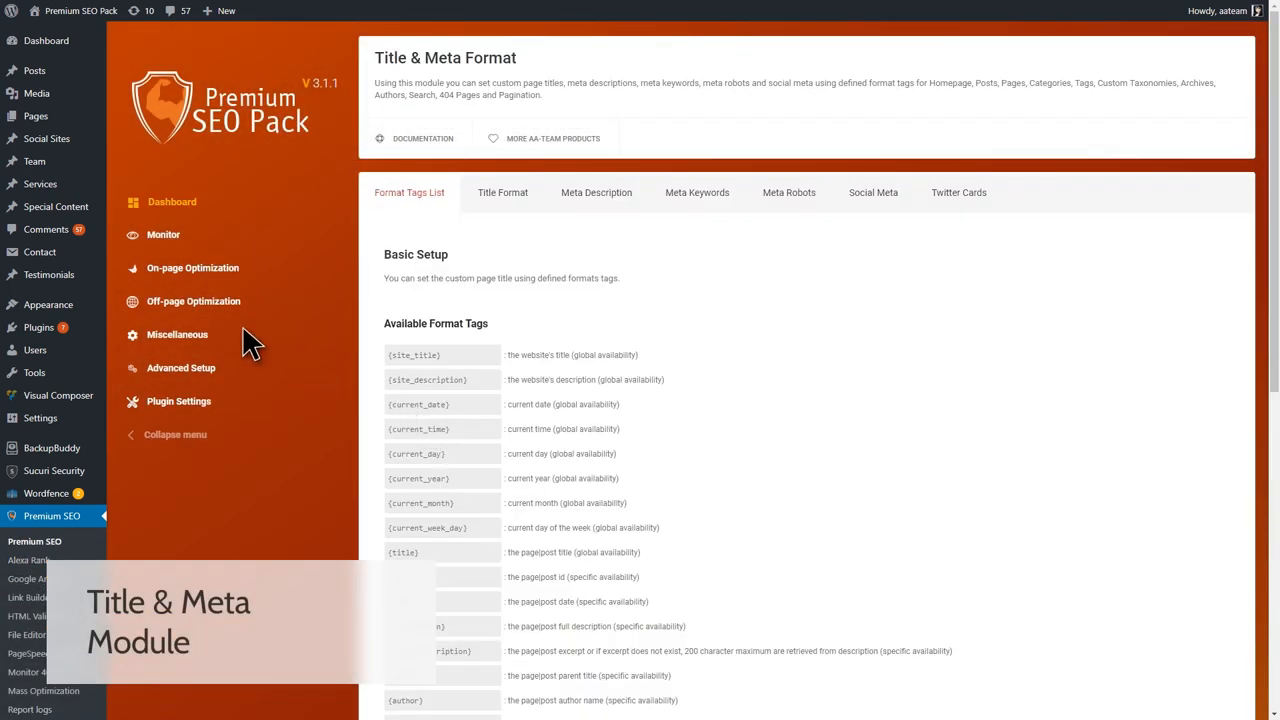
scroll("down", 3)
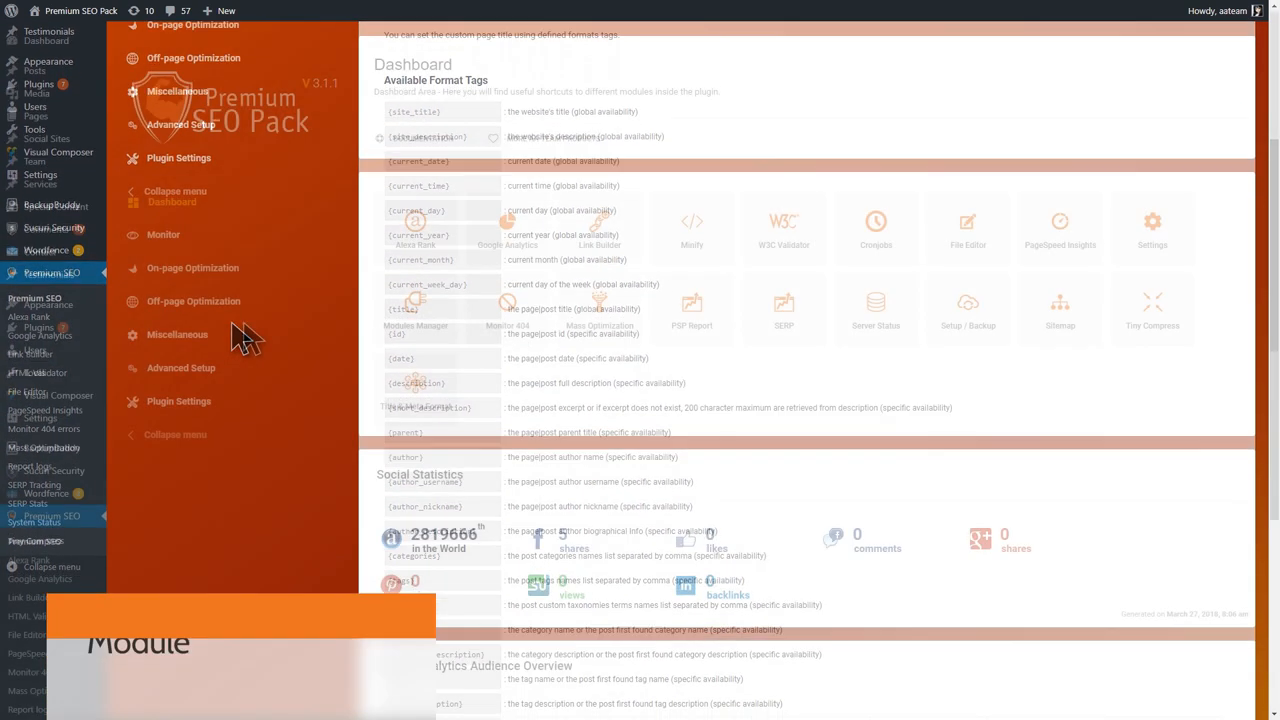
Enter the Sitemap module and scroll through the generated XML Images Sitemap
left_click(1060, 304)
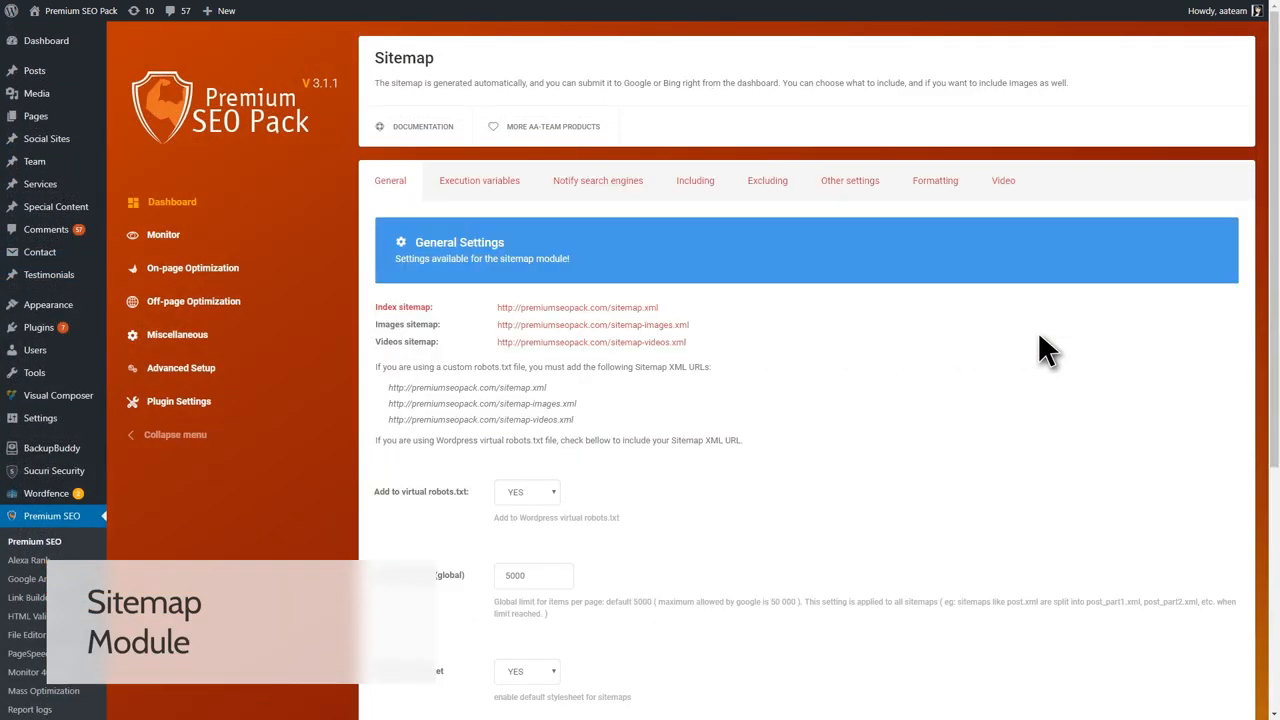
mouse_move(670, 340)
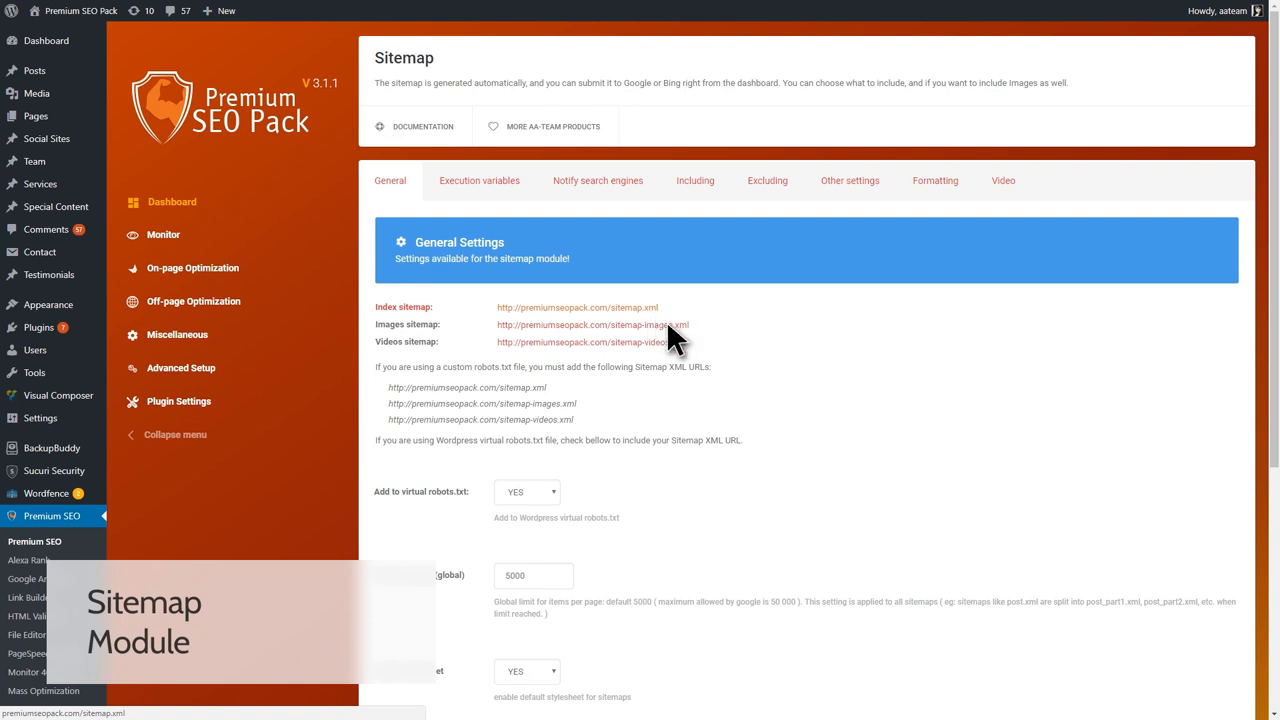
mouse_move(684, 350)
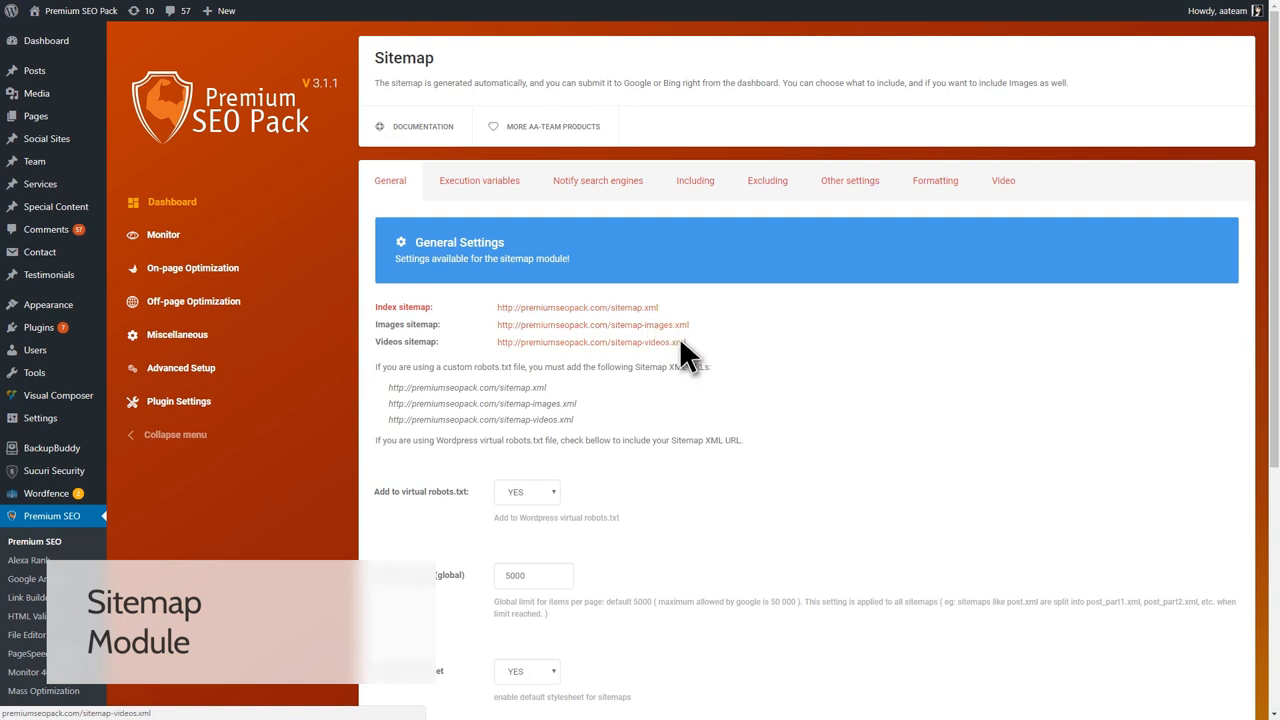
left_click(592, 324)
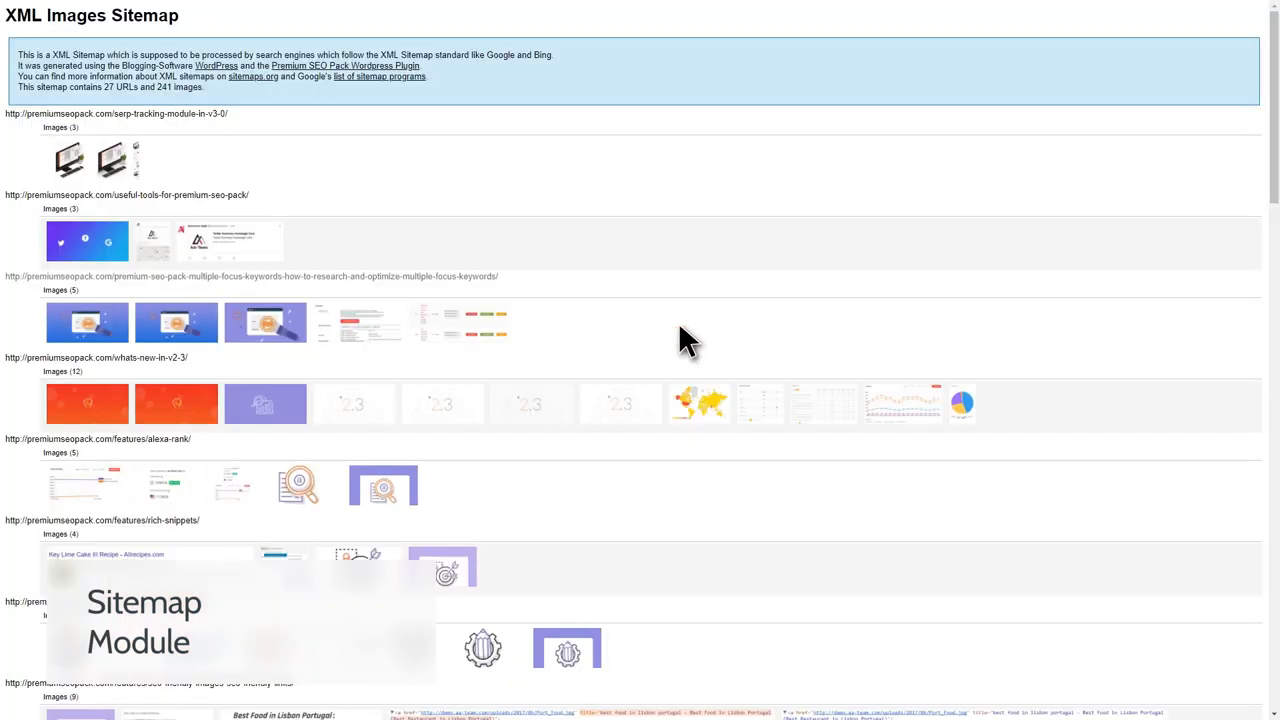
scroll("down", 3)
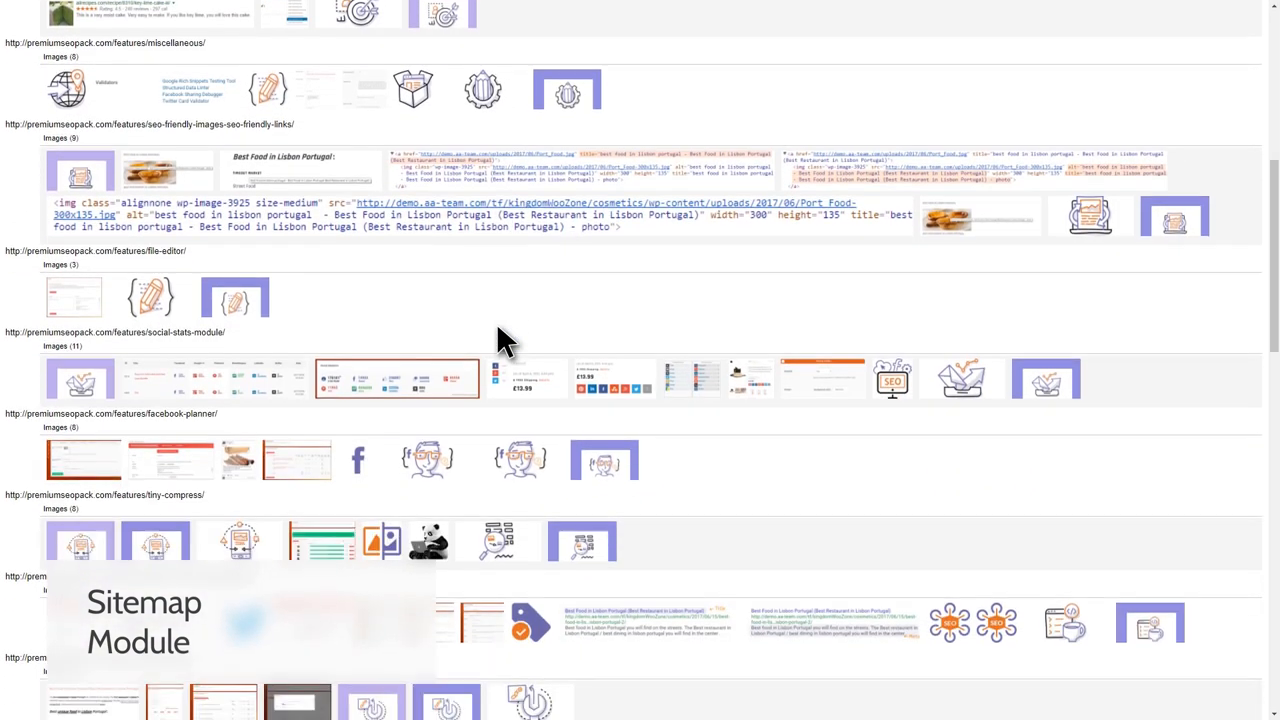
scroll("down", 3)
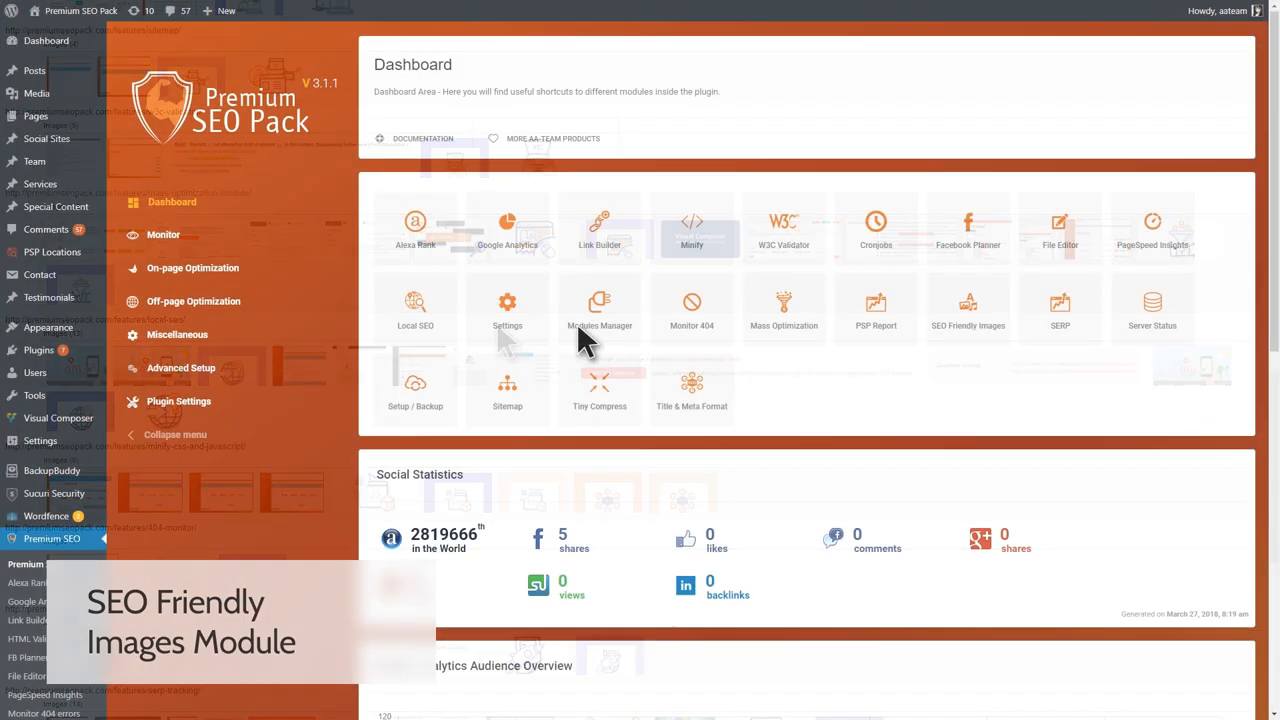
View the SEO Friendly Images ALT/TITLE and link title settings, then return to the dashboard
left_click(968, 308)
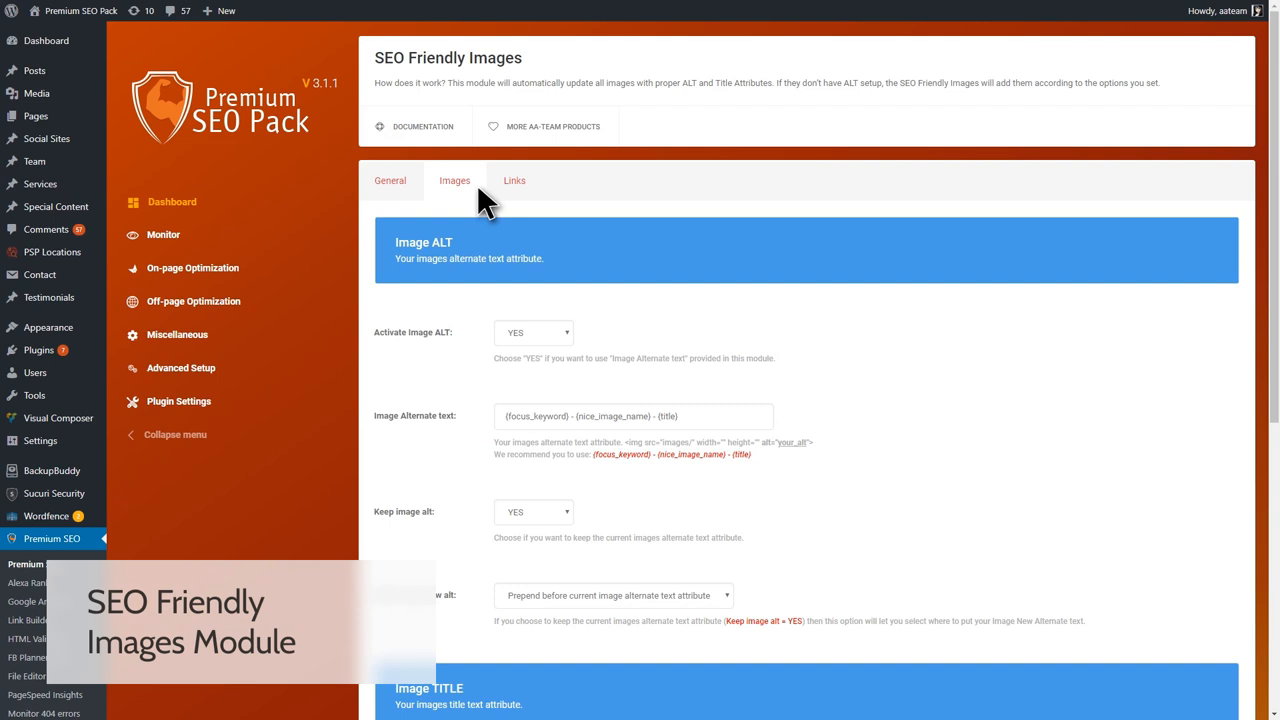
left_click(514, 180)
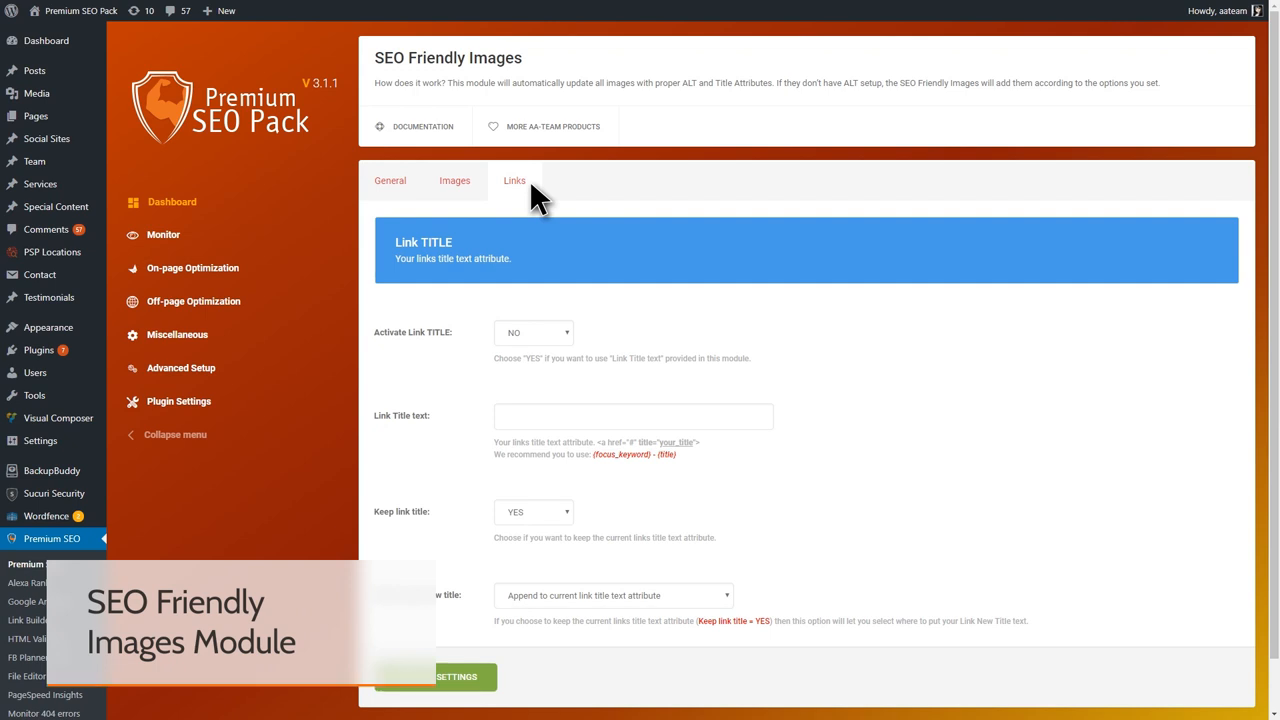
left_click(172, 202)
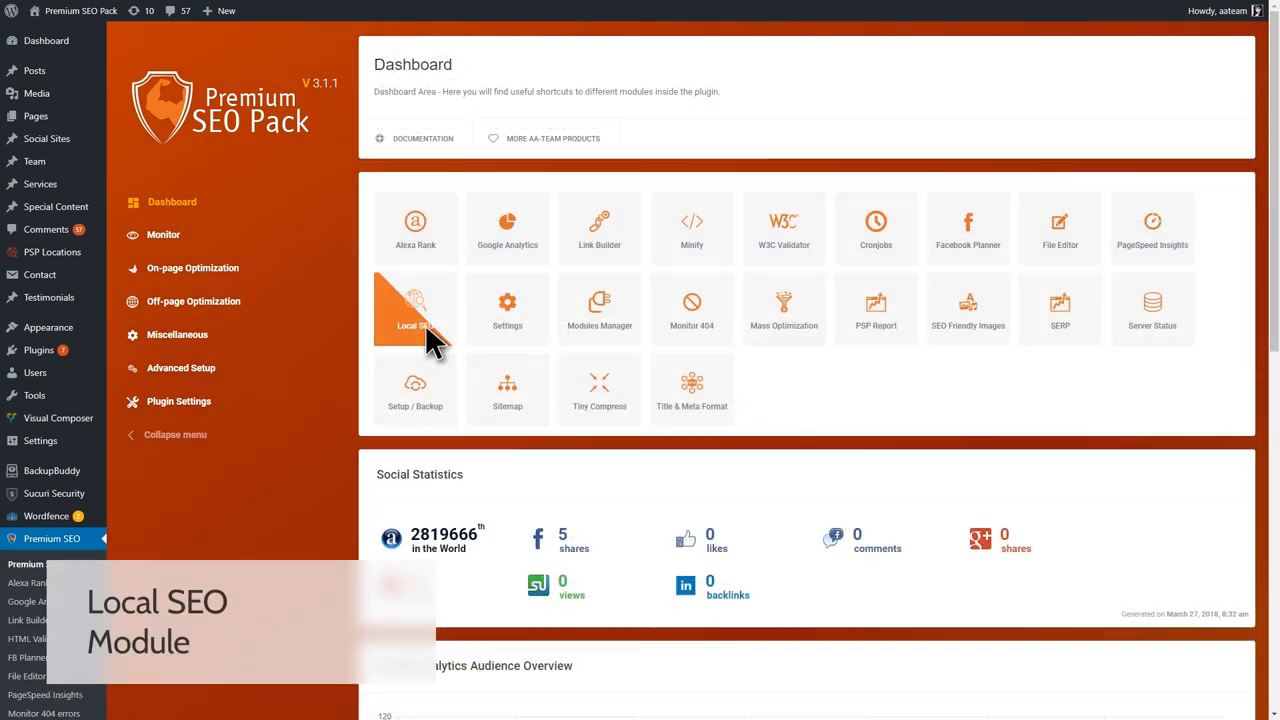
Enter Local SEO and scroll through Locations & shortcodes, Google Map API keys and the business location entry
left_click(416, 310)
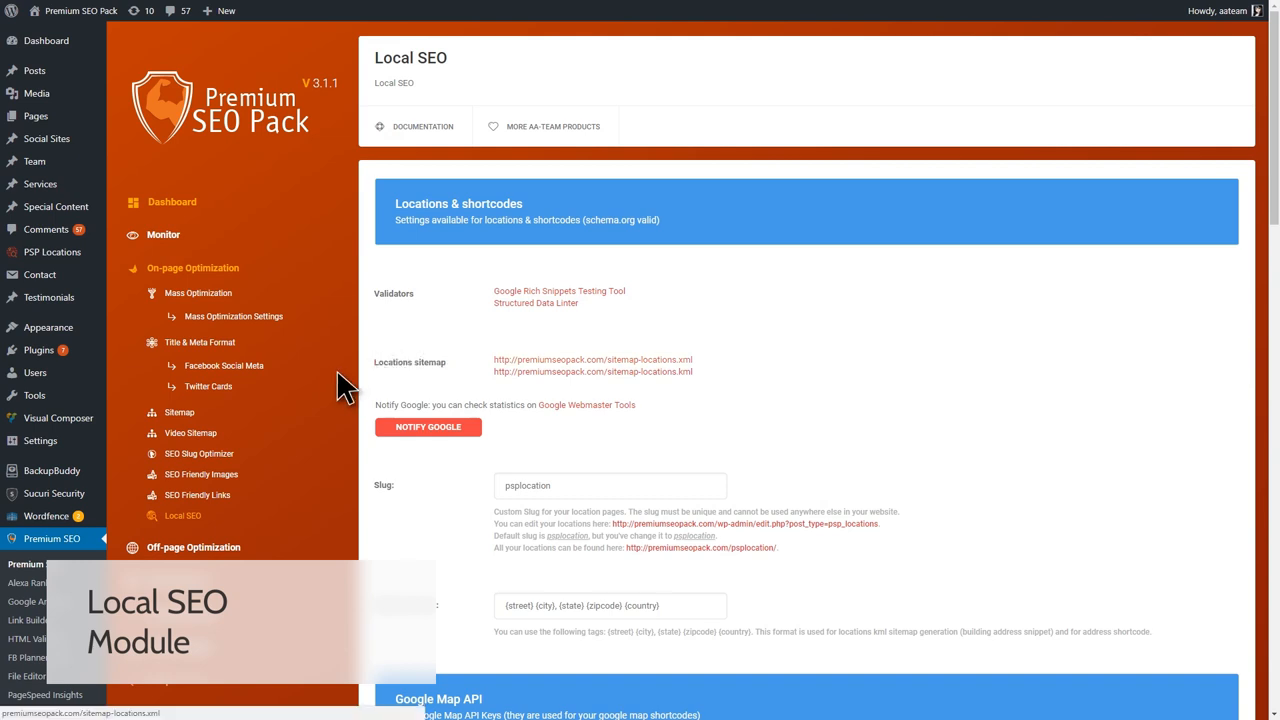
scroll("down", 3)
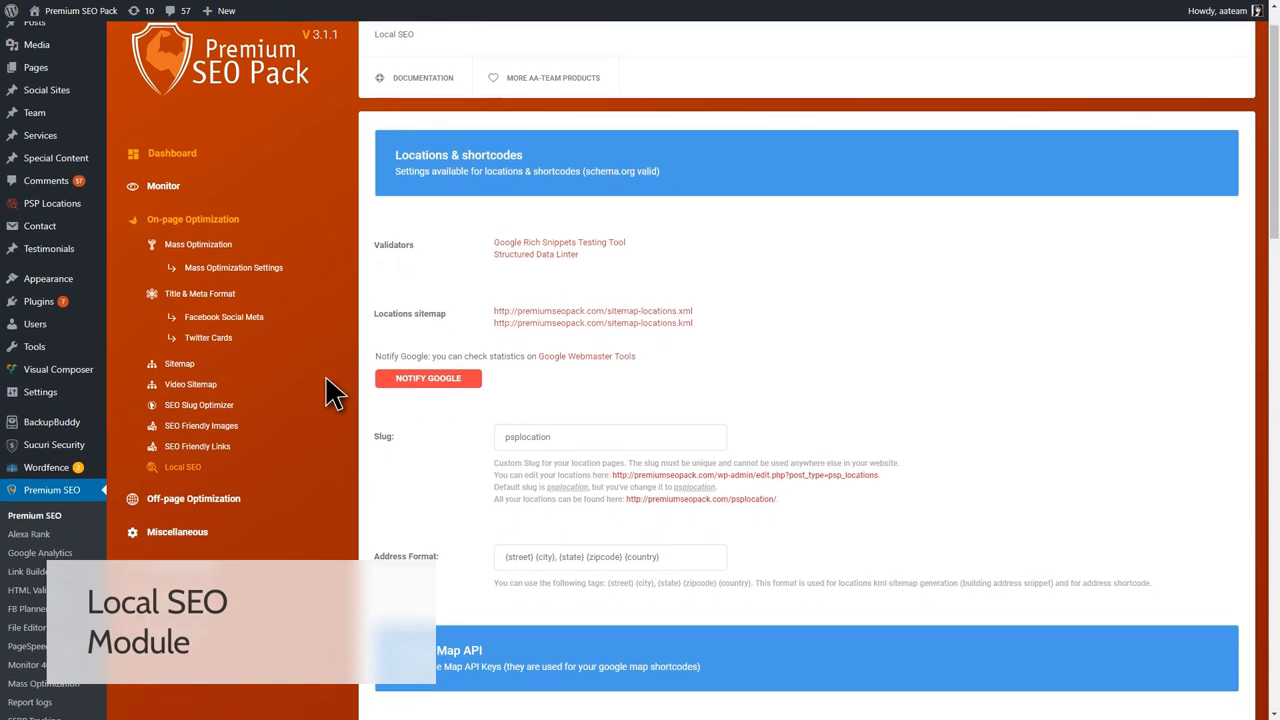
scroll("down", 3)
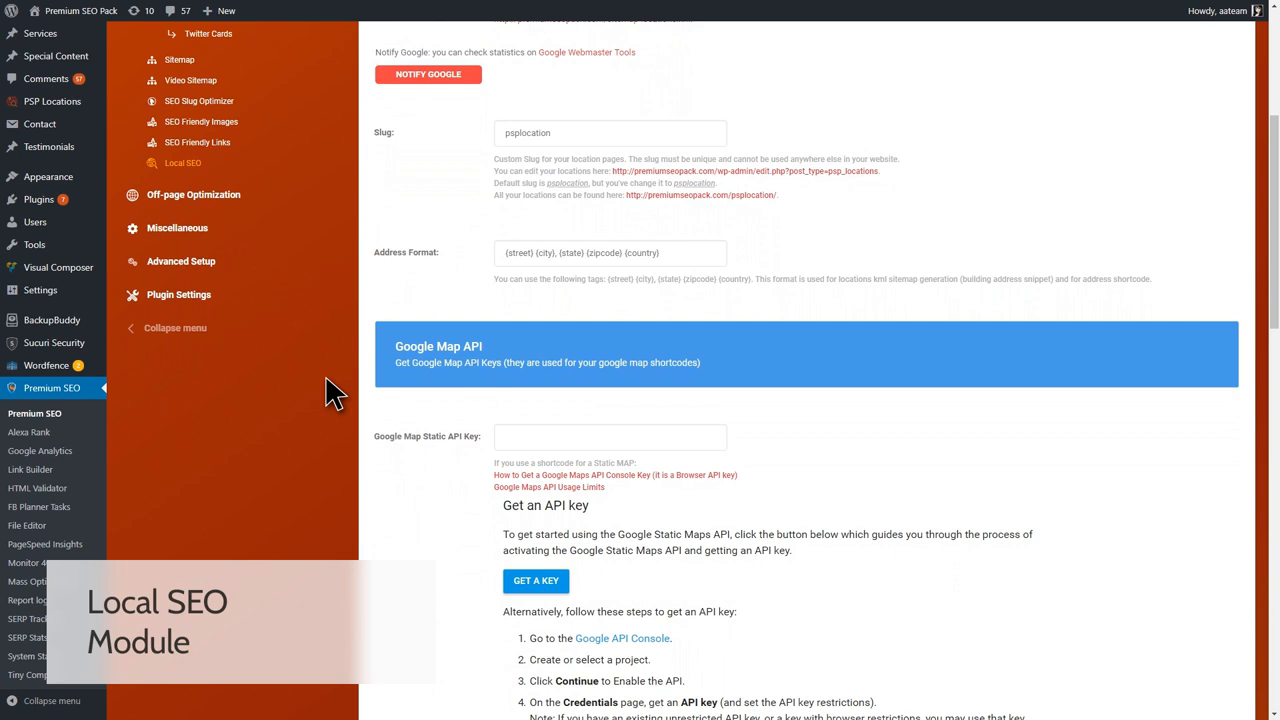
scroll("down", 3)
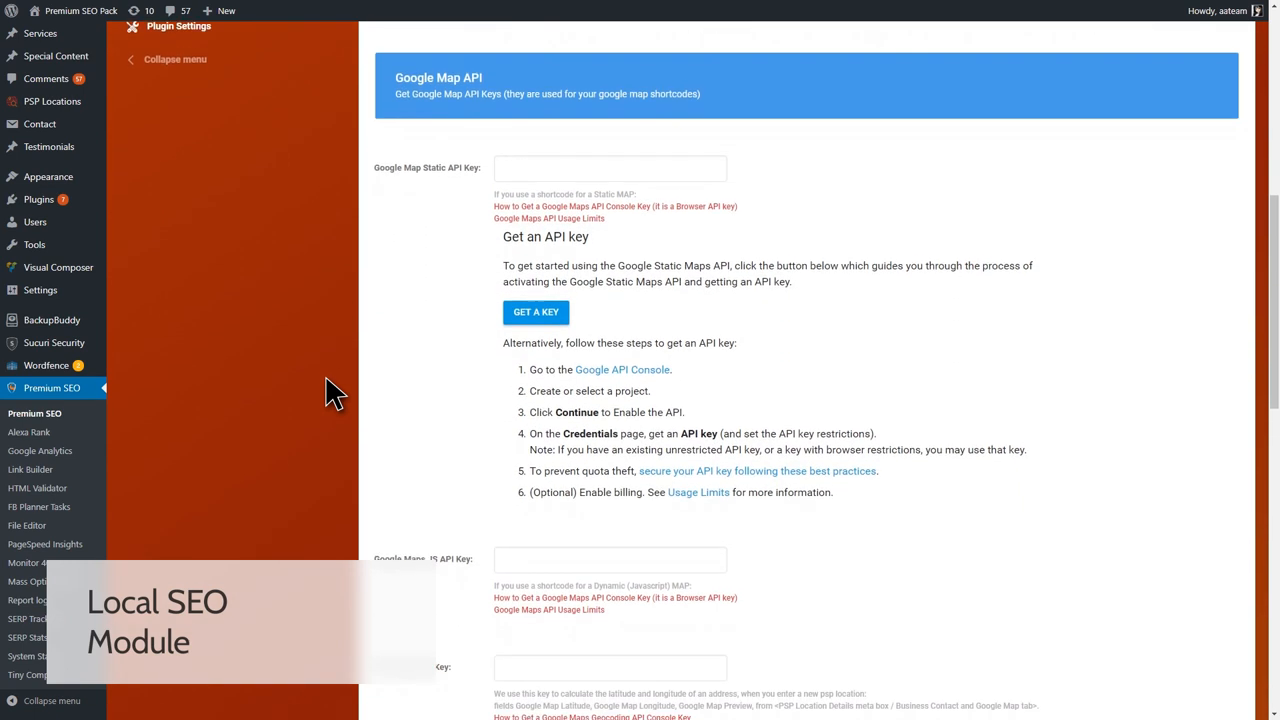
scroll("down", 3)
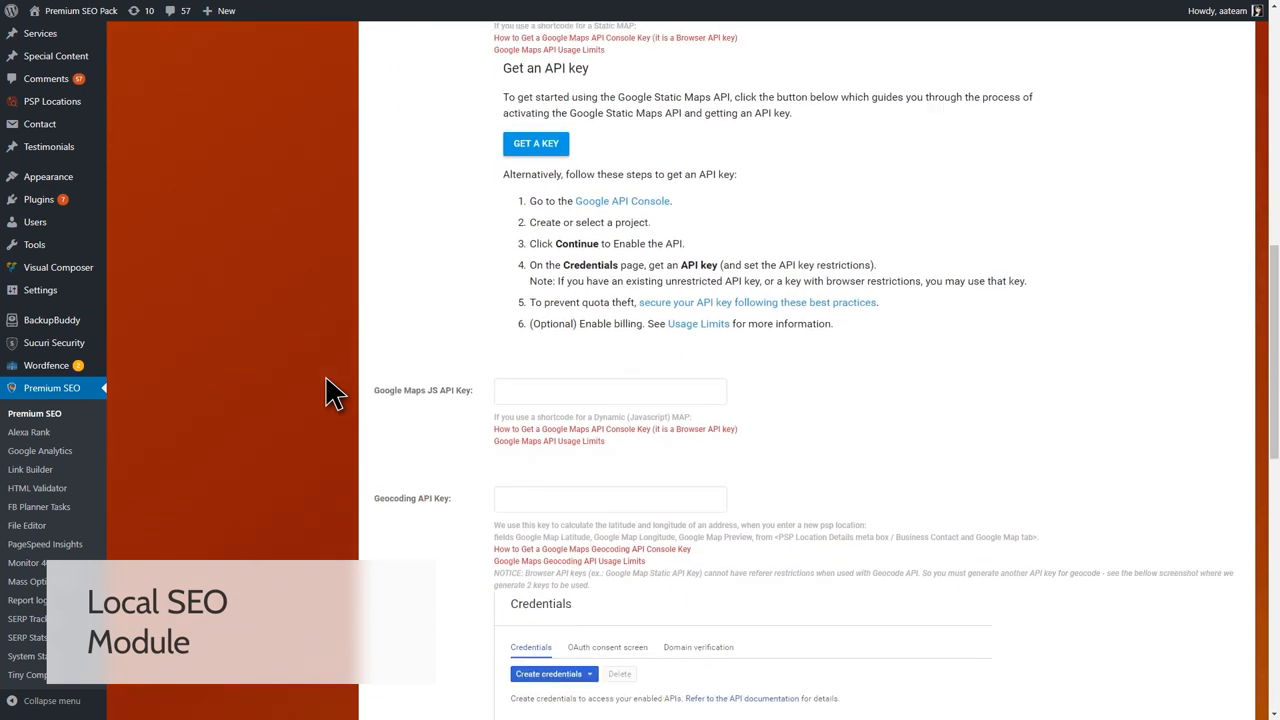
scroll("down", 3)
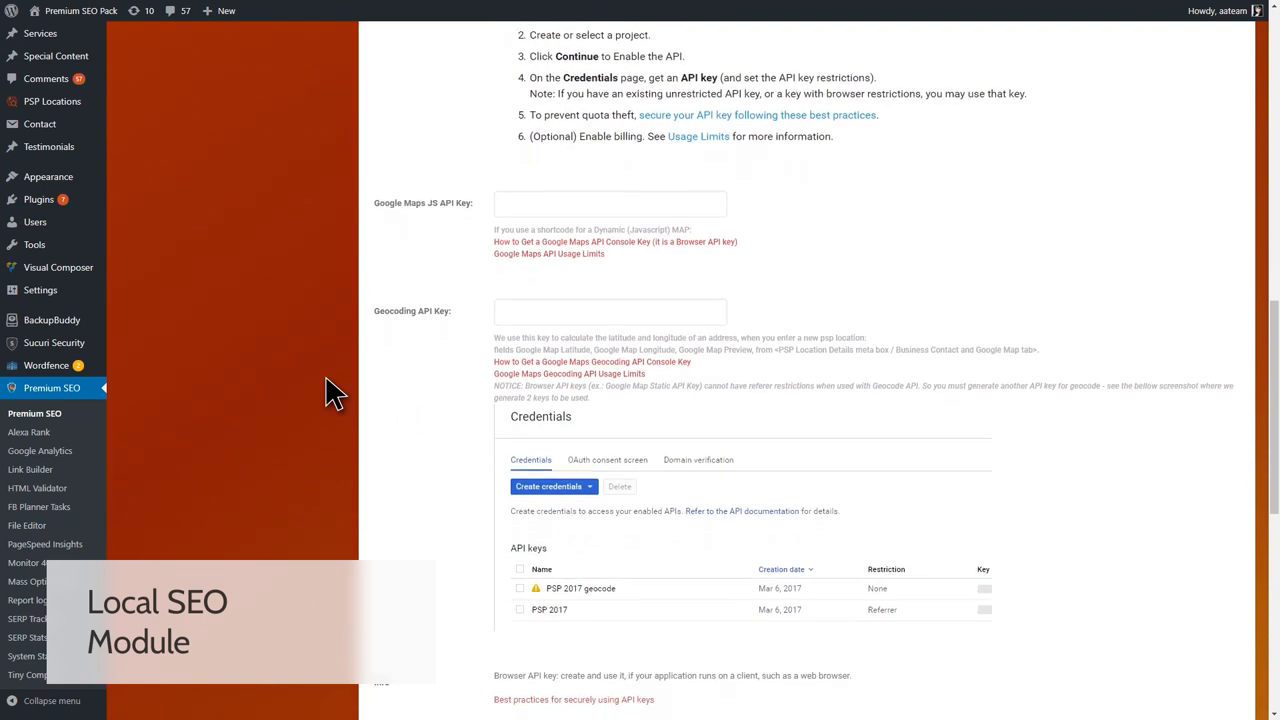
scroll("down", 3)
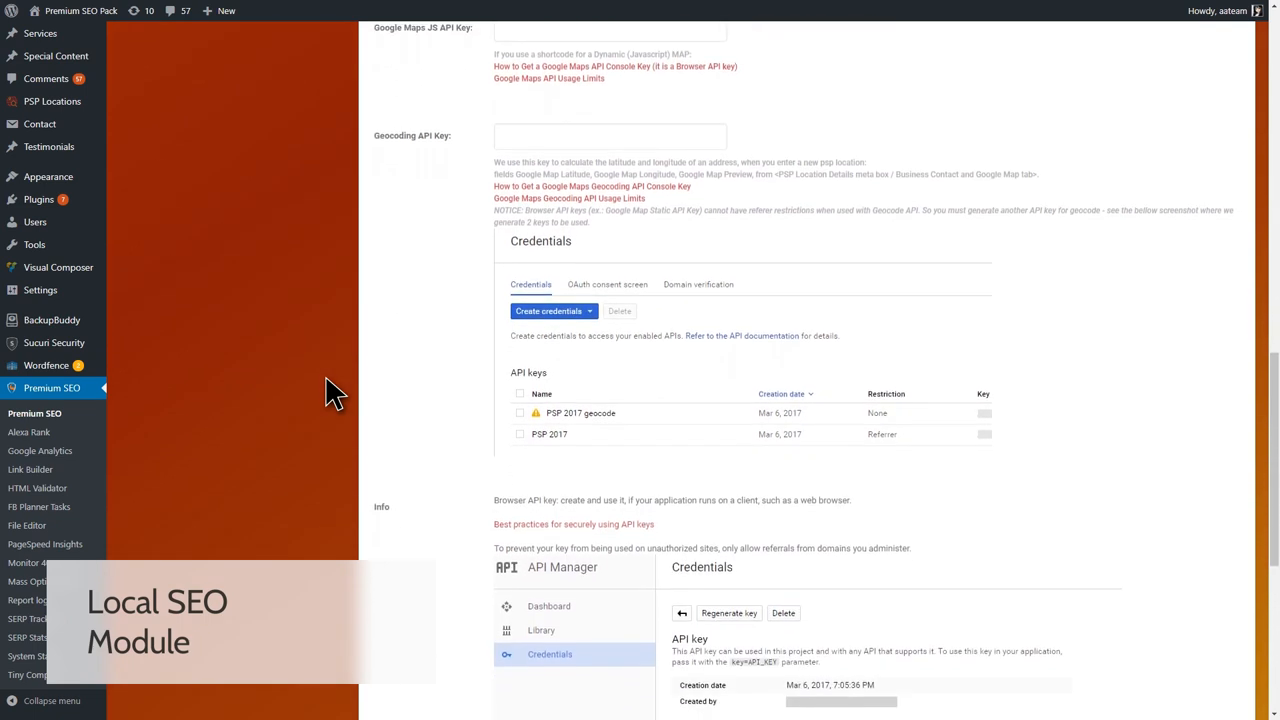
scroll("down", 3)
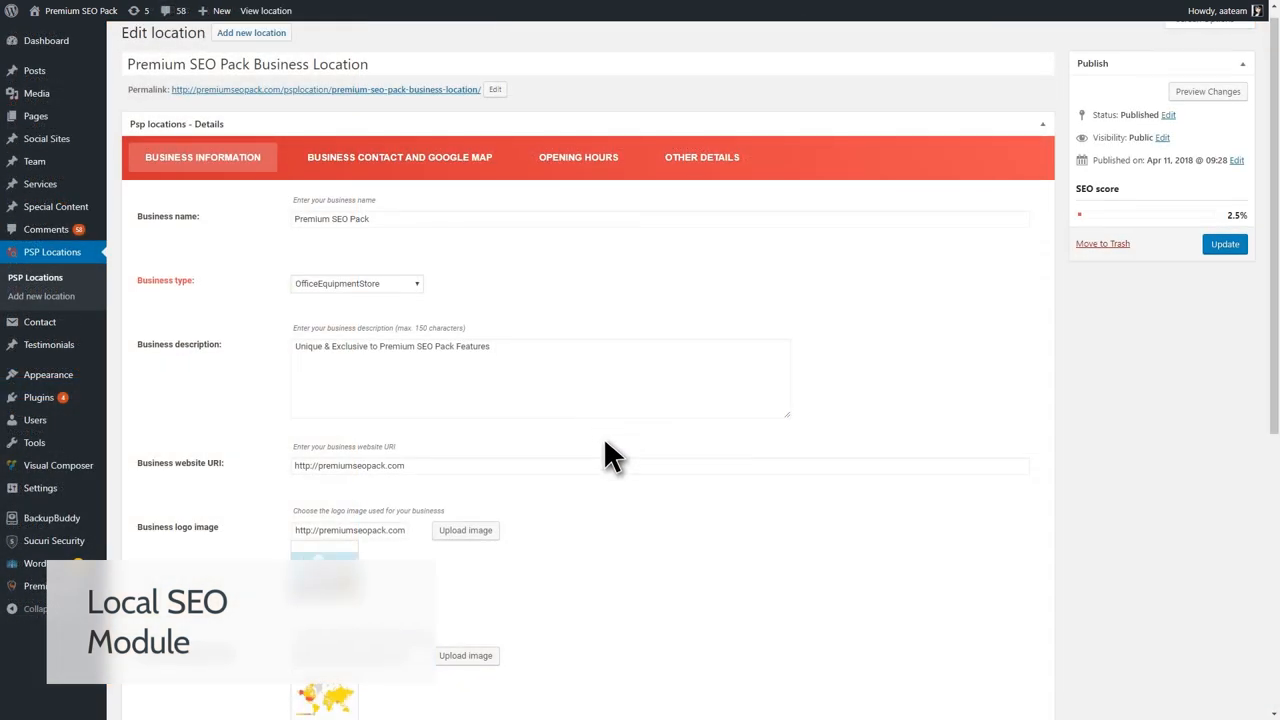
scroll("down", 3)
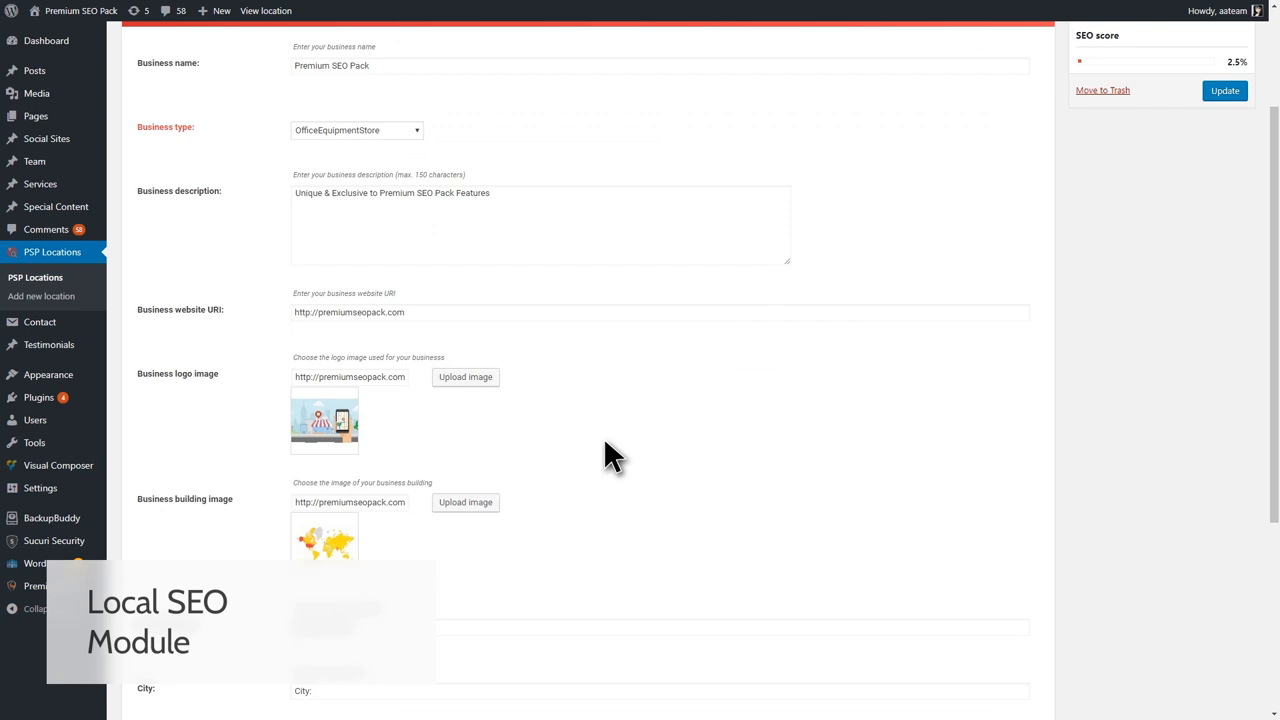
scroll("down", 3)
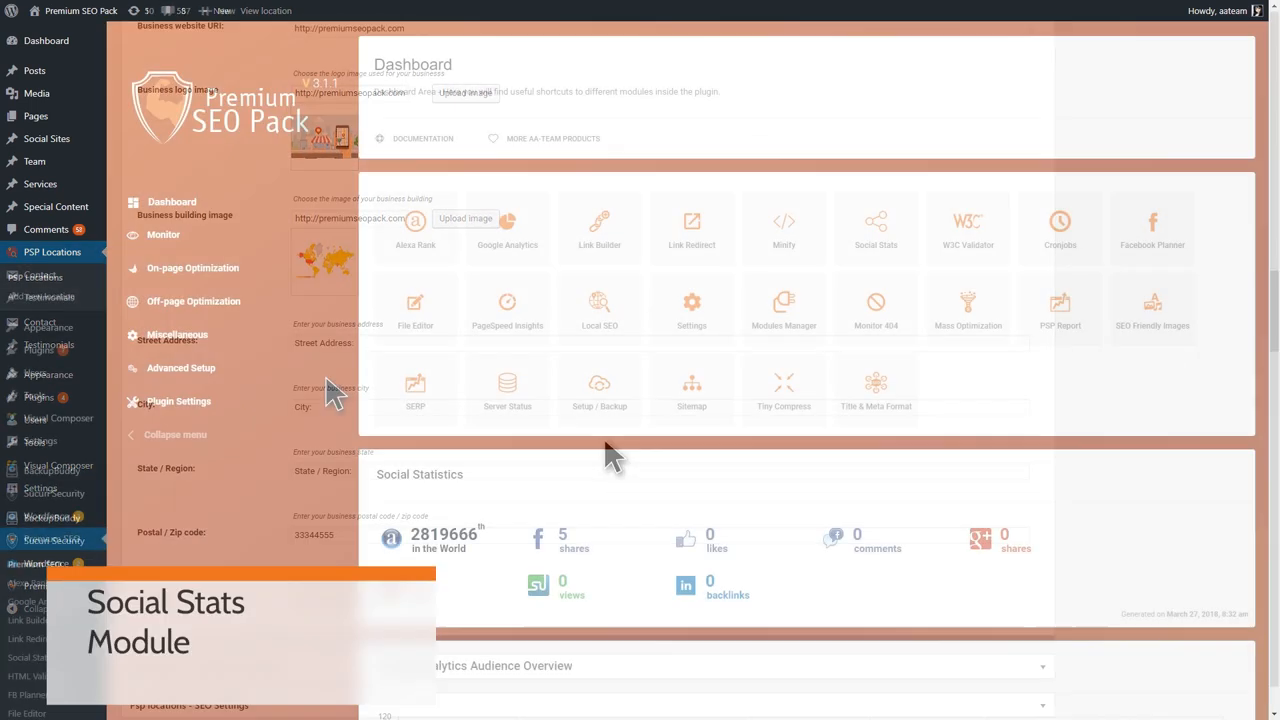
Enter the Social Stats module and scroll its table of page share counts
left_click(876, 220)
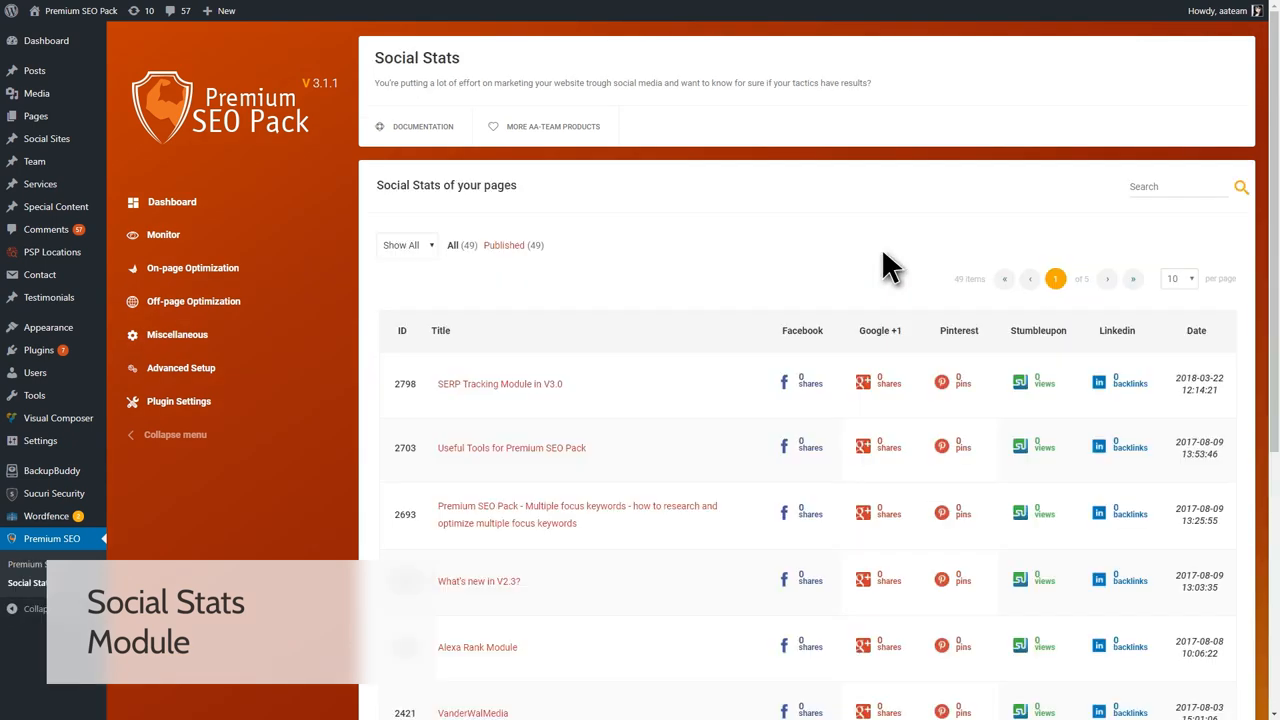
scroll("down", 3)
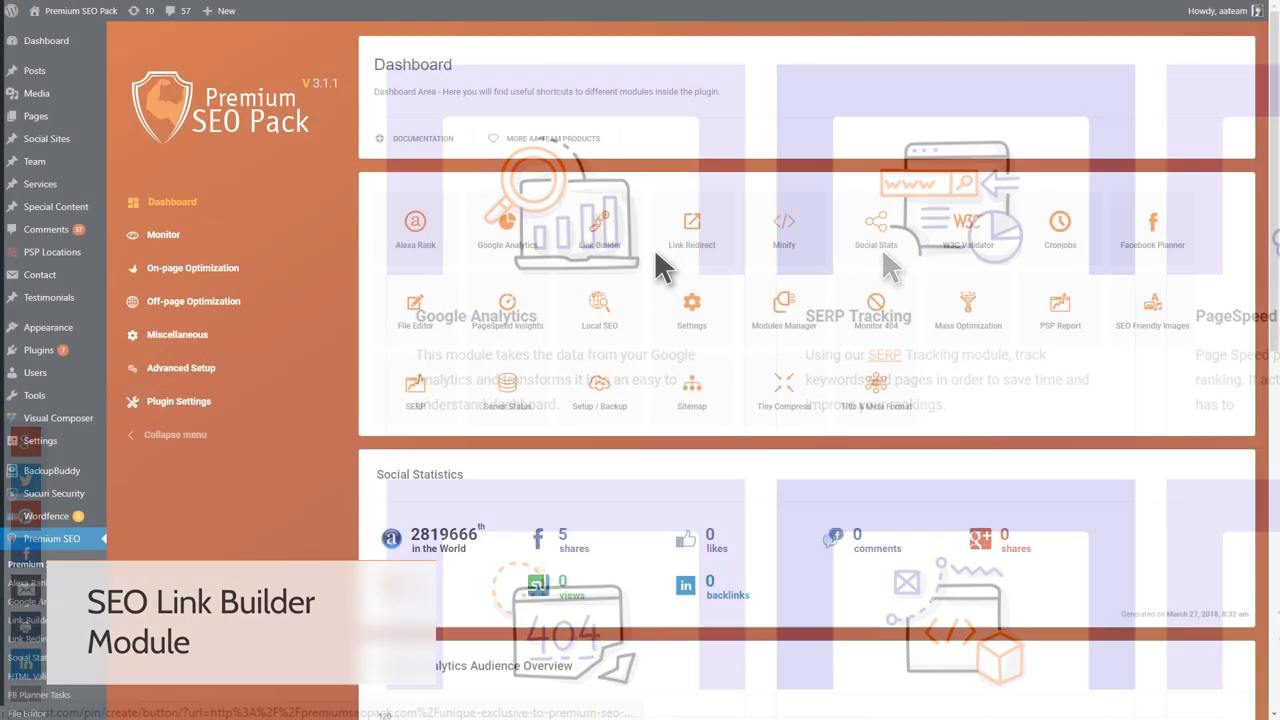
Look over the Link Builder module's Add New Link form, then dismiss it without saving
left_click(600, 228)
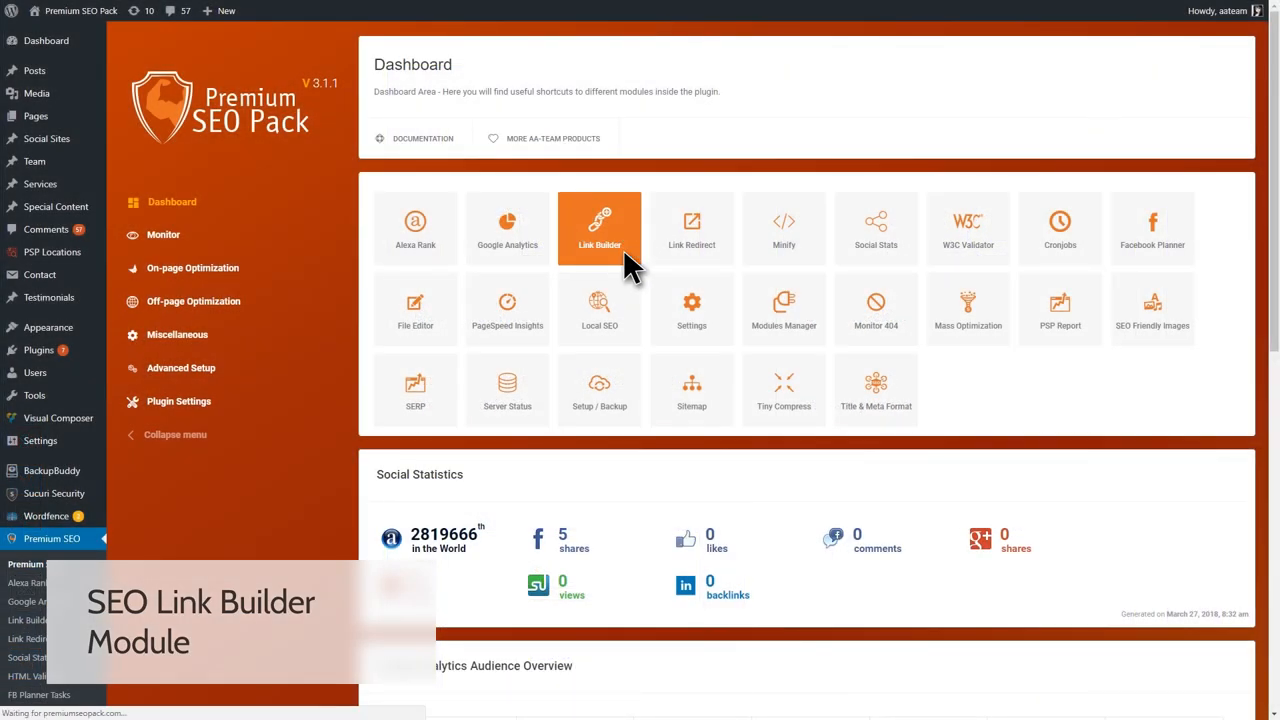
left_click(600, 228)
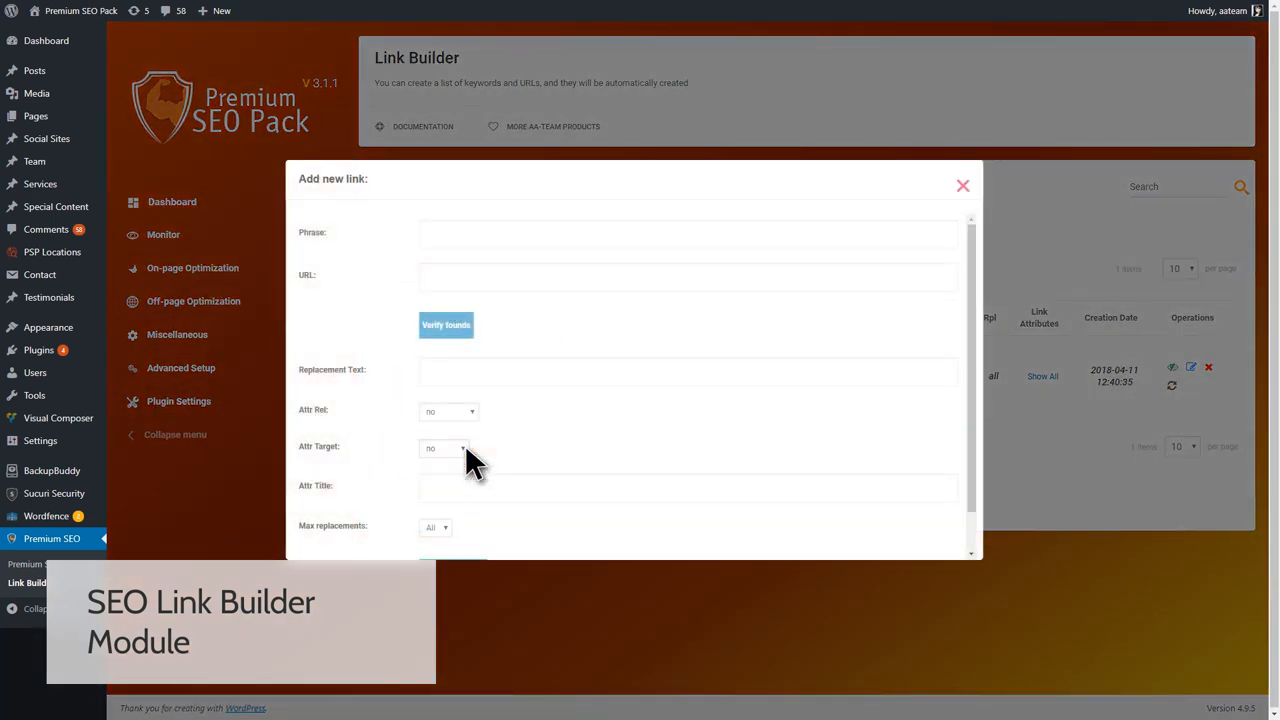
scroll("down", 3)
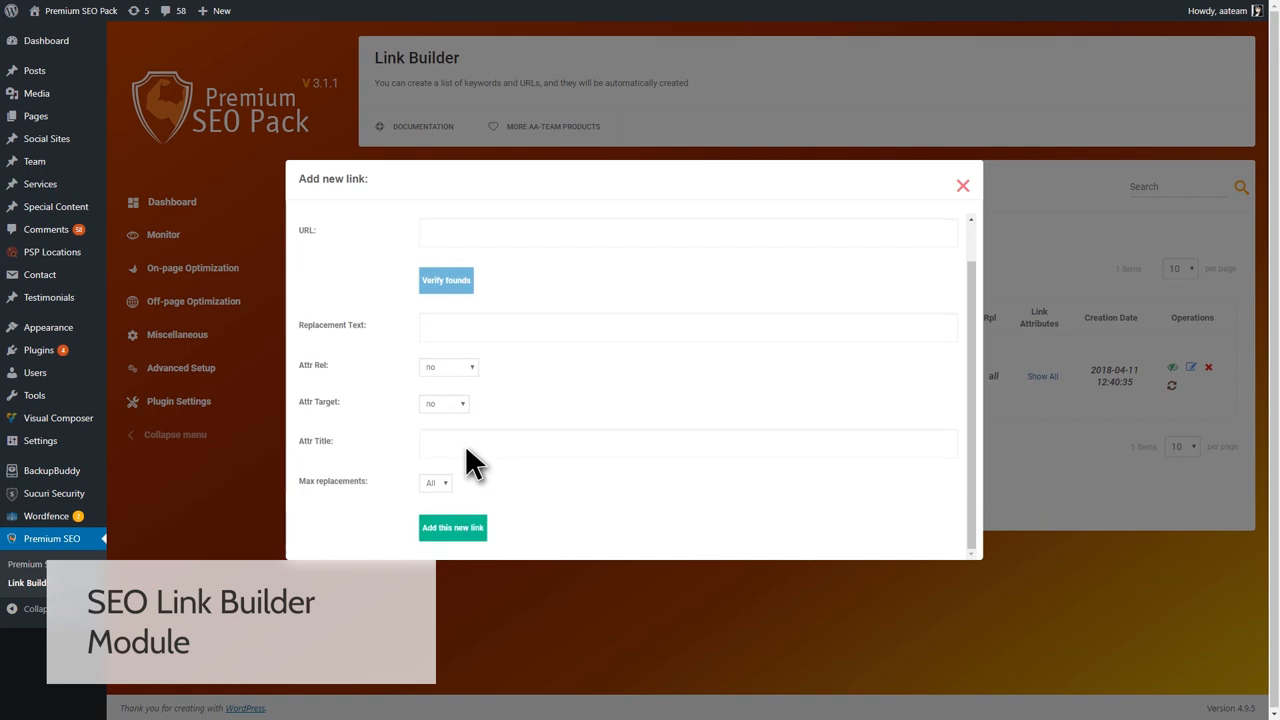
left_click(962, 186)
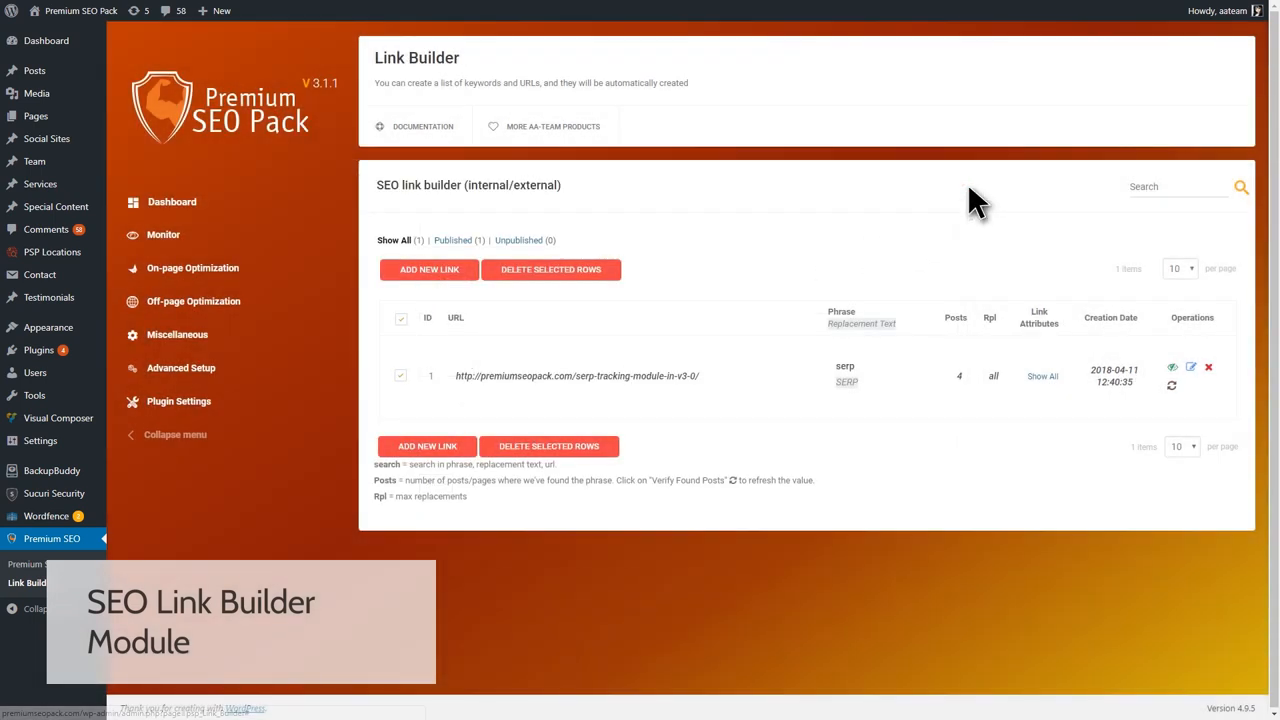
View the linked SERP Tracking post on the site from the existing link entry
left_click(576, 376)
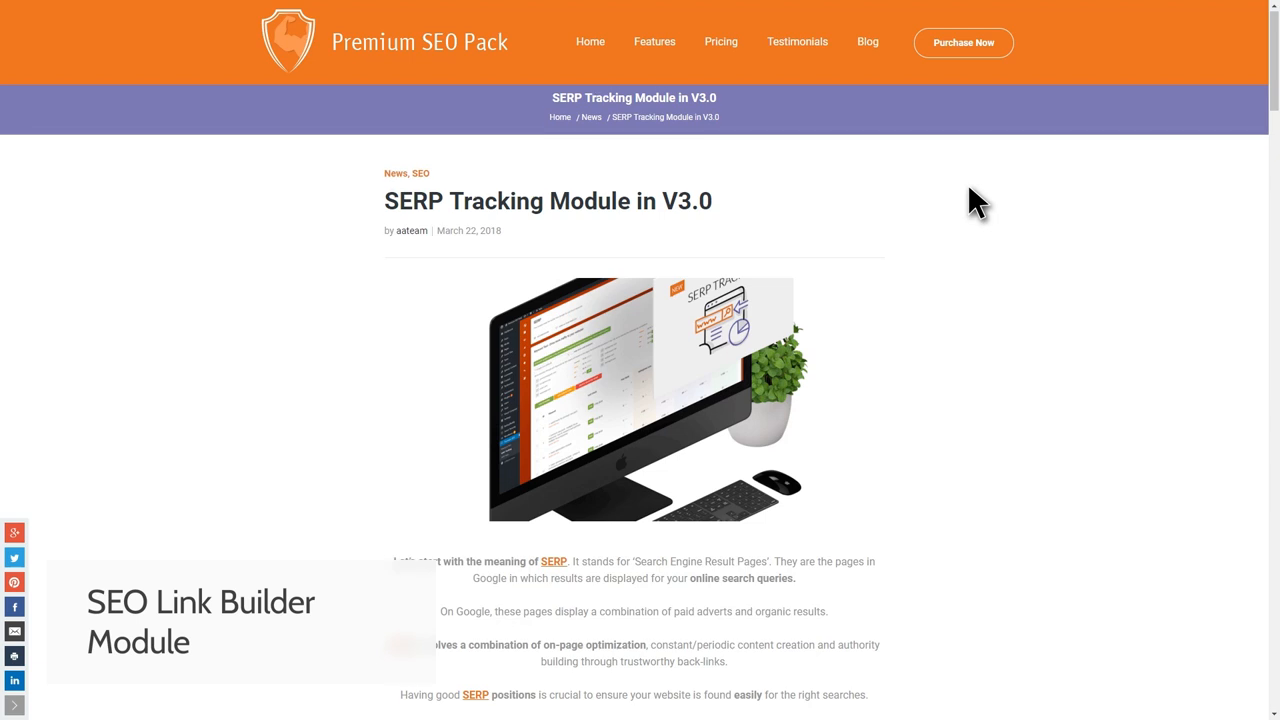
scroll("down", 3)
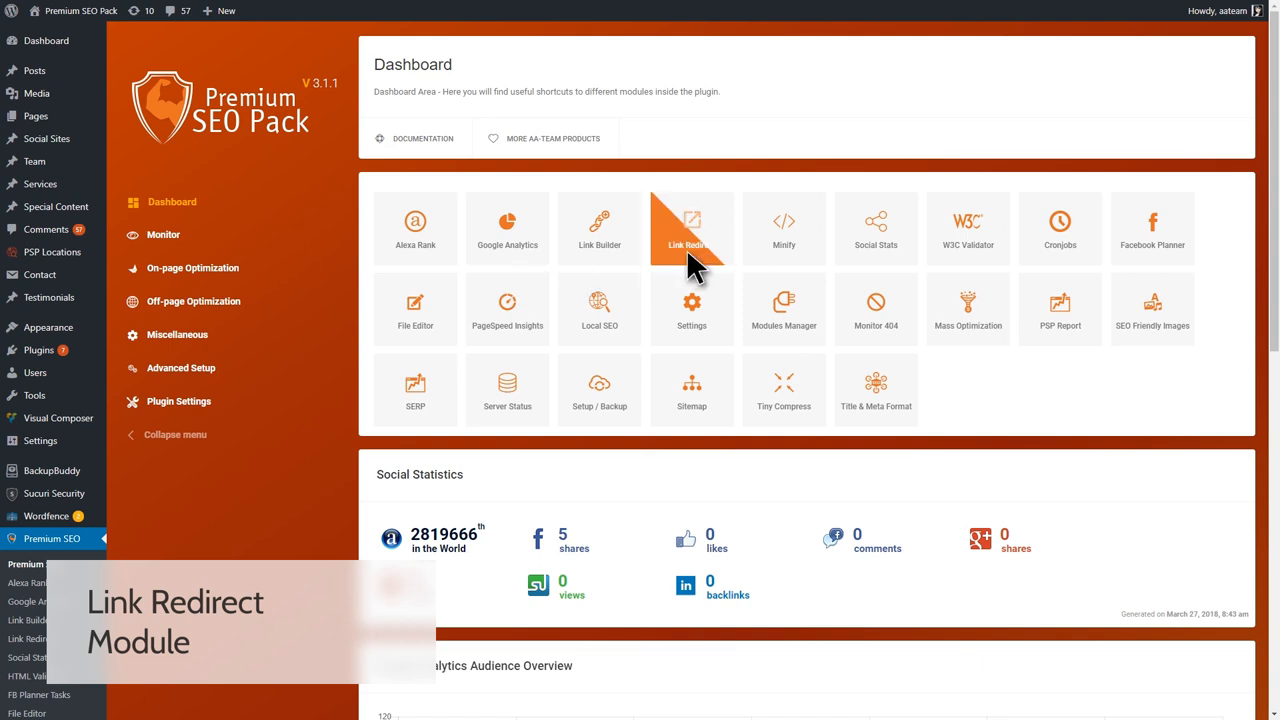
Review the Link Redirect table of URLs with 301 redirects, then return to the plugin dashboard
left_click(692, 228)
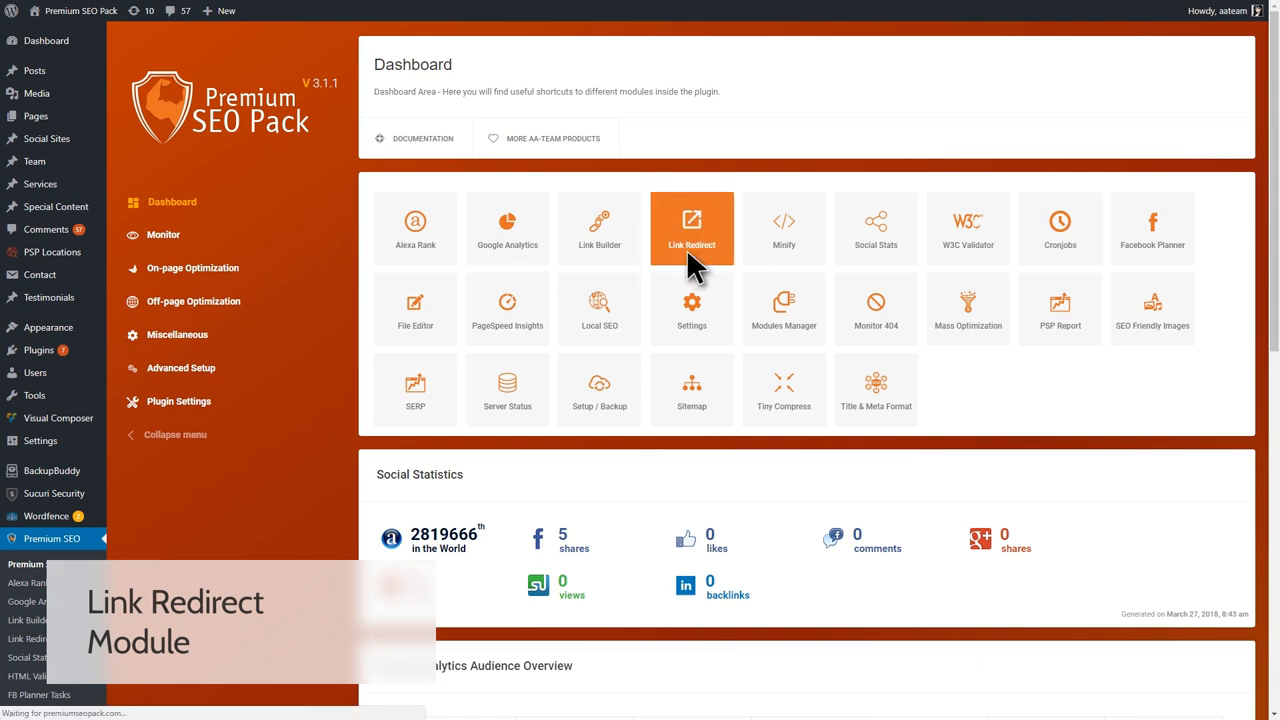
left_click(692, 228)
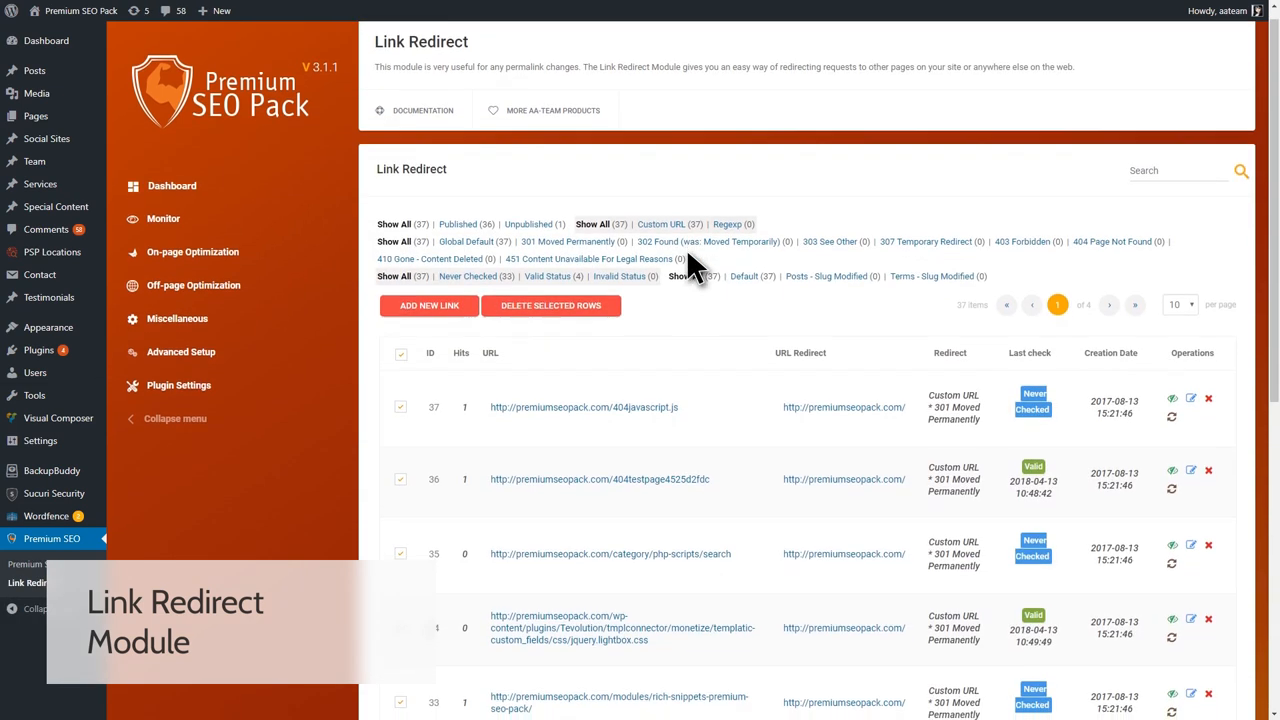
scroll("down", 3)
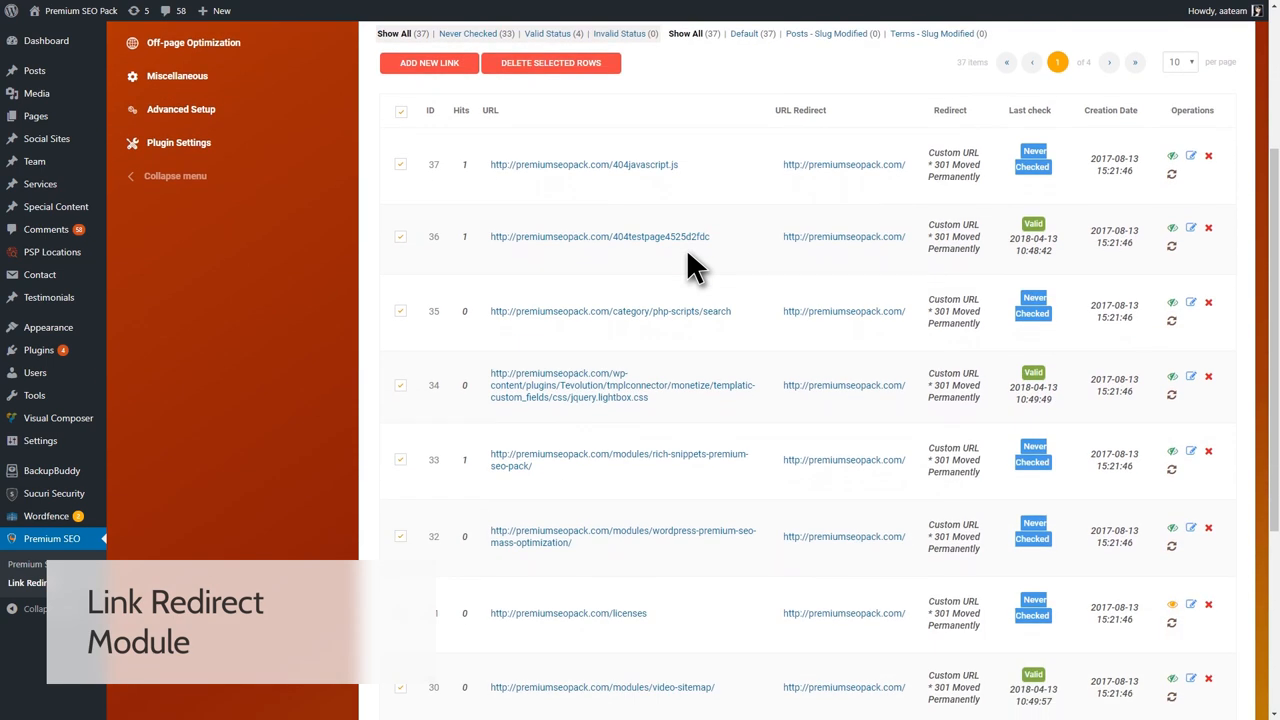
mouse_move(428, 62)
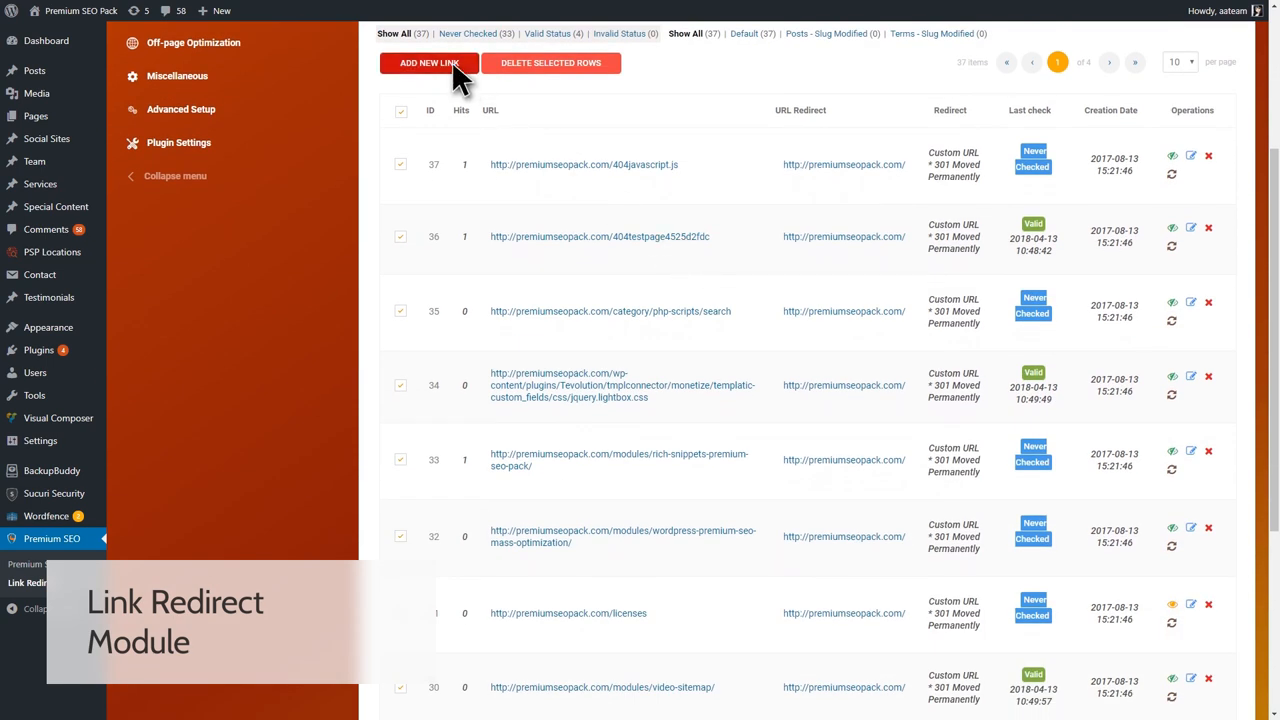
left_click(428, 62)
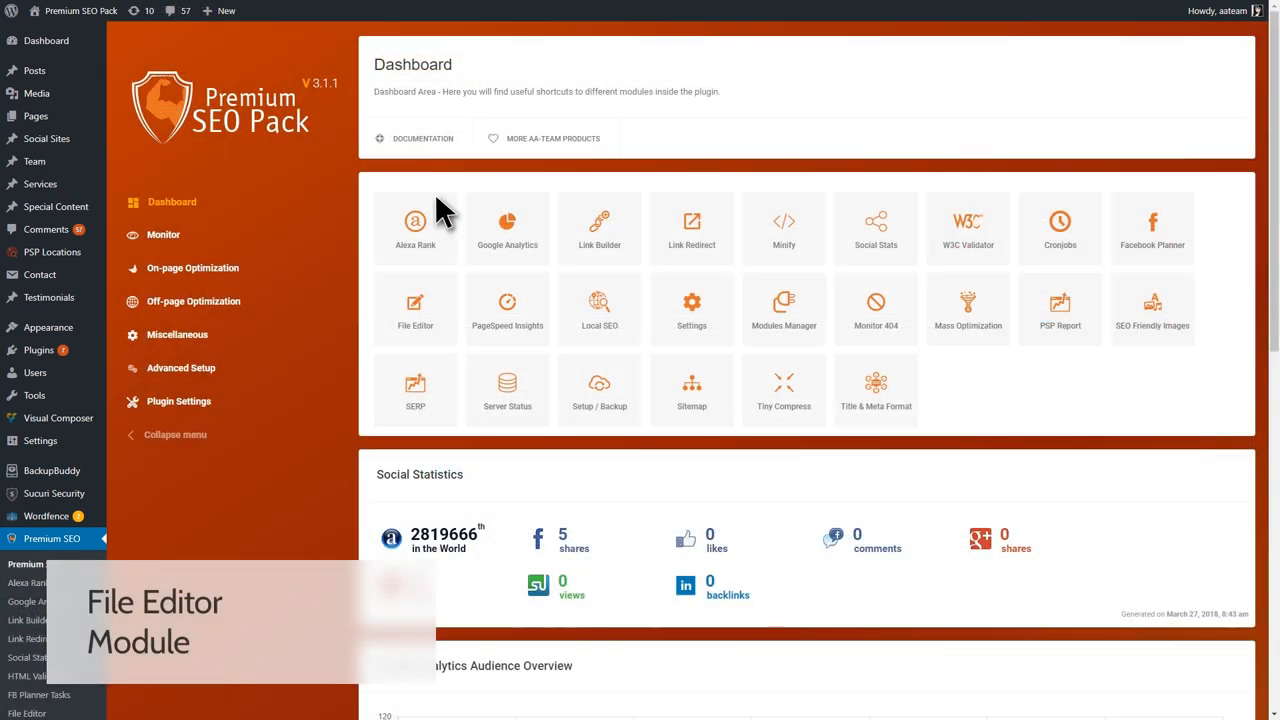
left_click(416, 310)
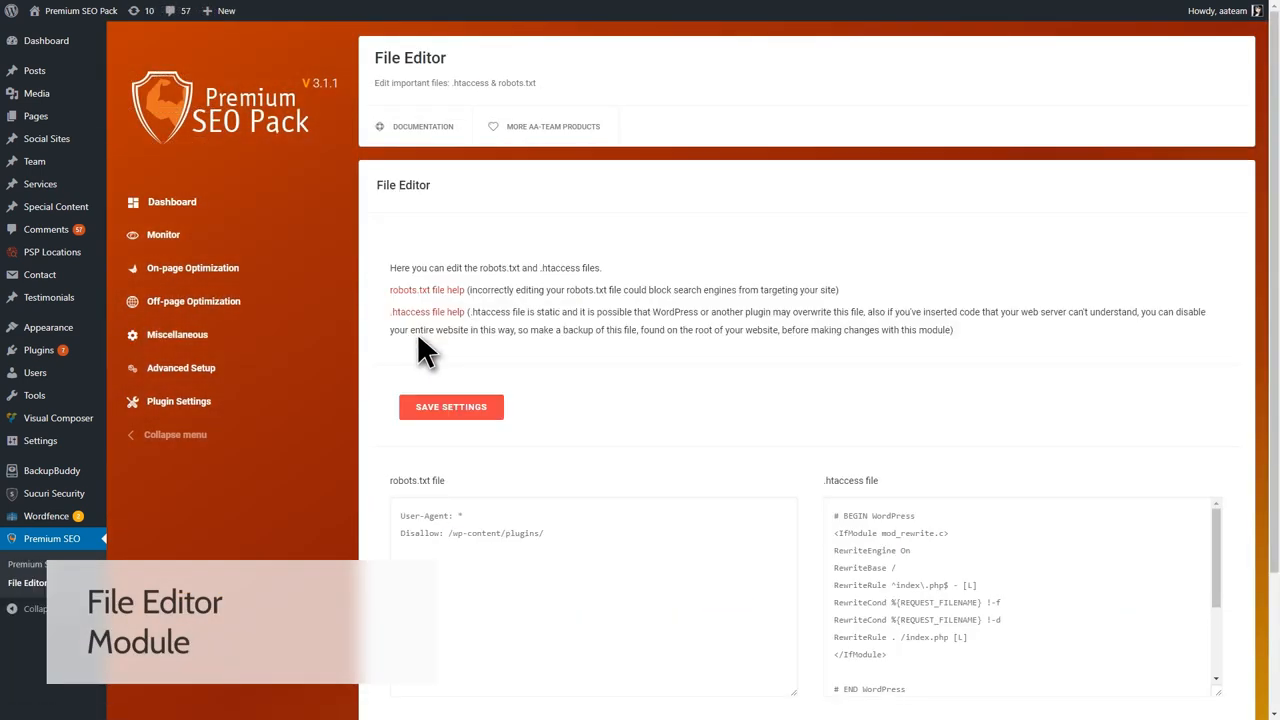
scroll("down", 3)
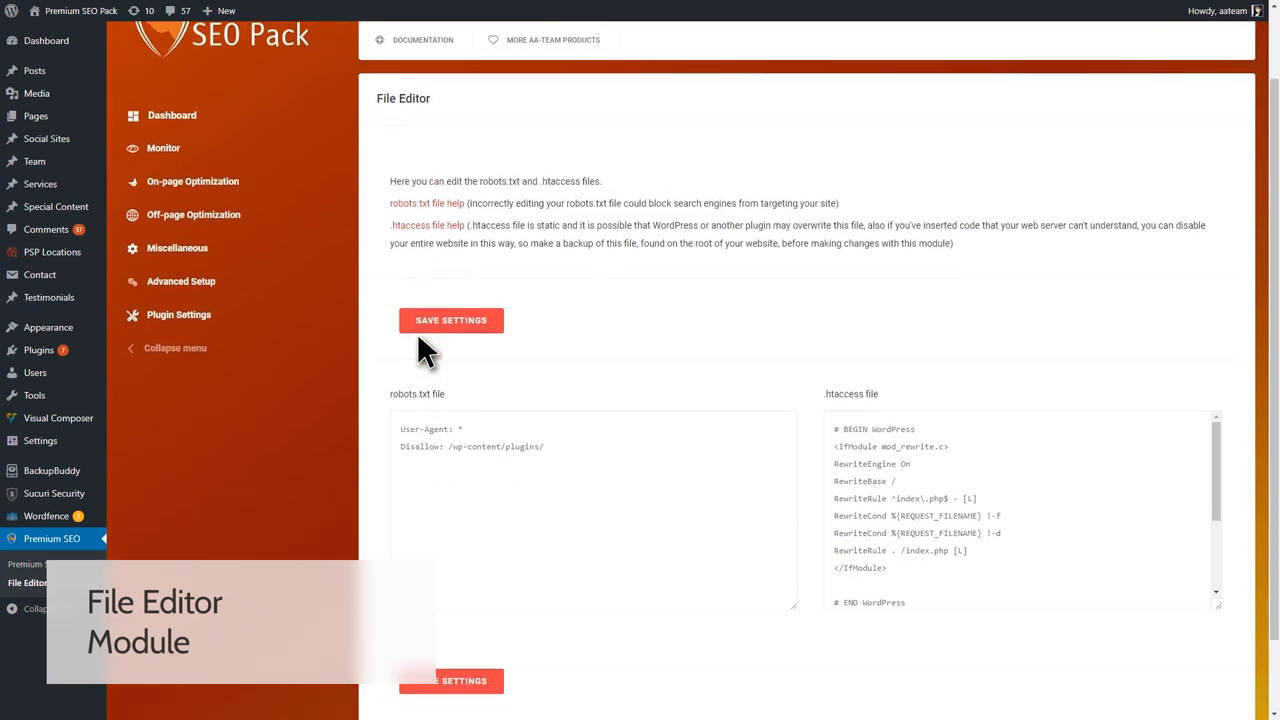
scroll("down", 3)
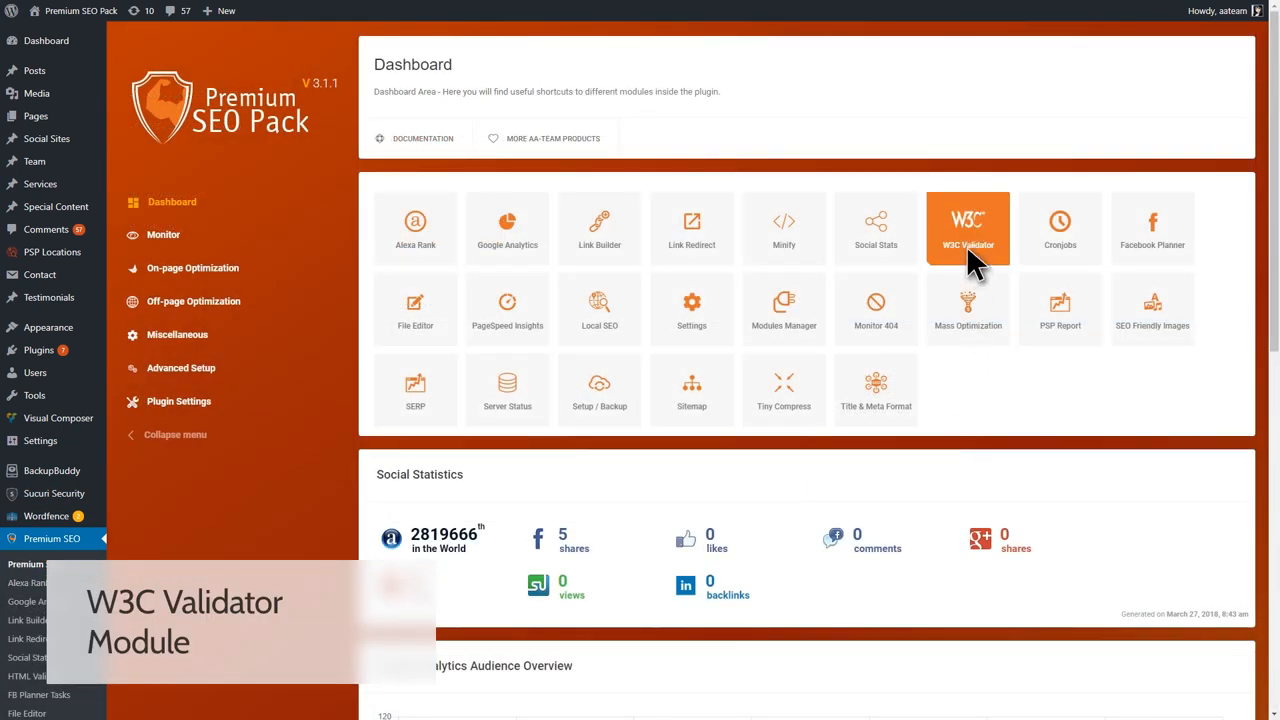
Verify all selected pages in the W3C Validator and review their validation statuses and warnings
left_click(968, 228)
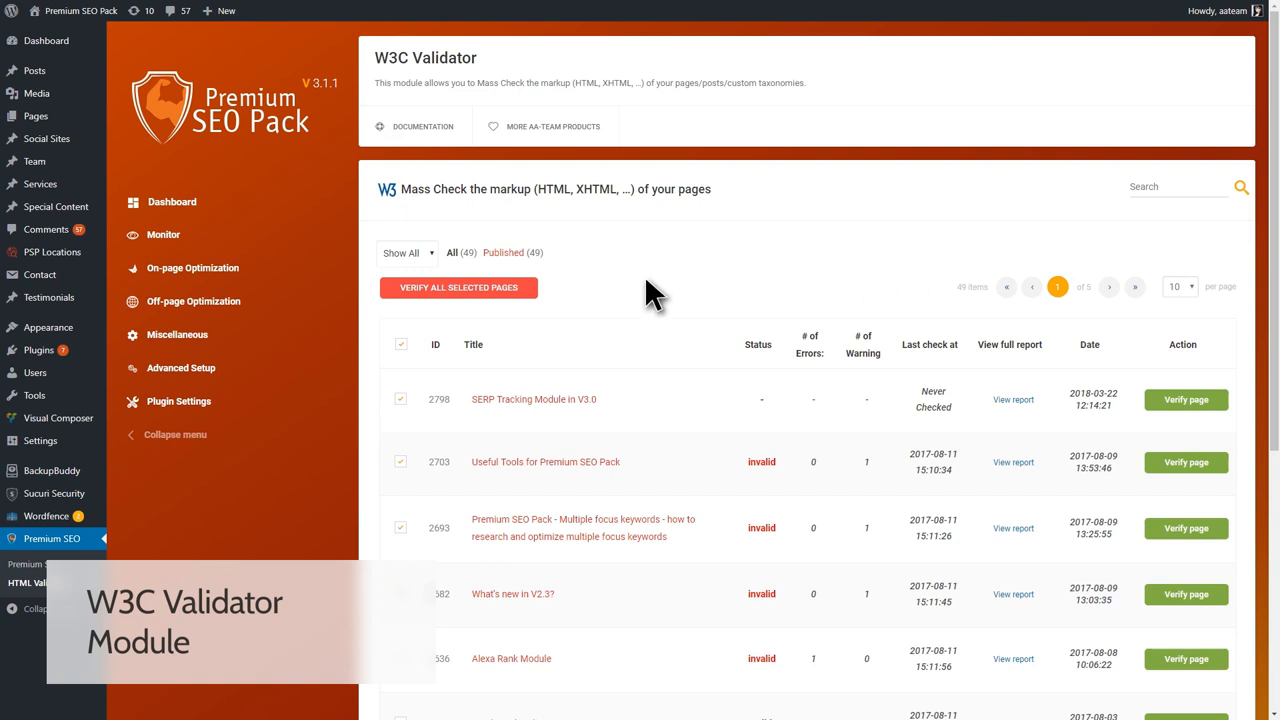
left_click(458, 288)
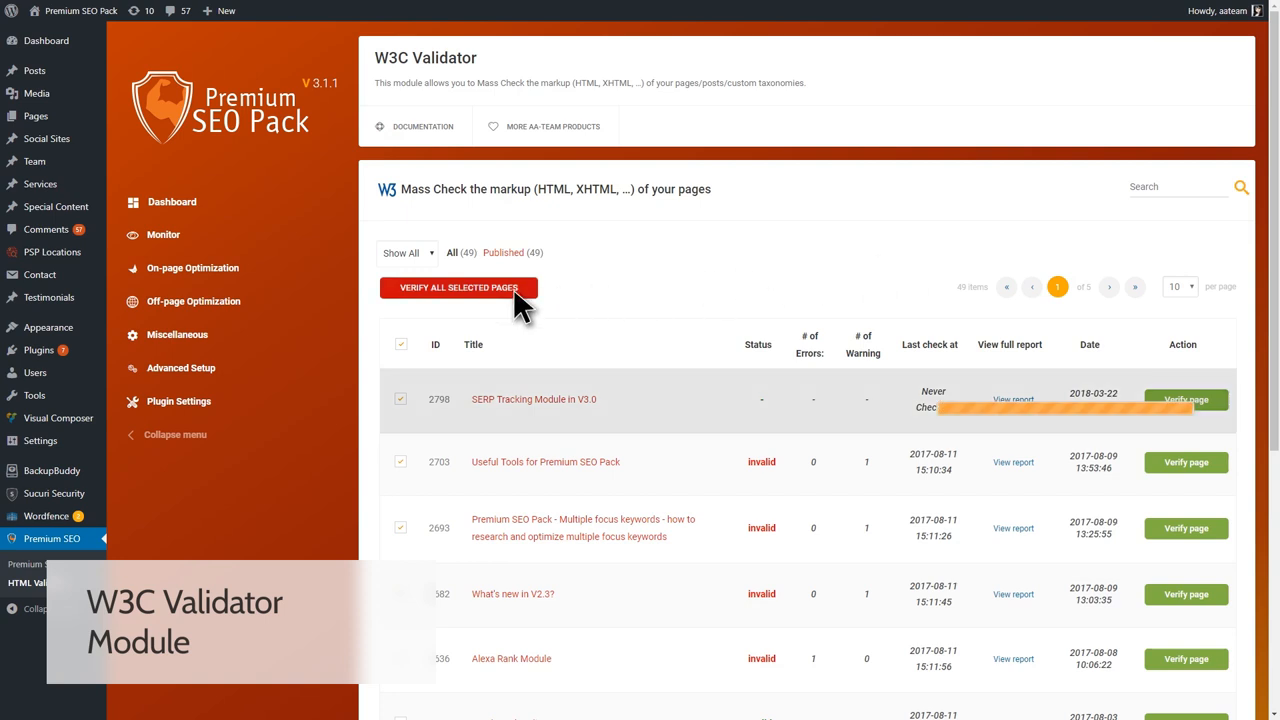
scroll("down", 3)
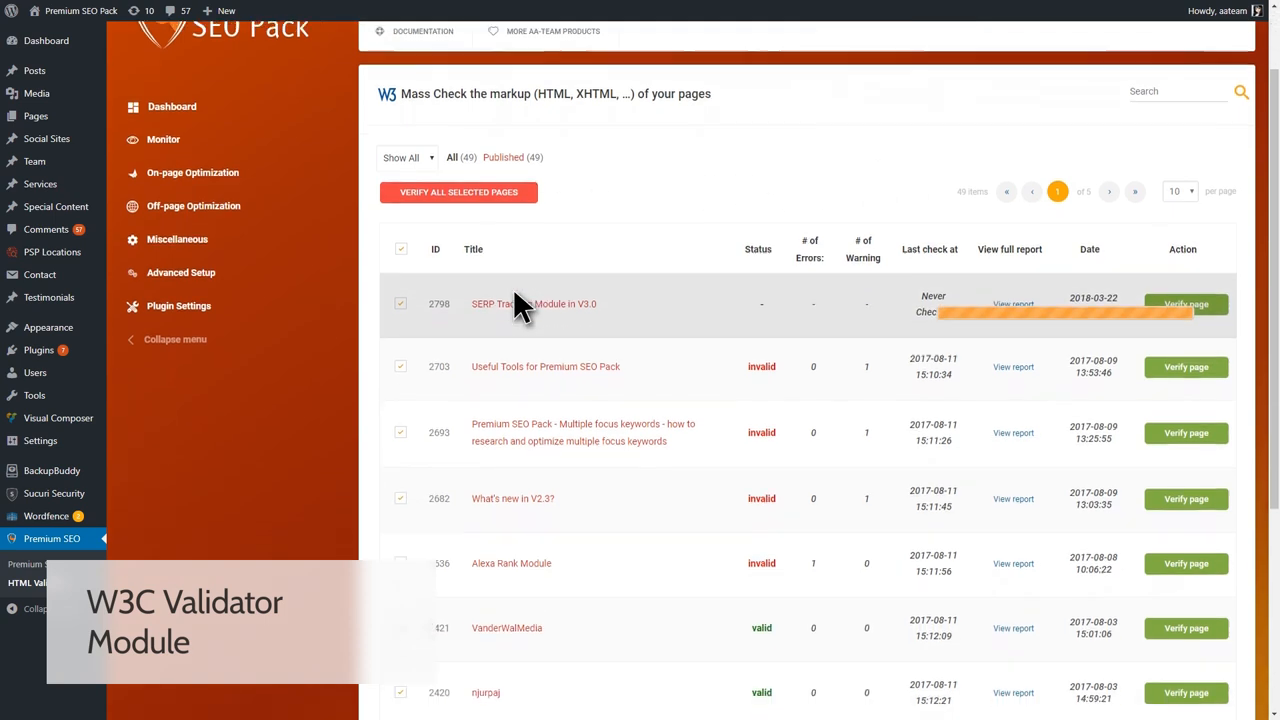
scroll("down", 3)
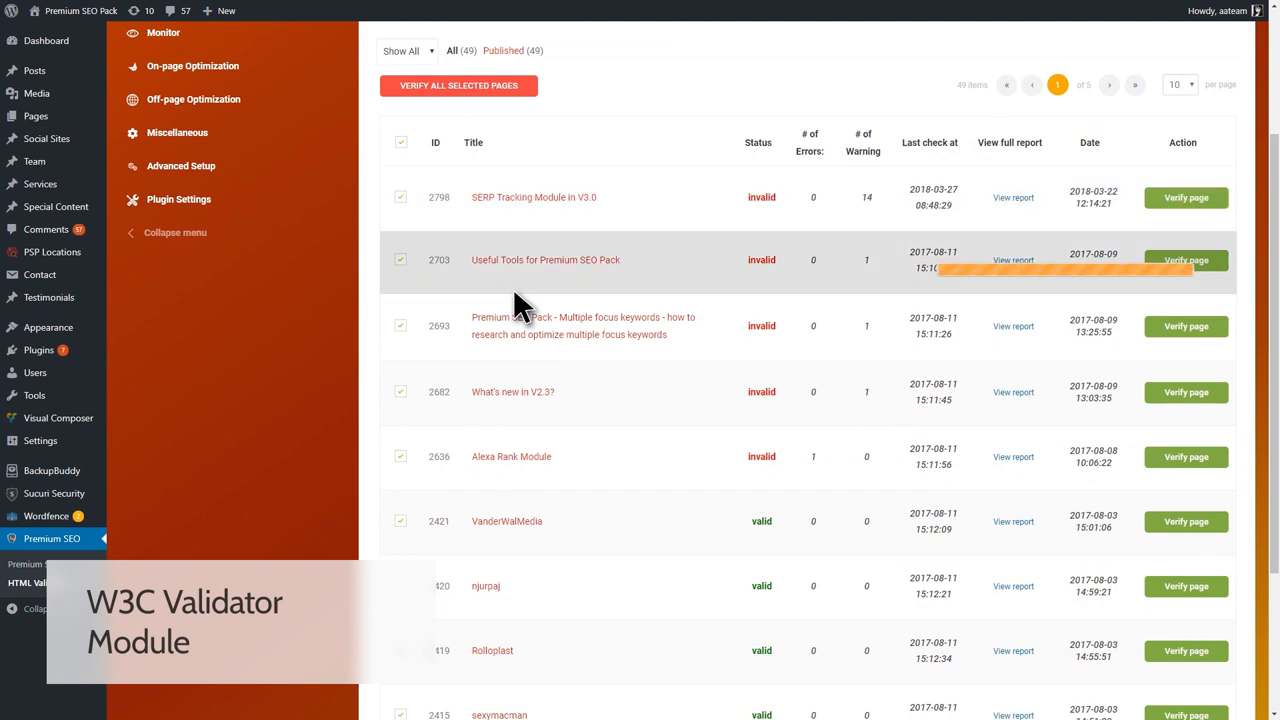
scroll("down", 3)
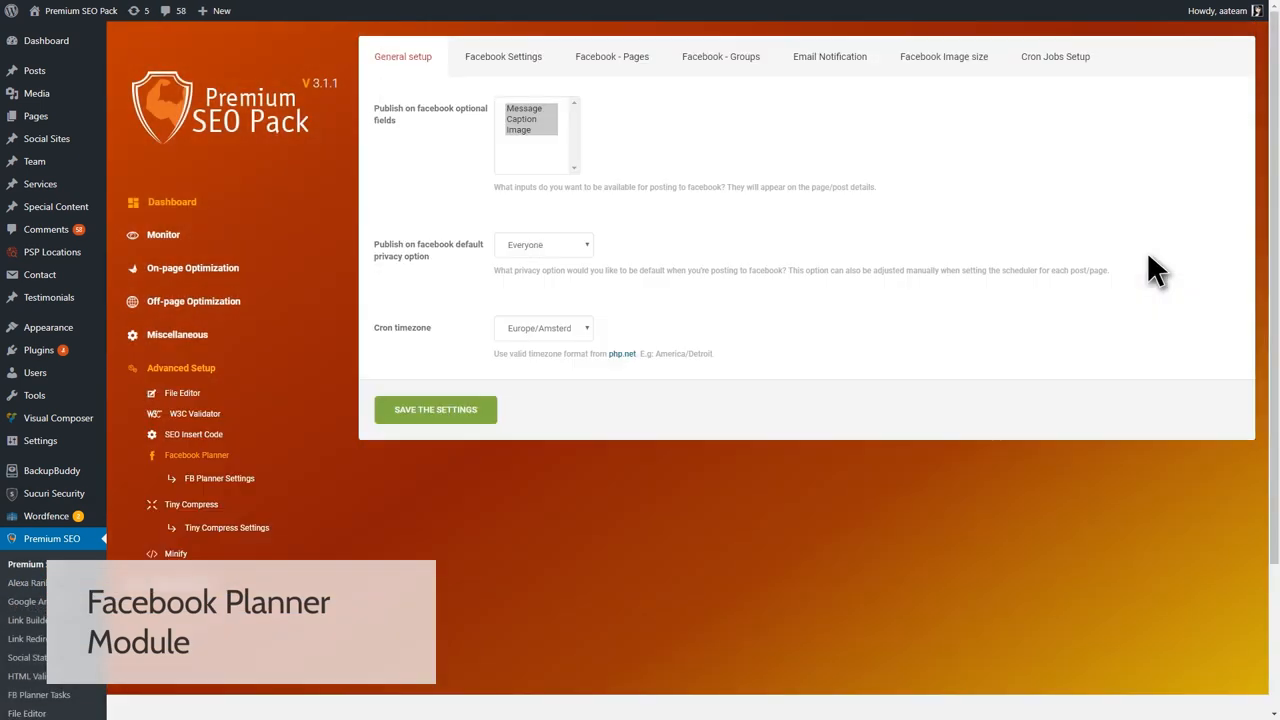
mouse_move(982, 216)
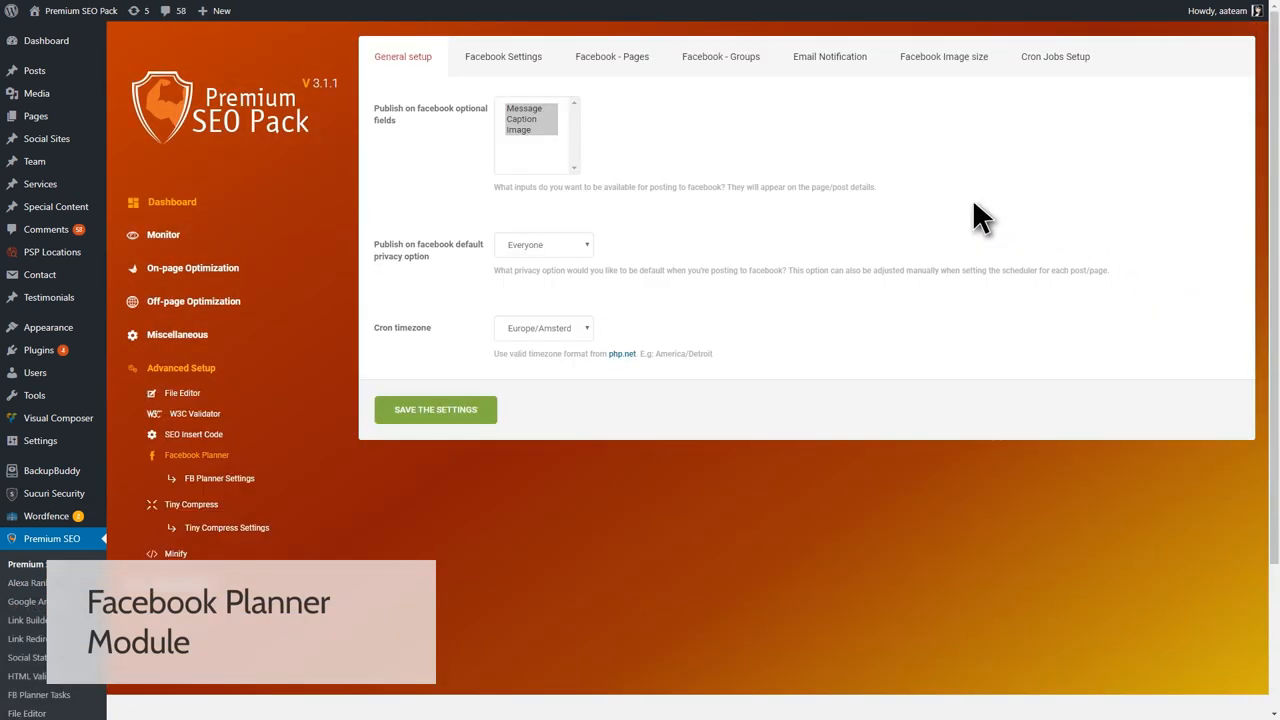
Review the Facebook Planner's Facebook Settings with the authorized app credentials
left_click(504, 56)
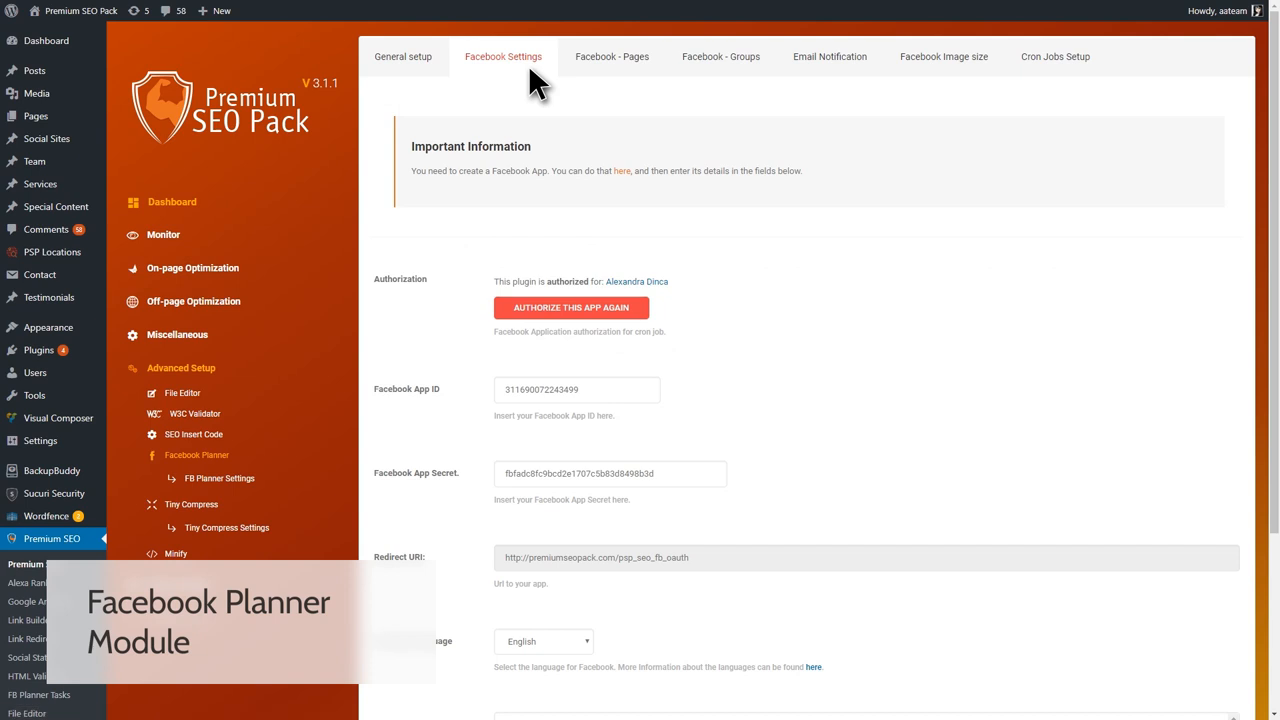
scroll("down", 3)
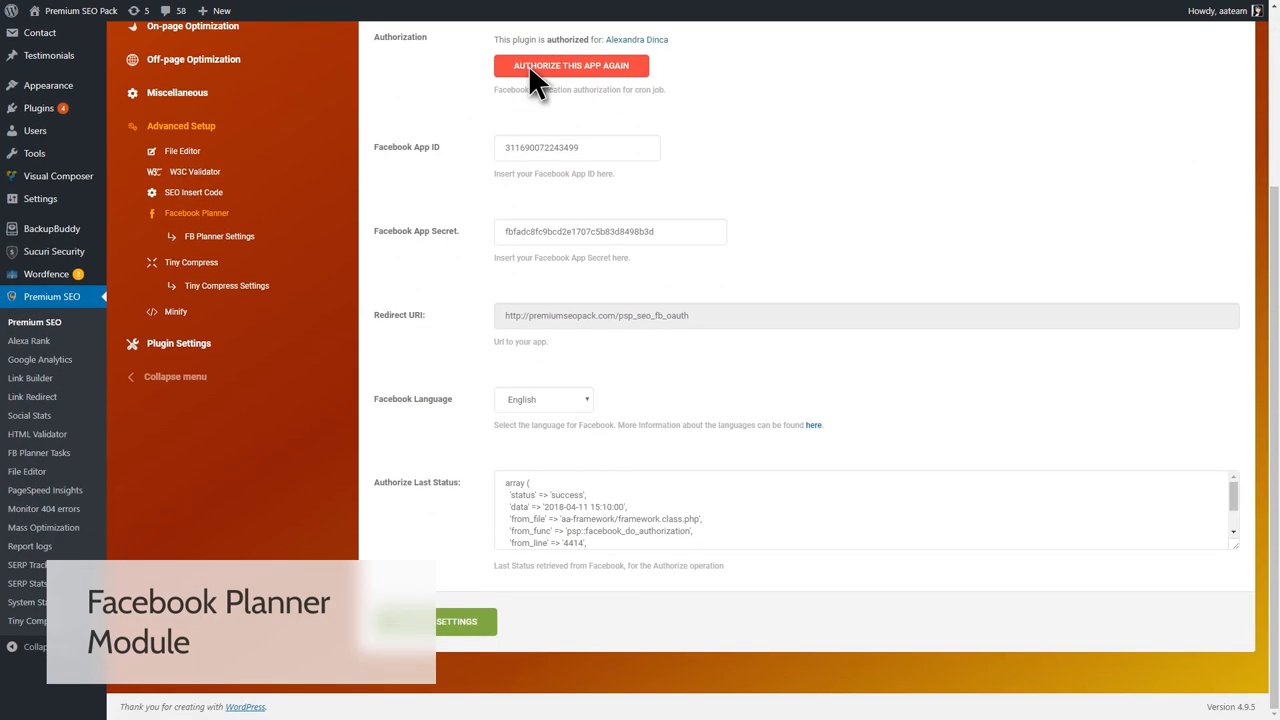
scroll("up", 3)
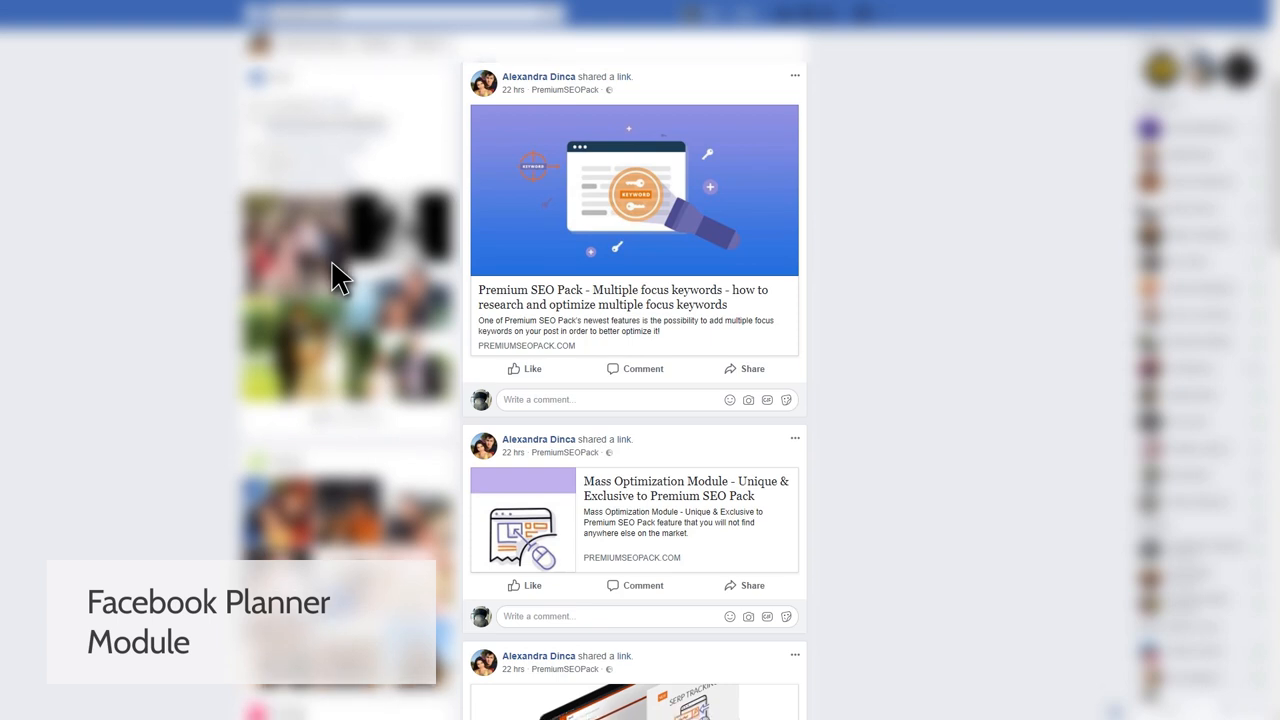
scroll("down", 3)
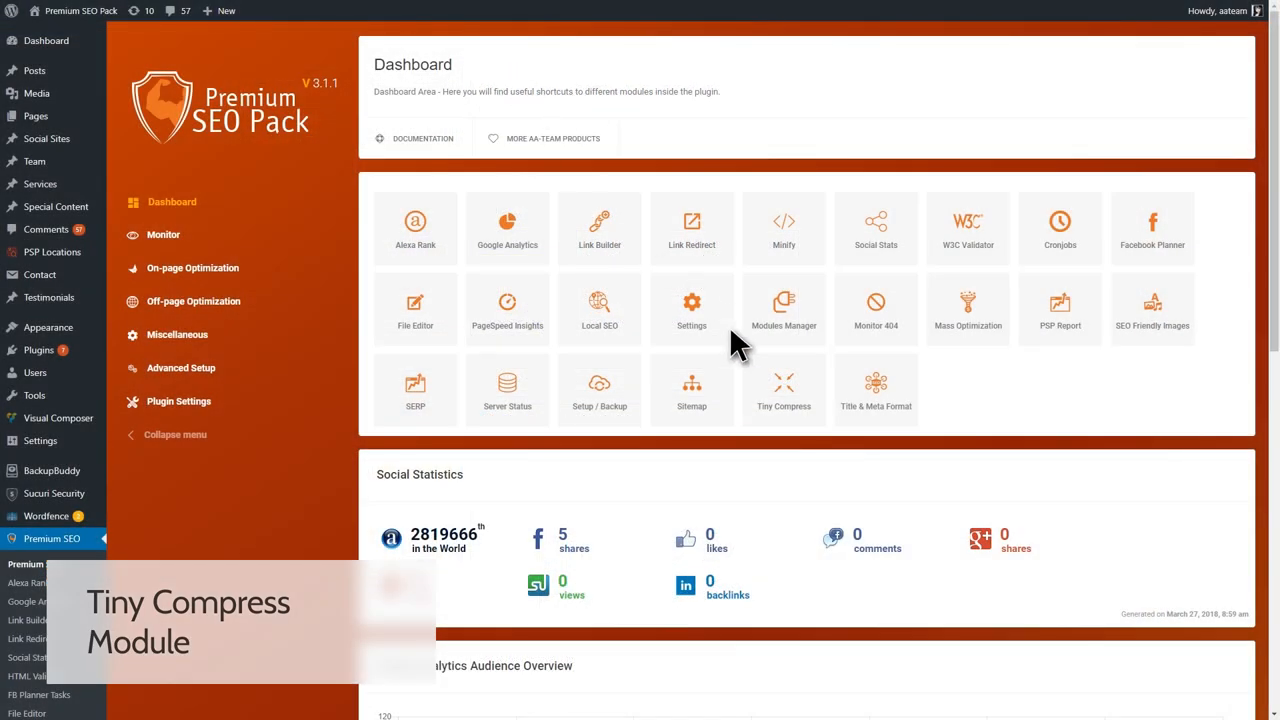
Review the Tiny Compress media file list with compression statuses and start Mass Compress
left_click(784, 390)
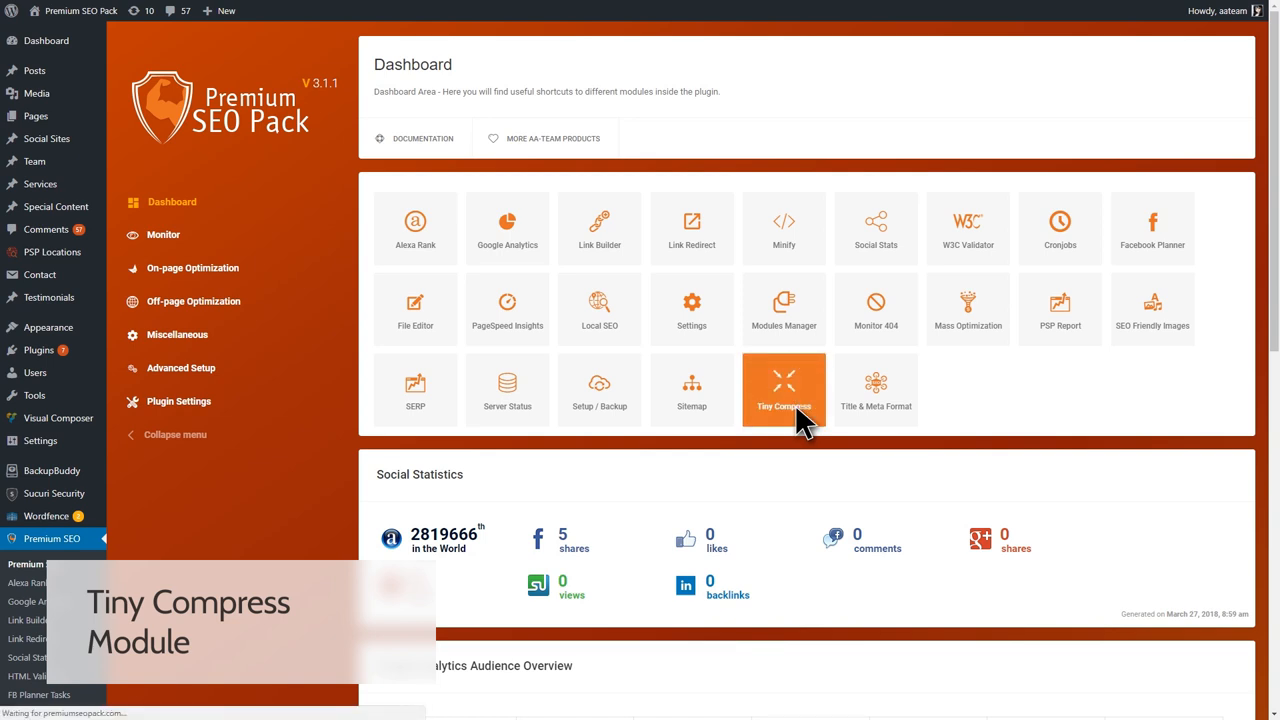
left_click(784, 388)
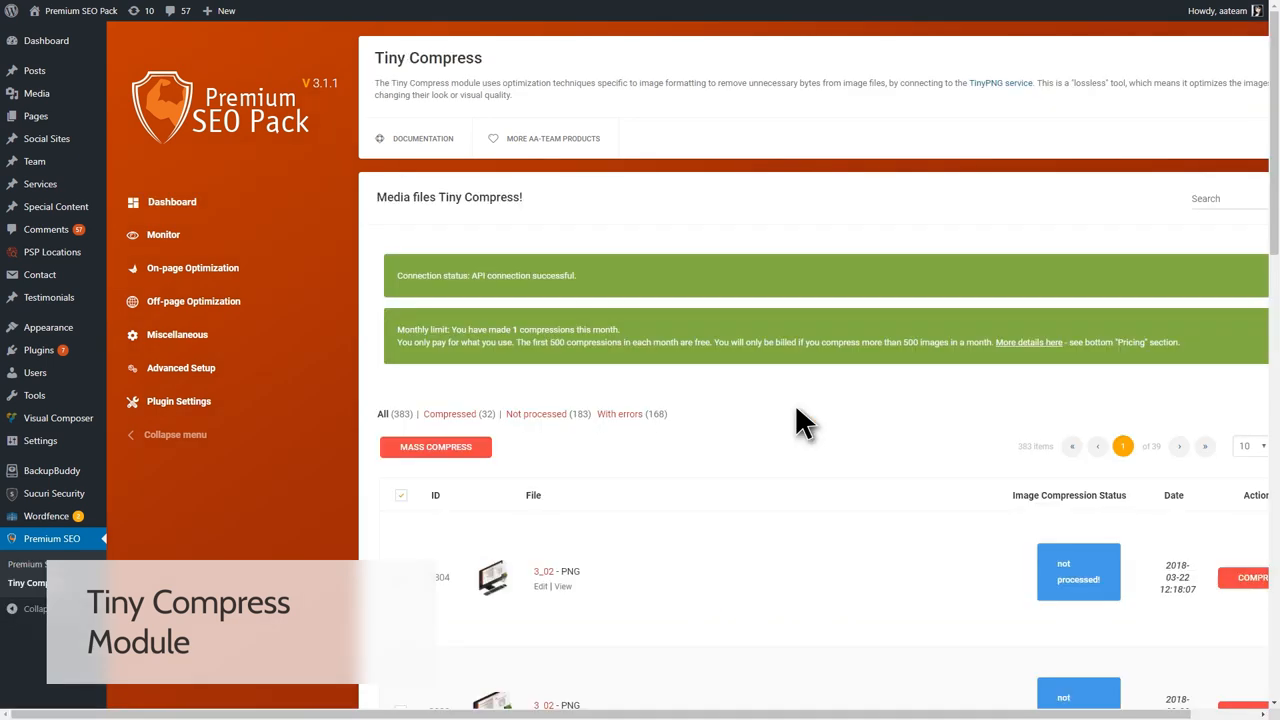
scroll("down", 3)
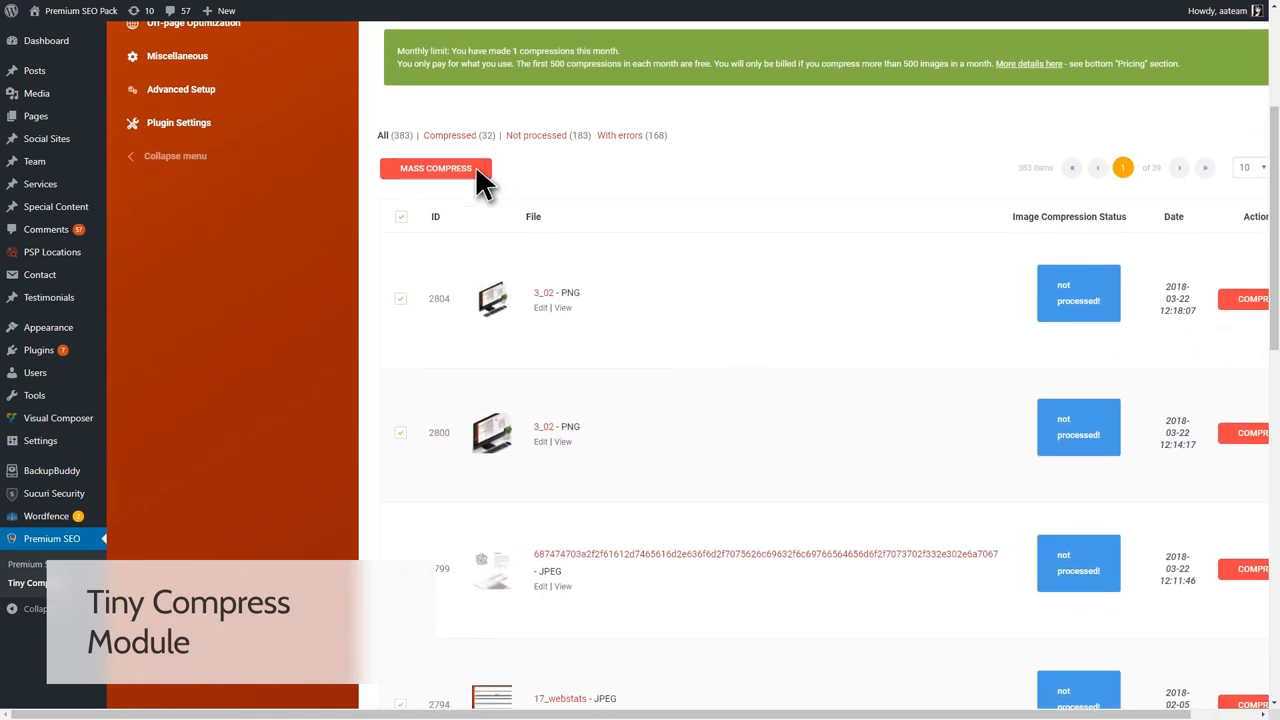
left_click(436, 168)
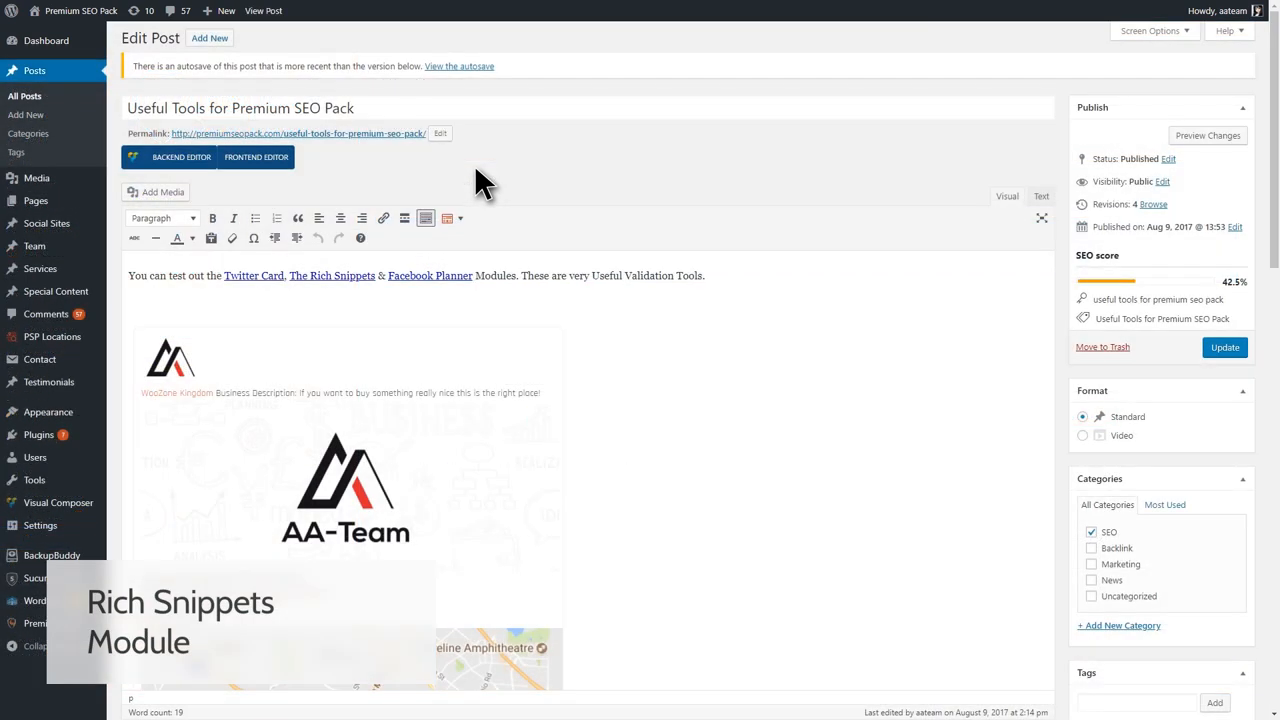
Preview the PSP shortcode dropdown's Insert Rich Snippets Shortcodes options in the post editor
left_click(448, 218)
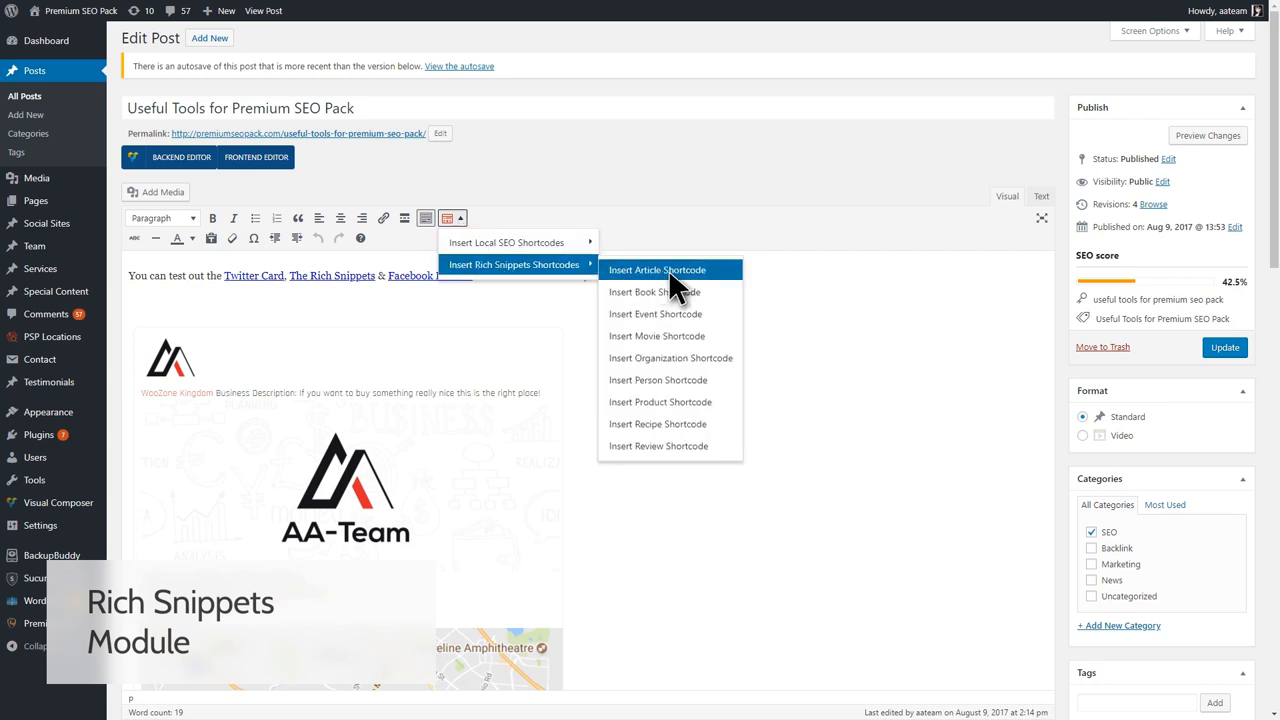
left_click(656, 270)
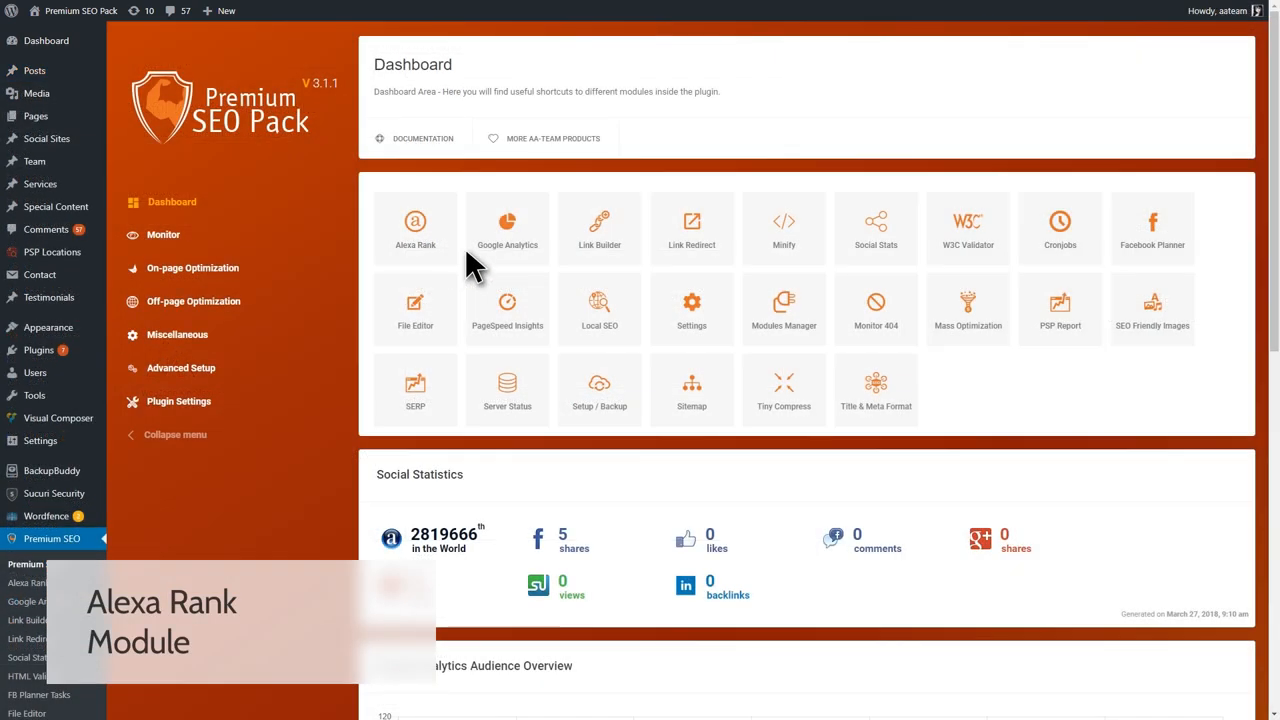
Check the Alexa Rank module's global rank and history, then go to Miscellaneous settings
left_click(416, 228)
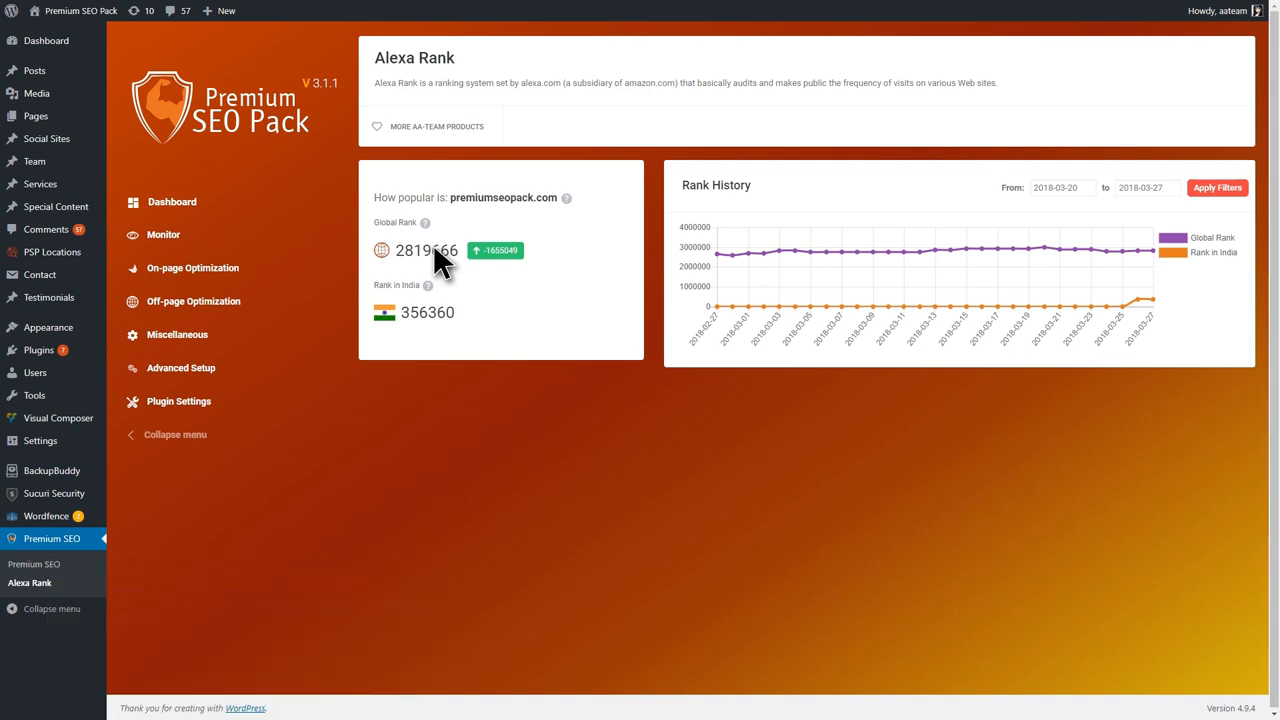
left_click(176, 334)
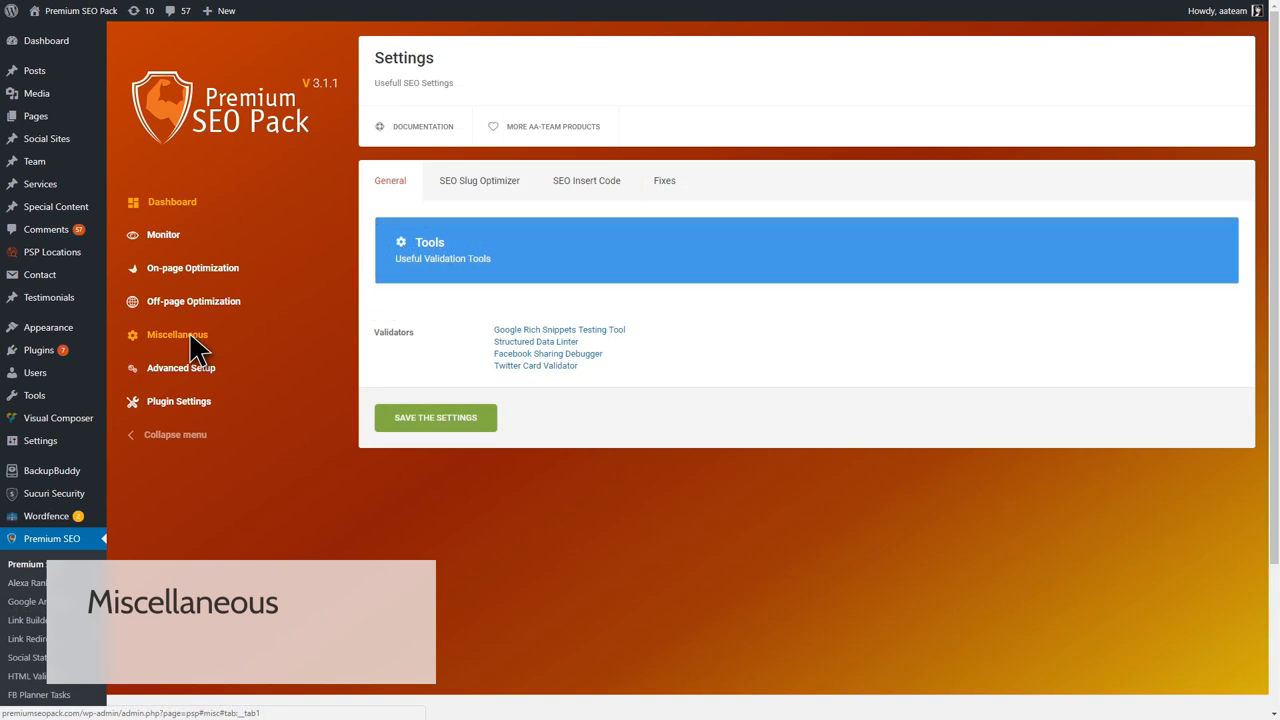
Review the SEO Slug Optimizer and SEO Insert Code settings for header and footer code
left_click(480, 180)
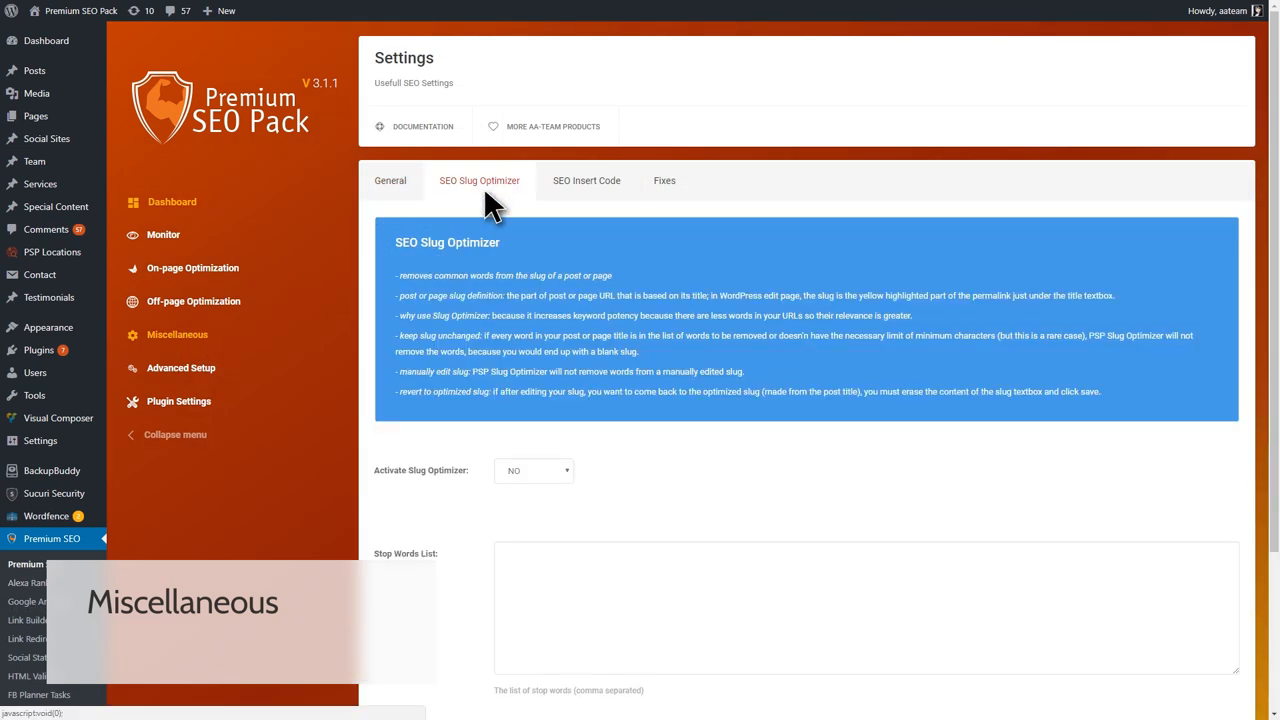
scroll("down", 3)
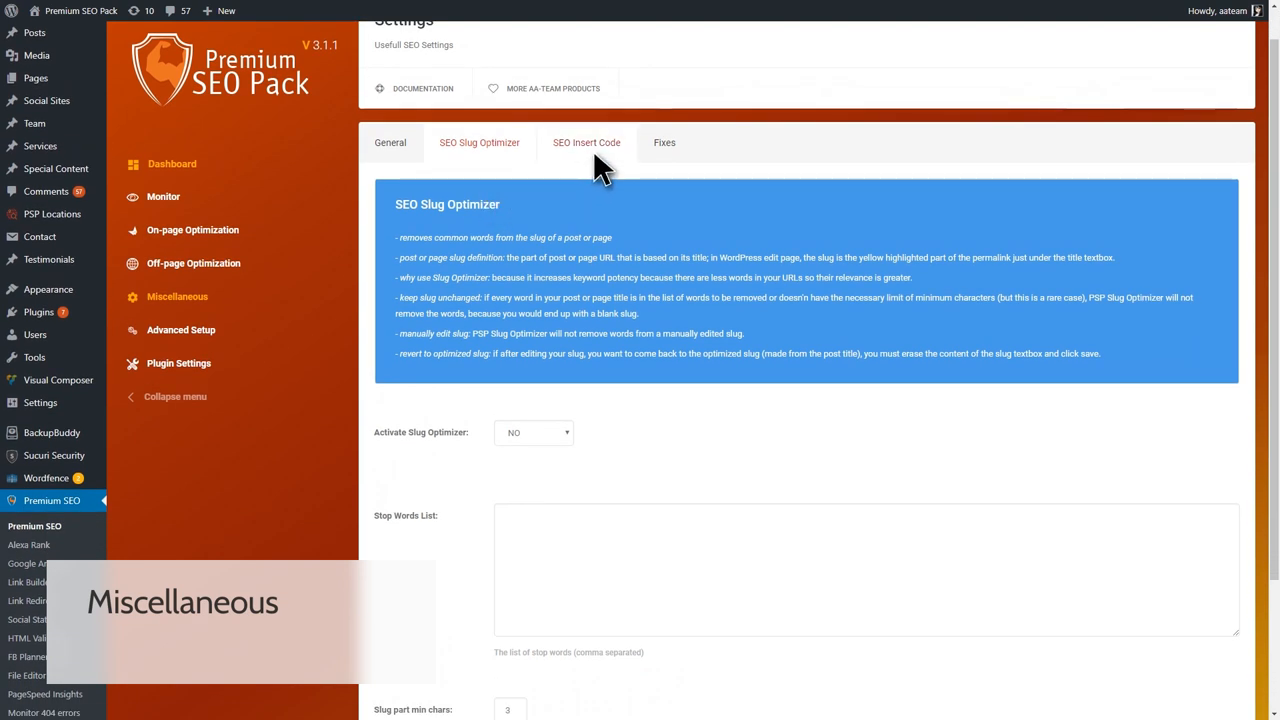
left_click(586, 142)
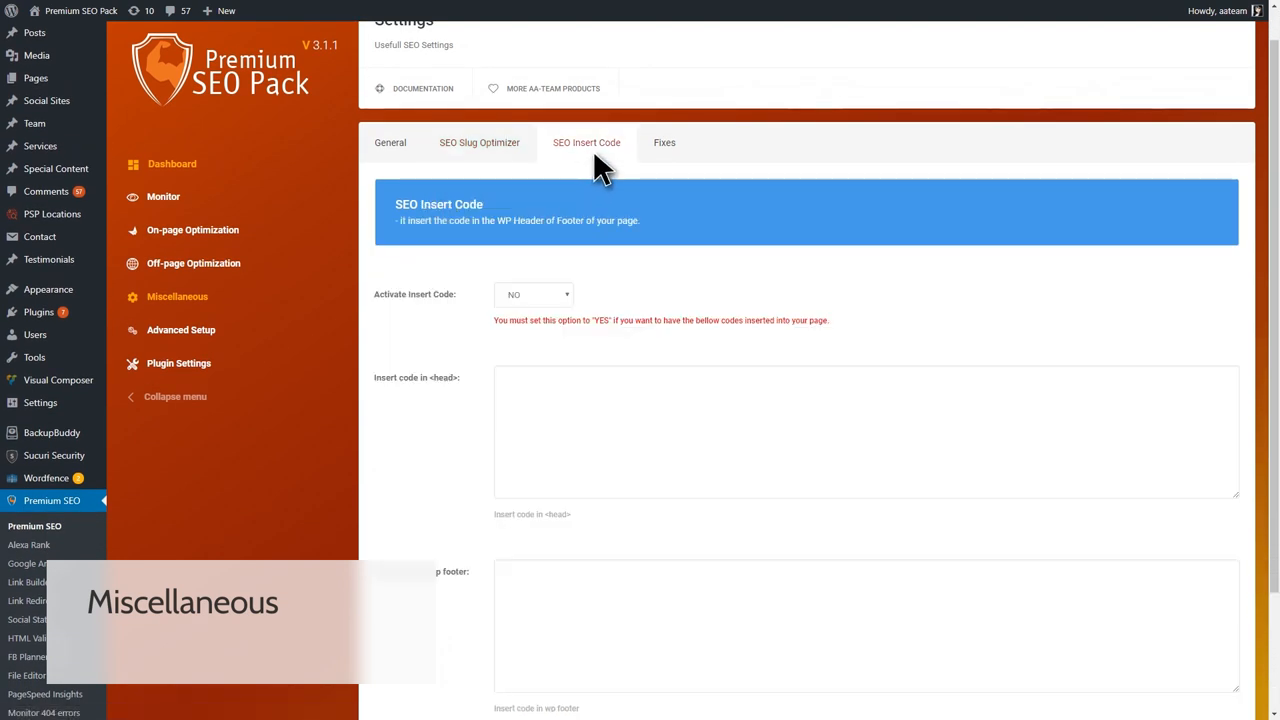
scroll("down", 3)
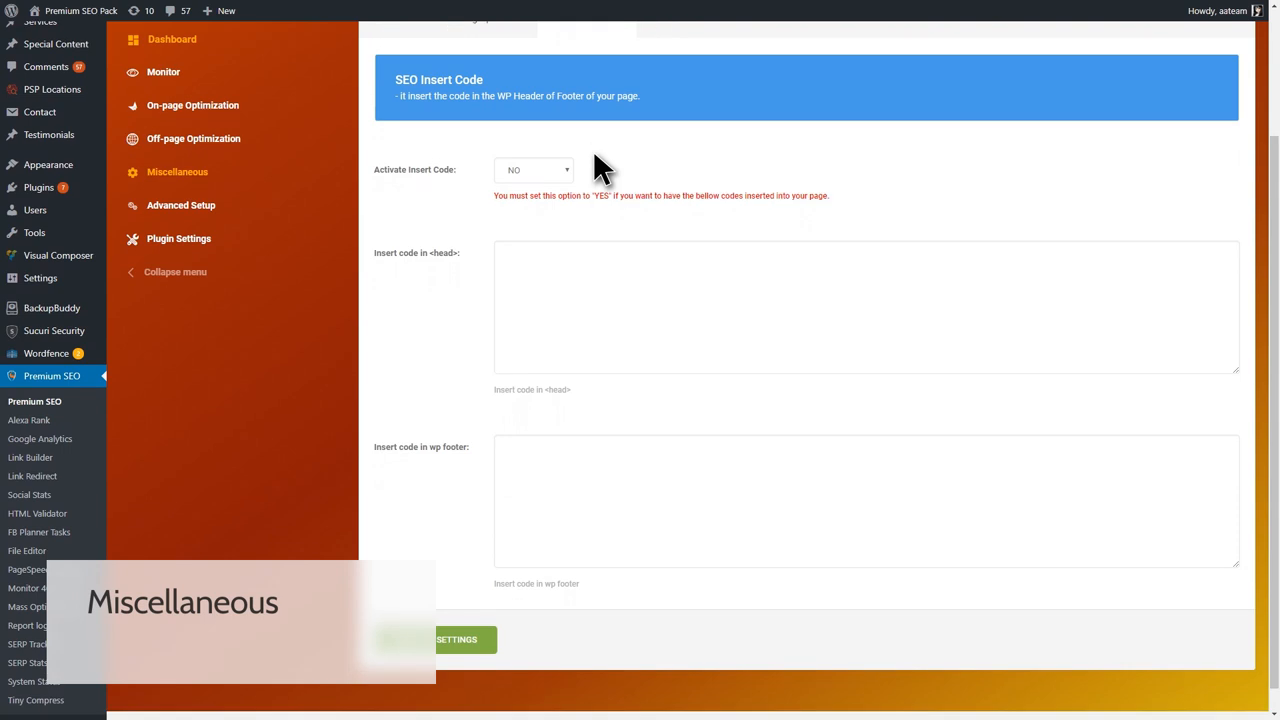